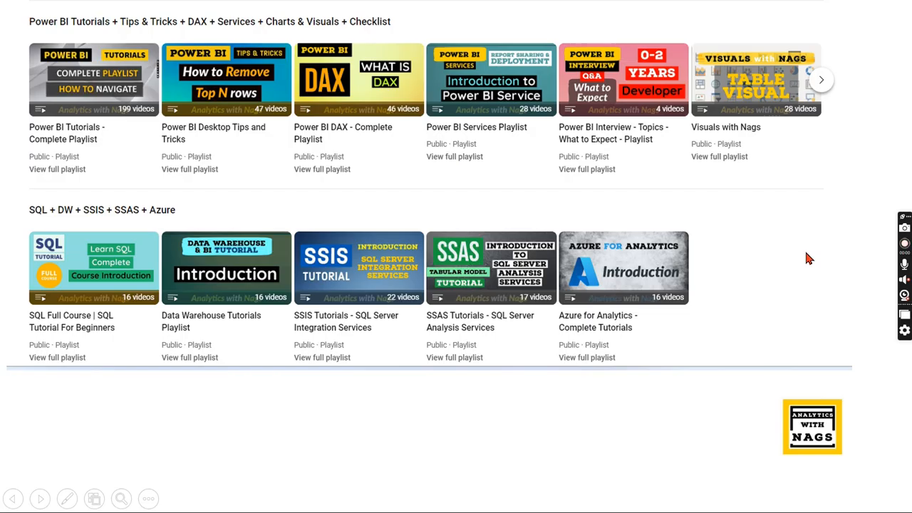
pyautogui.moveTo(100, 198)
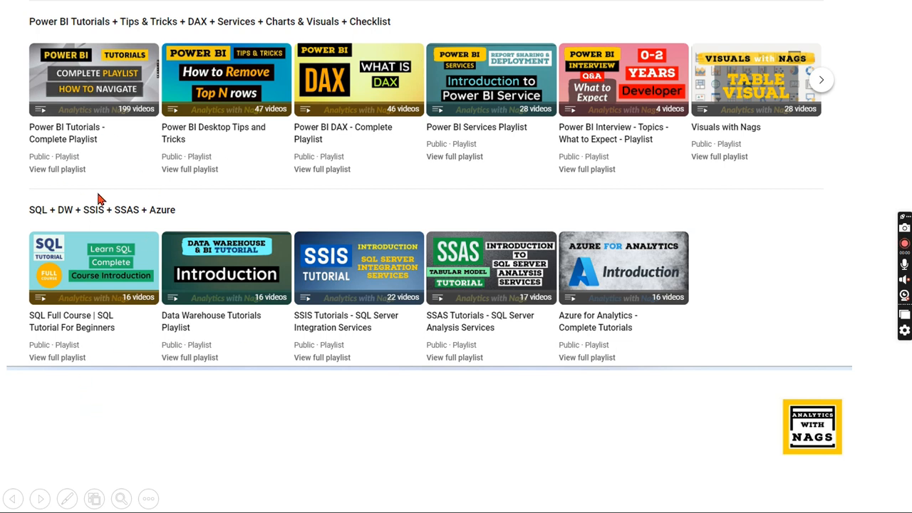
pyautogui.moveTo(76, 64)
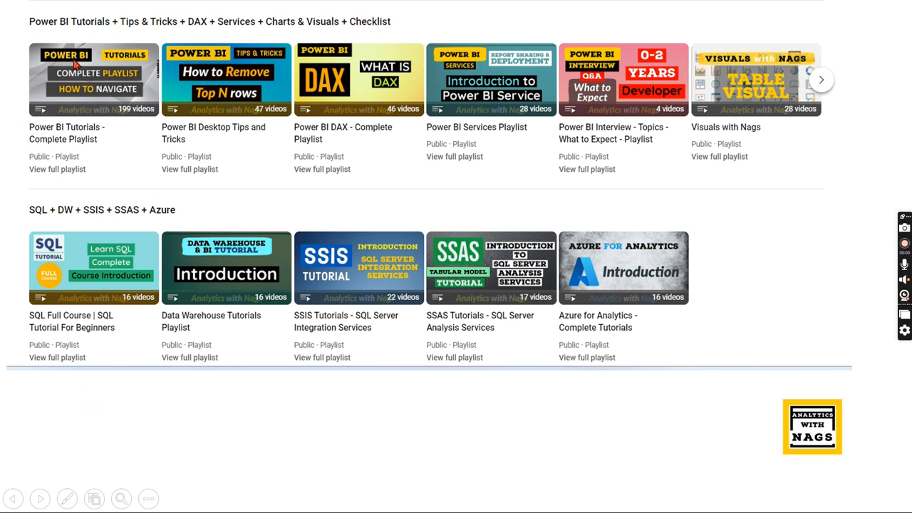
pyautogui.moveTo(49, 390)
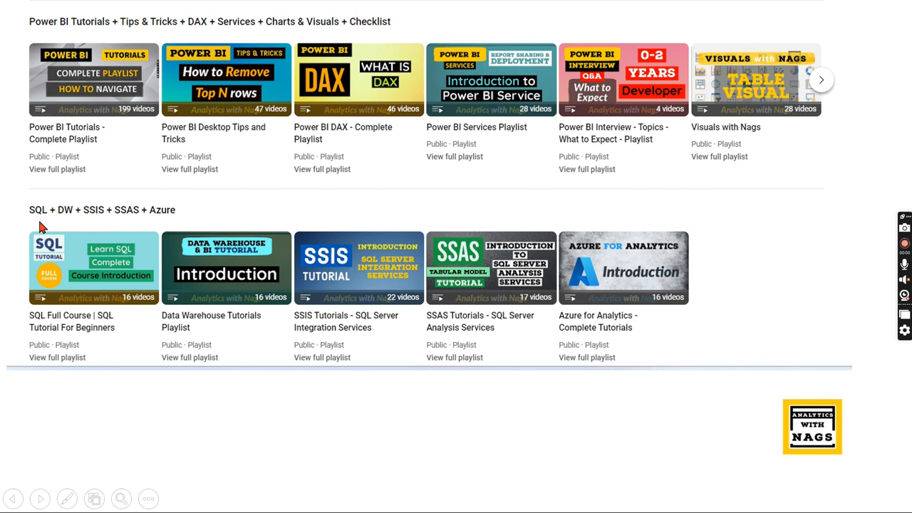
pyautogui.moveTo(104, 226)
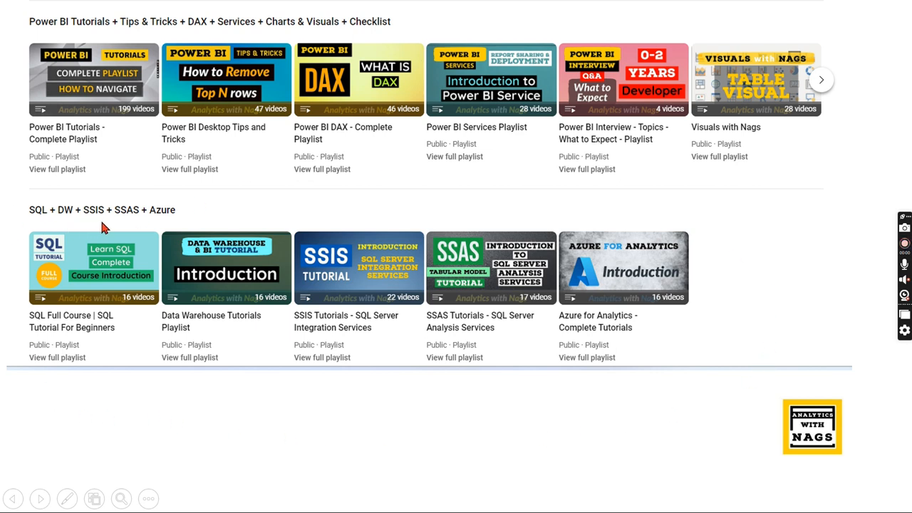
pyautogui.moveTo(716, 414)
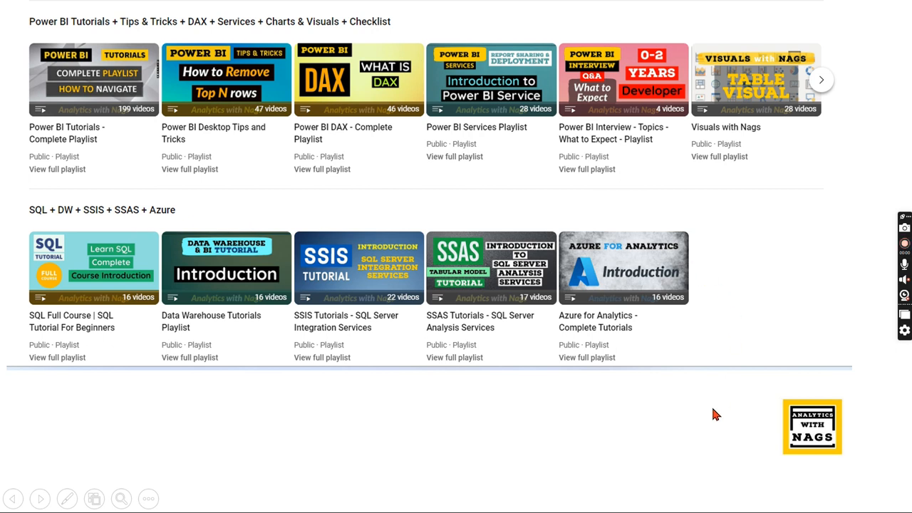
pyautogui.moveTo(246, 470)
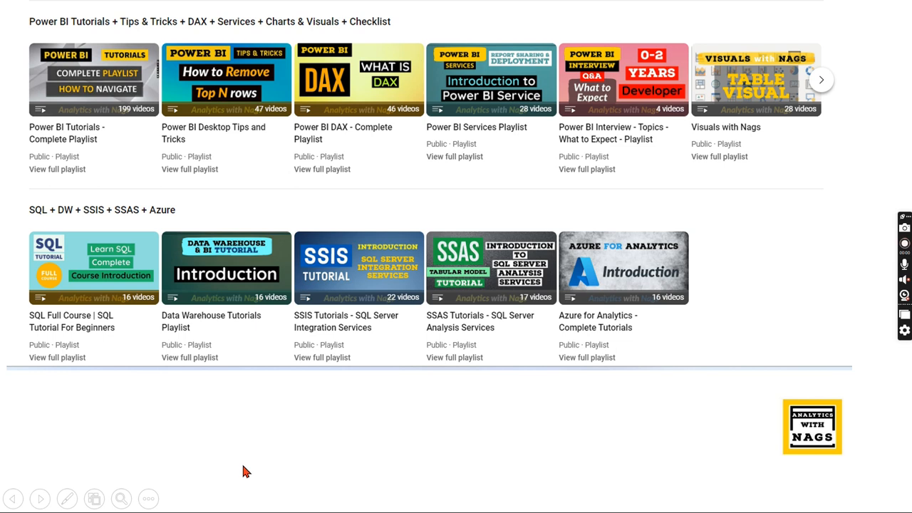
pyautogui.moveTo(405, 468)
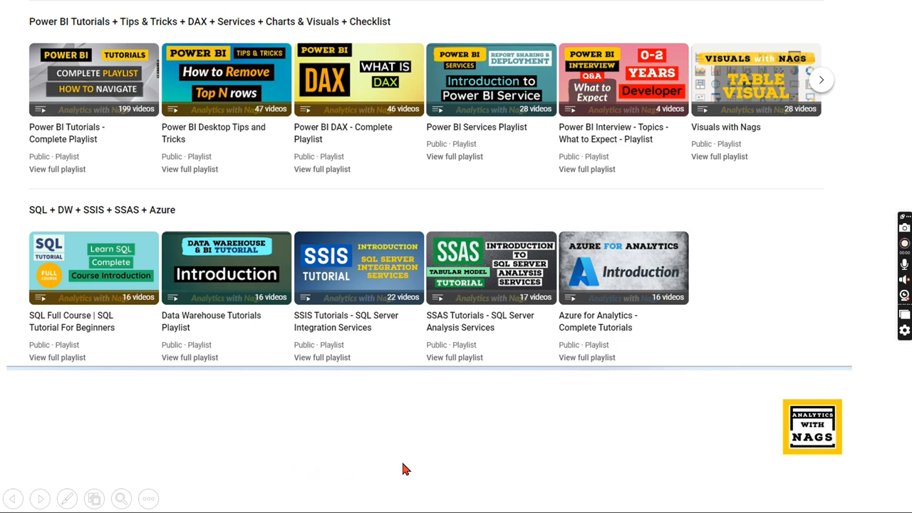
pyautogui.moveTo(509, 462)
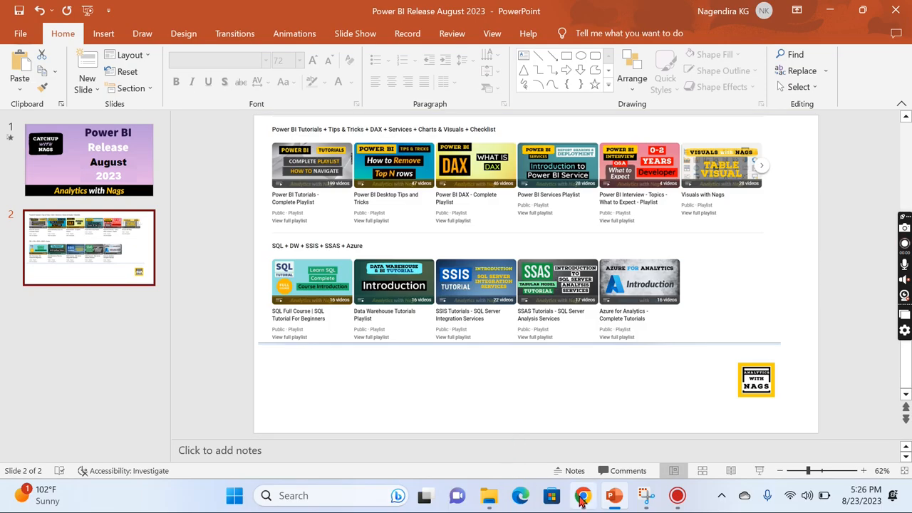
# - Switch from the PowerPoint slideshow to the Power BI August 2023 Feature Summary post in Chrome
pyautogui.click(583, 495)
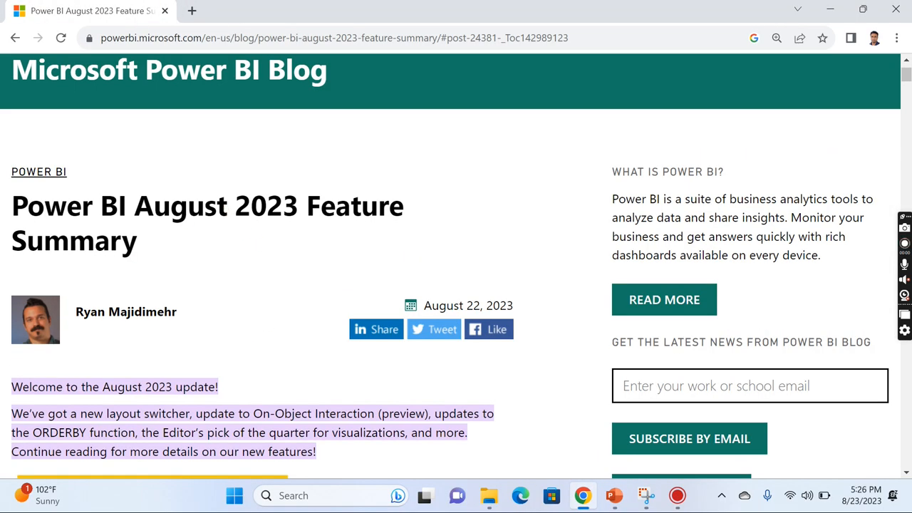
pyautogui.moveTo(284, 264)
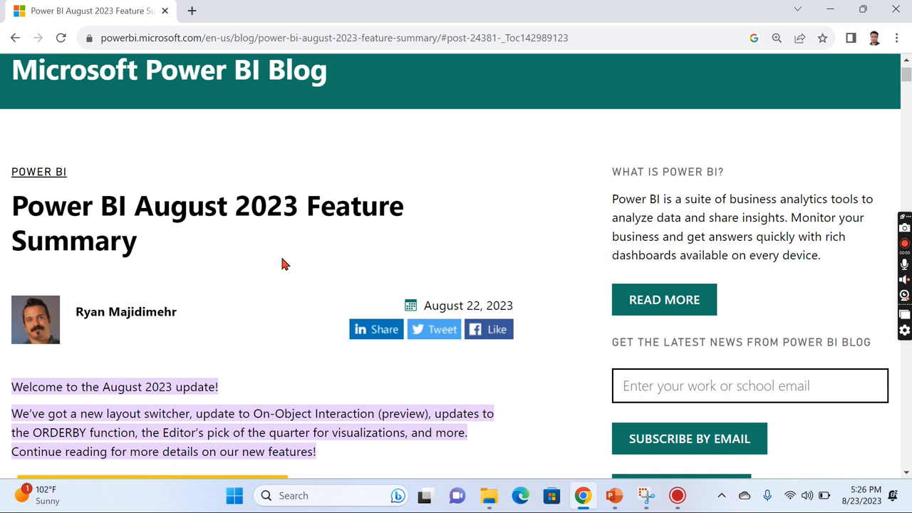
# - Scroll through the post's Contents list down to the Reporting section's New layout switcher article
pyautogui.scroll(-3)
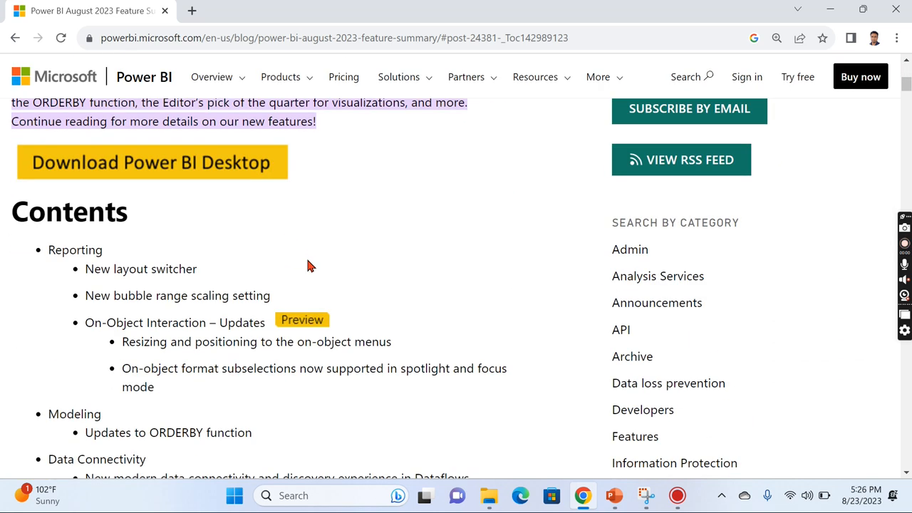
pyautogui.scroll(-3)
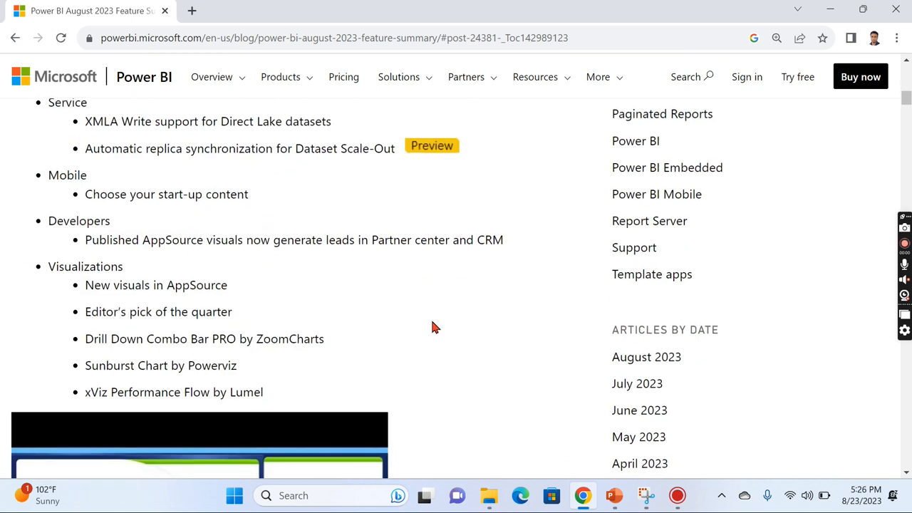
pyautogui.scroll(3)
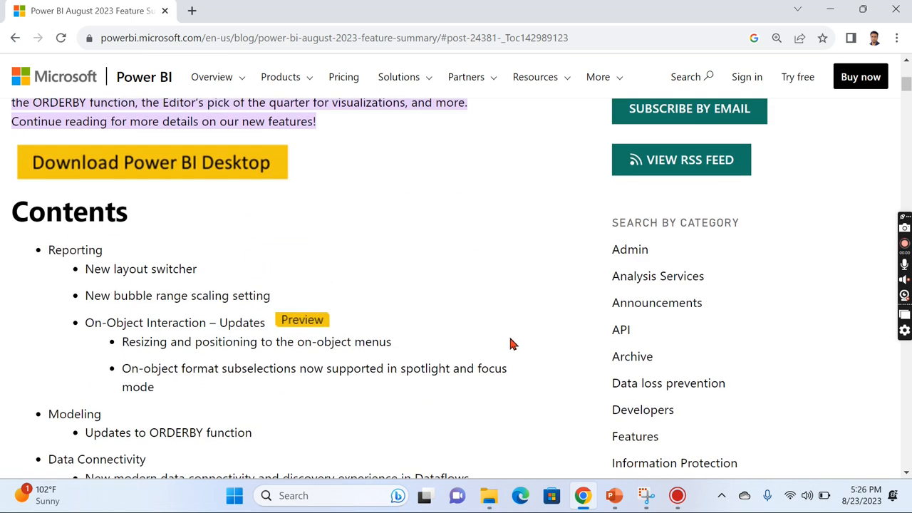
pyautogui.scroll(-3)
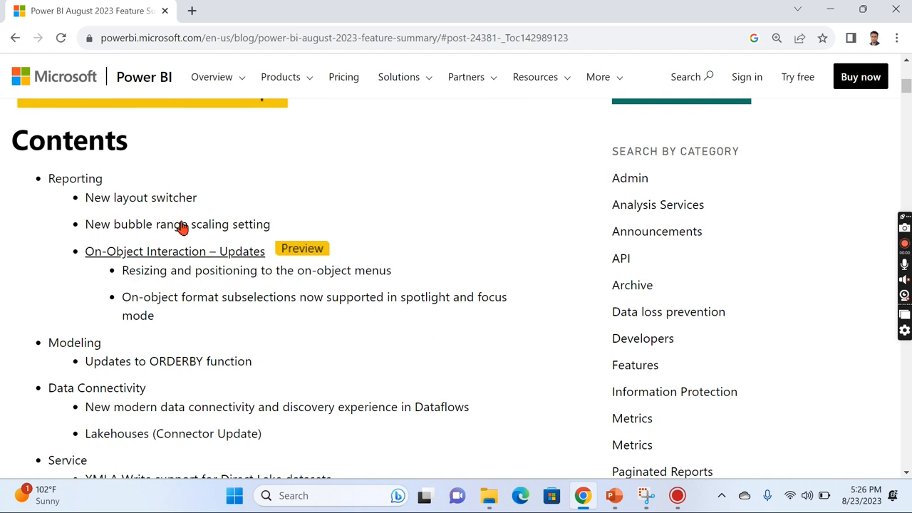
pyautogui.scroll(-3)
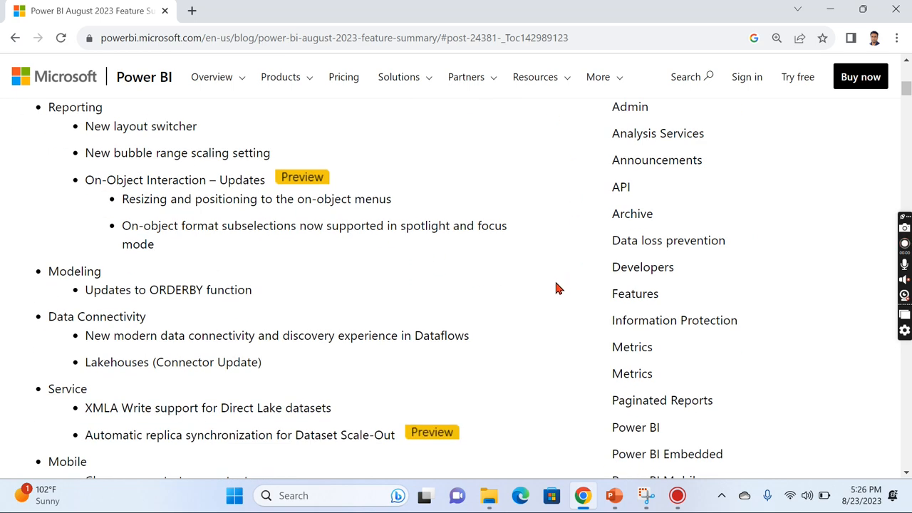
pyautogui.moveTo(541, 300)
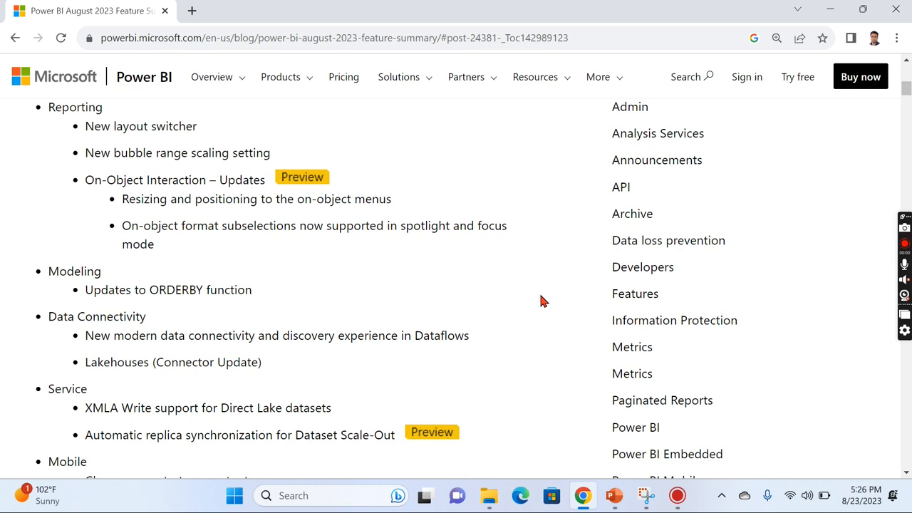
pyautogui.moveTo(527, 309)
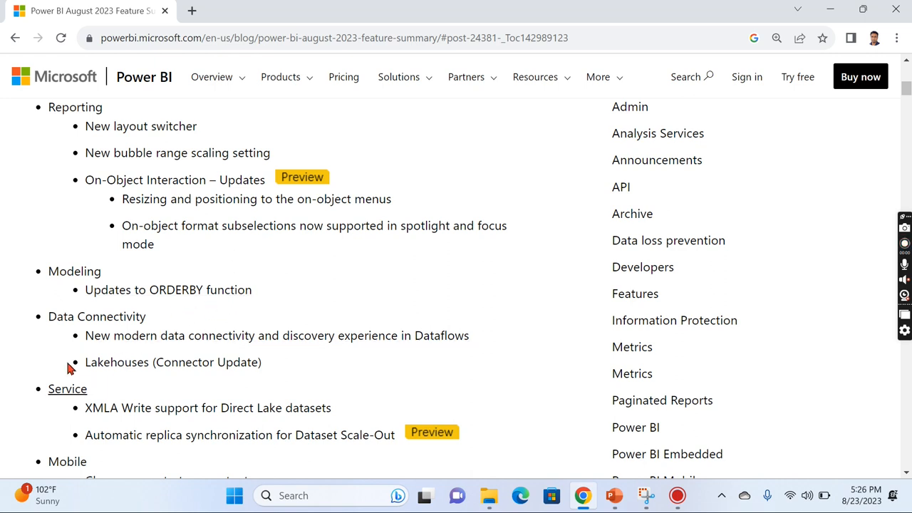
pyautogui.moveTo(520, 217)
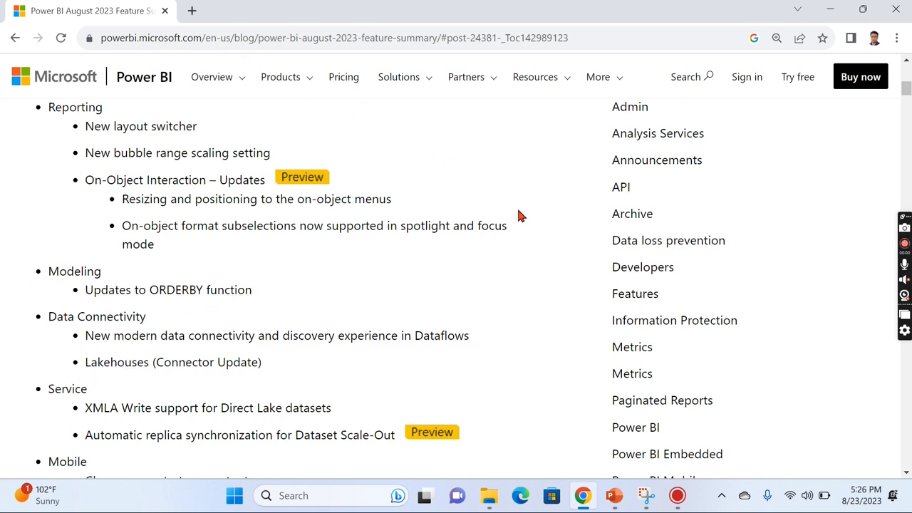
pyautogui.moveTo(539, 209)
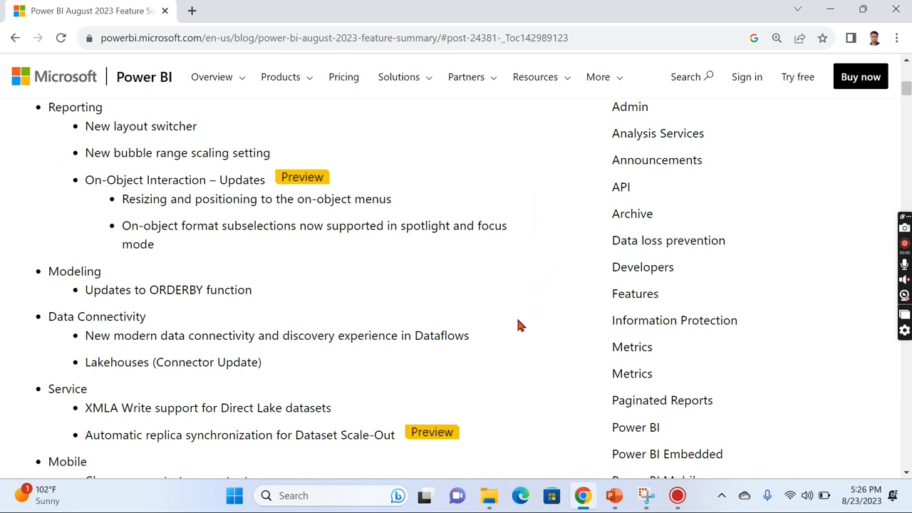
pyautogui.moveTo(483, 293)
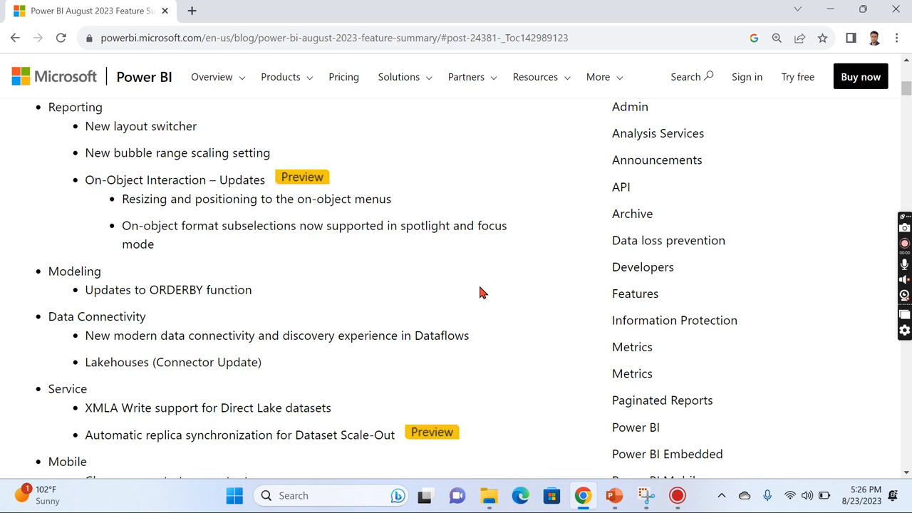
pyautogui.moveTo(84, 426)
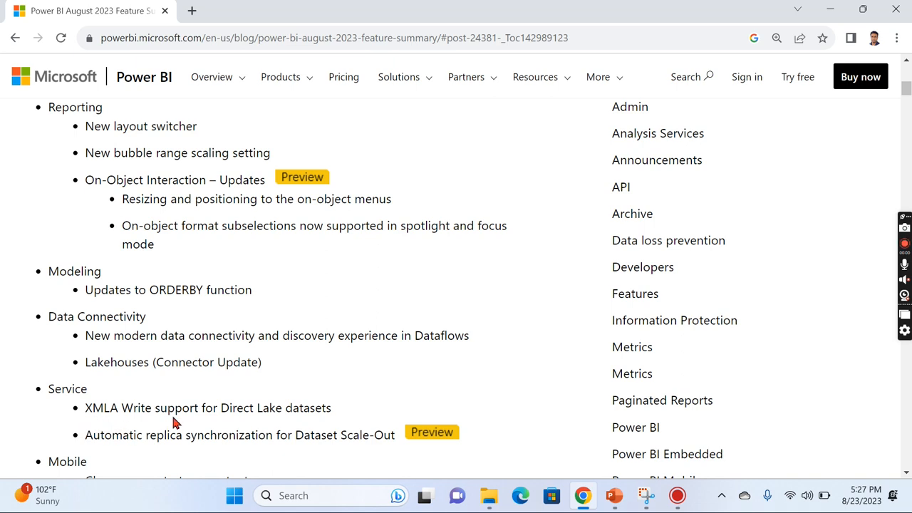
pyautogui.moveTo(345, 413)
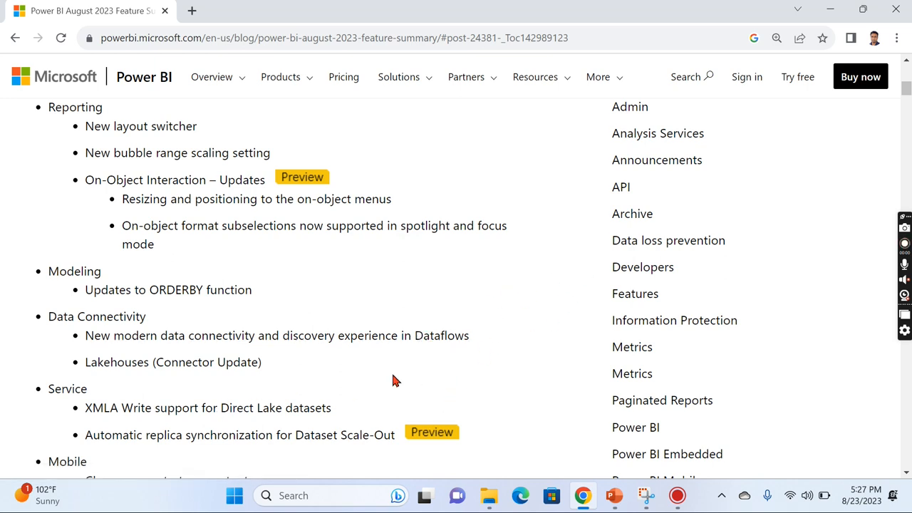
pyautogui.moveTo(518, 258)
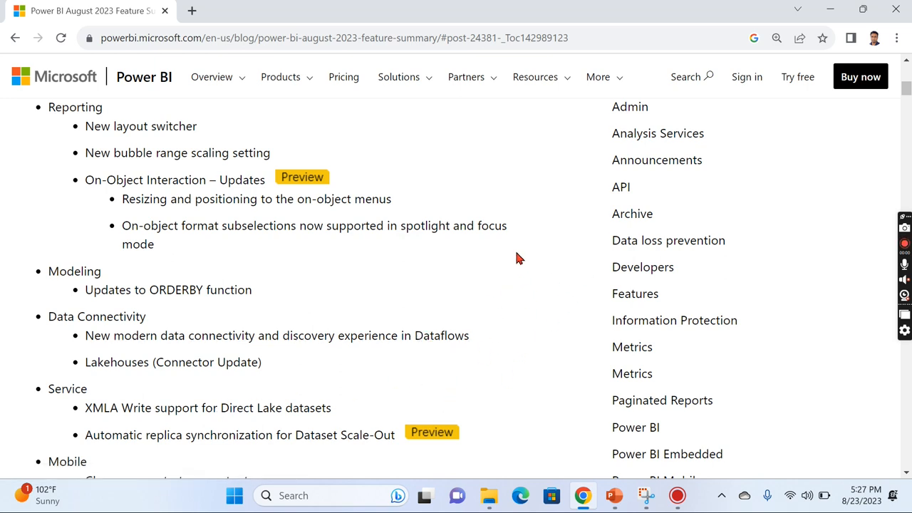
pyautogui.moveTo(140, 126)
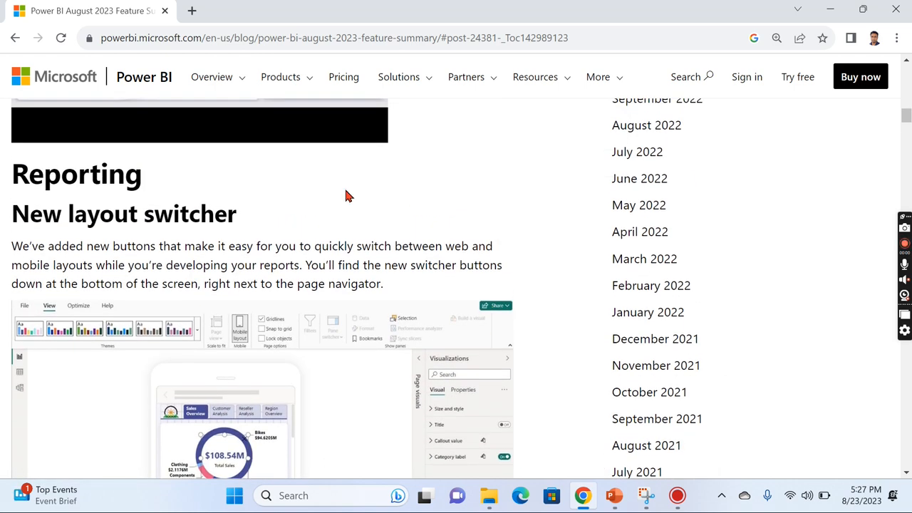
pyautogui.moveTo(477, 235)
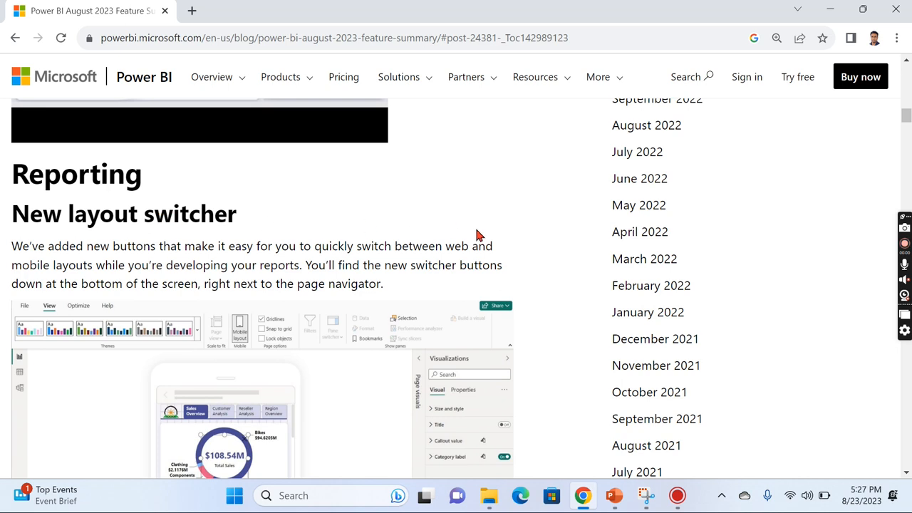
# - Scroll past the layout switcher screenshot to the New bubble range scaling setting section
pyautogui.scroll(-3)
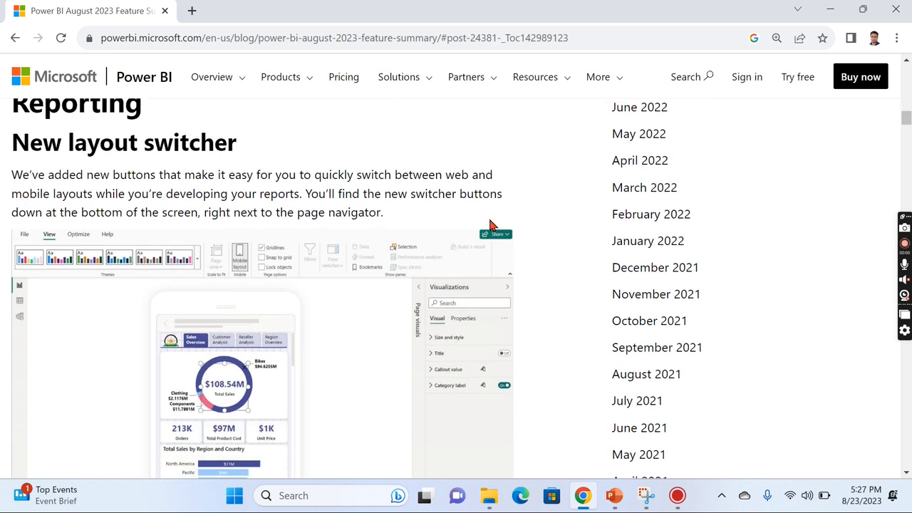
pyautogui.scroll(-3)
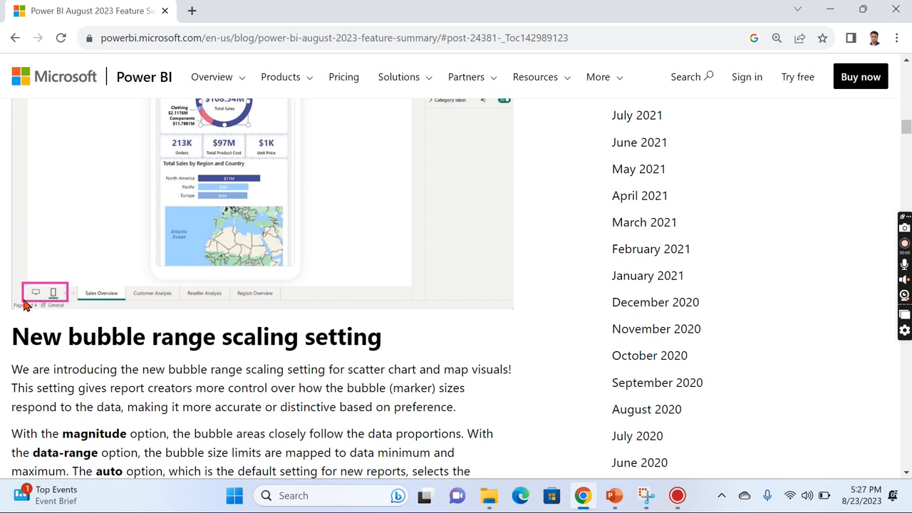
pyautogui.moveTo(30, 303)
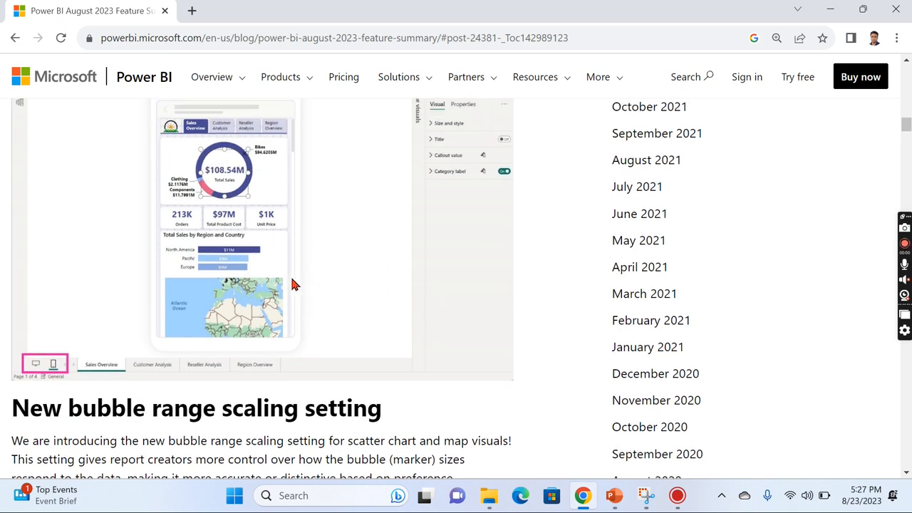
pyautogui.scroll(-3)
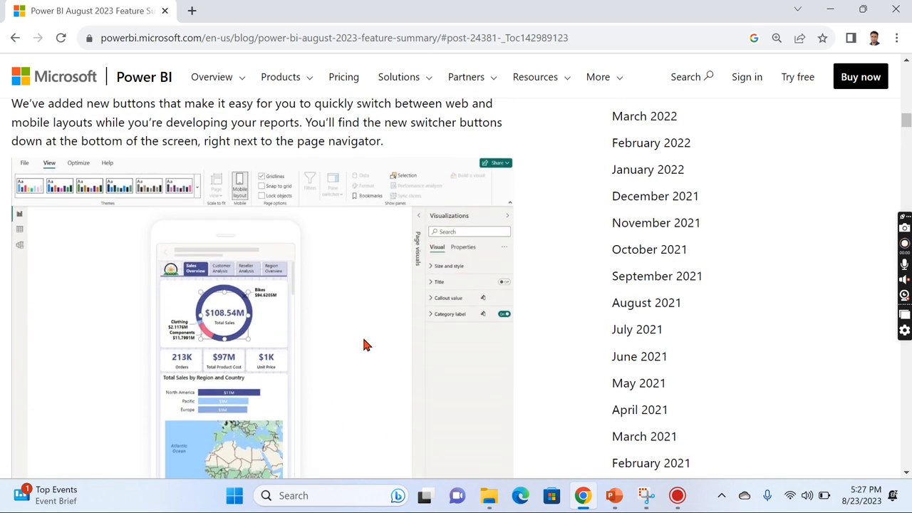
pyautogui.scroll(-3)
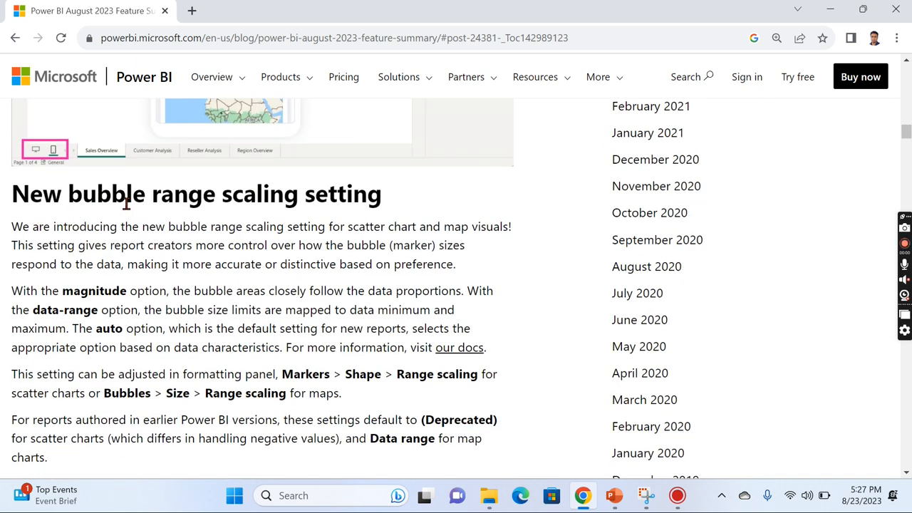
# - Click repeatedly within the bubble range scaling scatter chart example area
pyautogui.scroll(-3)
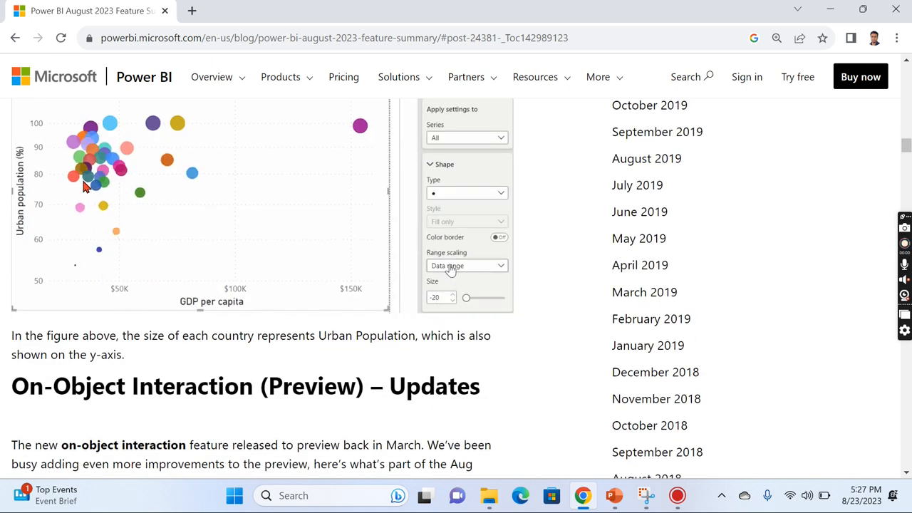
pyautogui.click(466, 265)
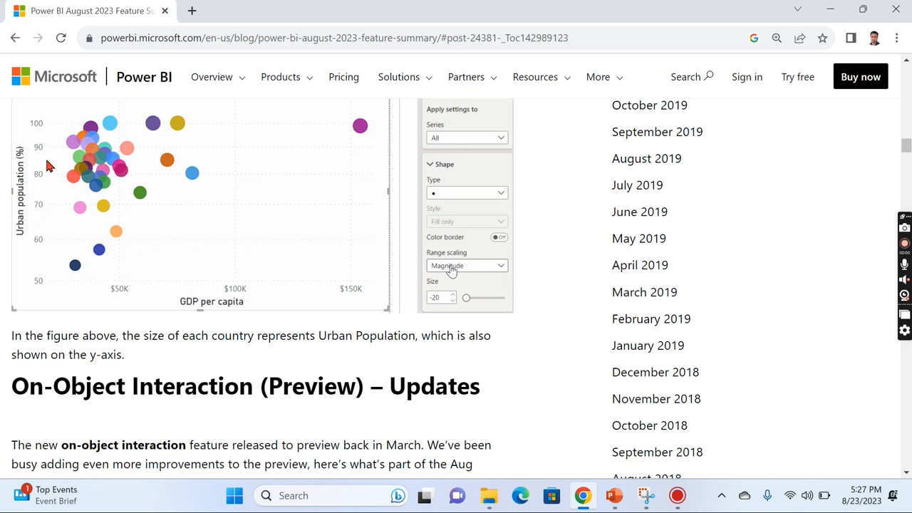
pyautogui.click(466, 265)
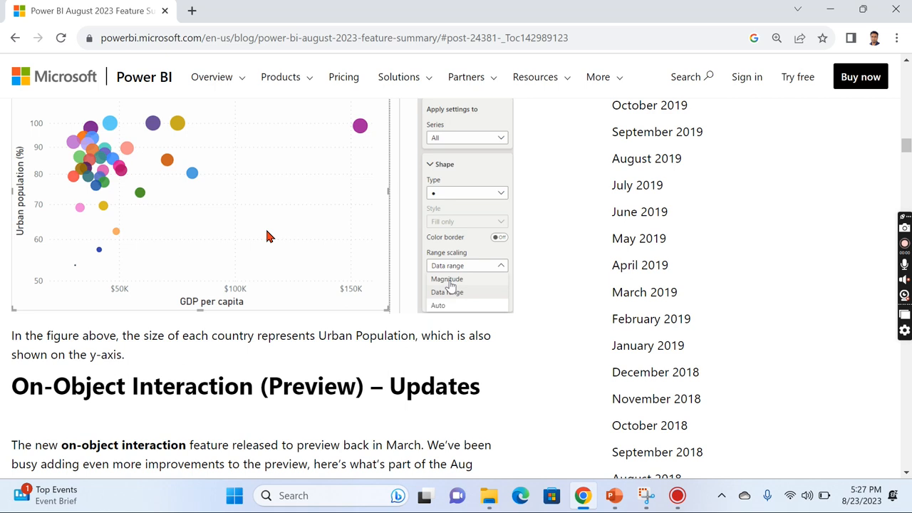
pyautogui.click(446, 279)
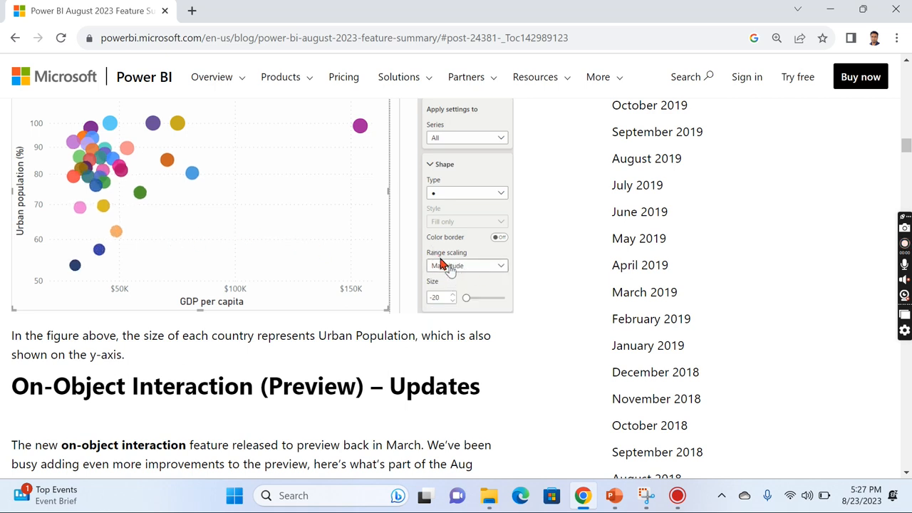
pyautogui.click(466, 265)
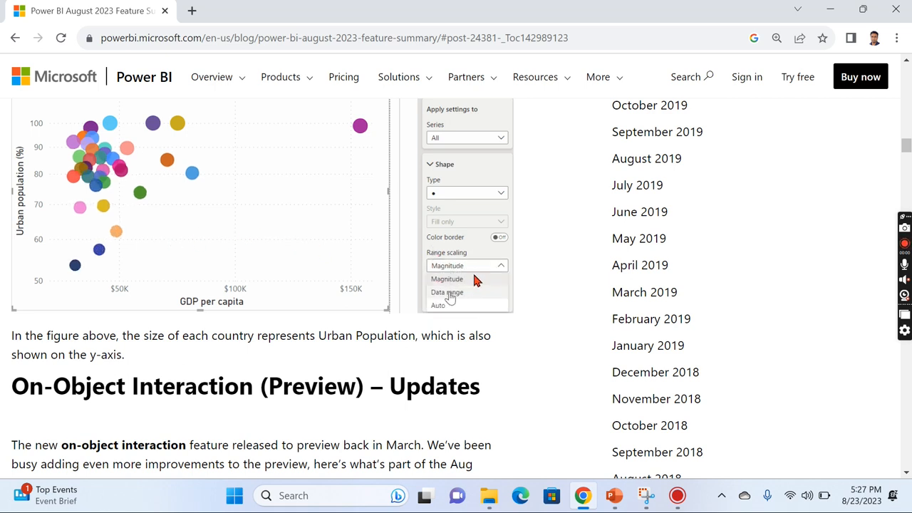
pyautogui.click(445, 292)
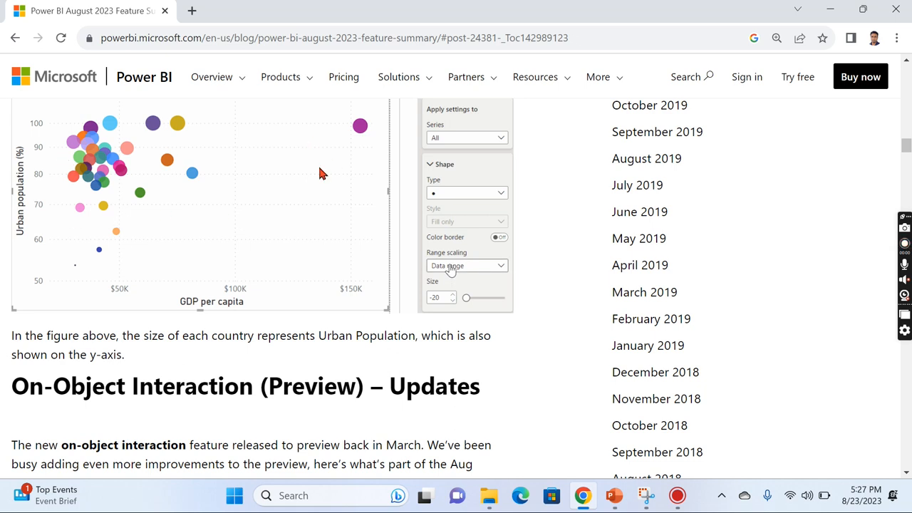
# - Scroll down to the On-Object Interaction (Preview) – Updates heading
pyautogui.scroll(3)
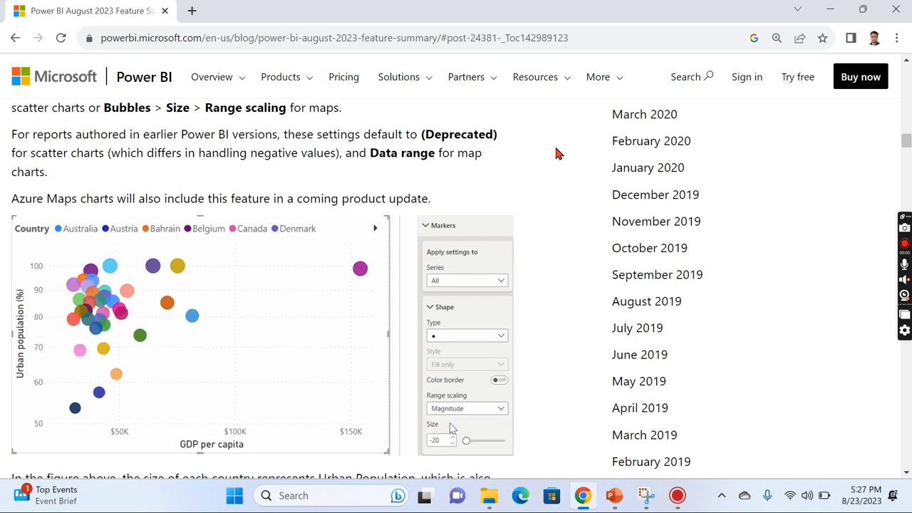
pyautogui.scroll(-3)
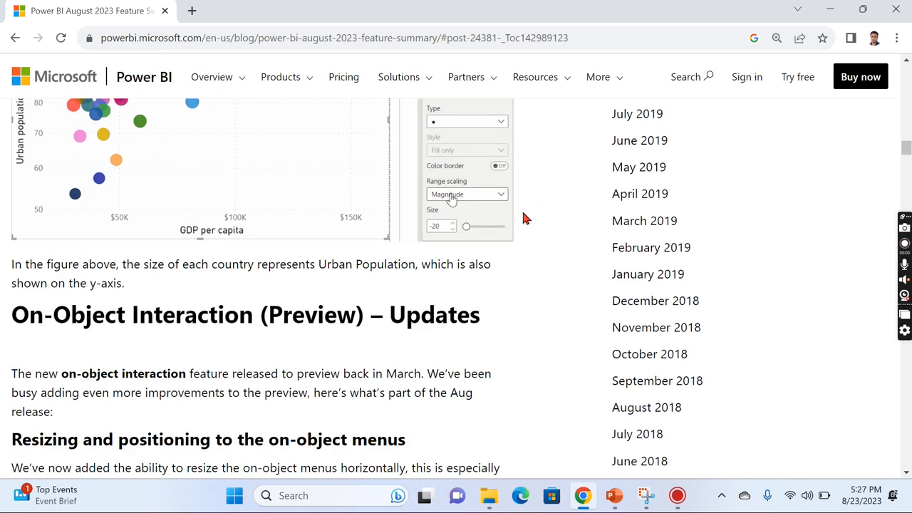
pyautogui.scroll(-3)
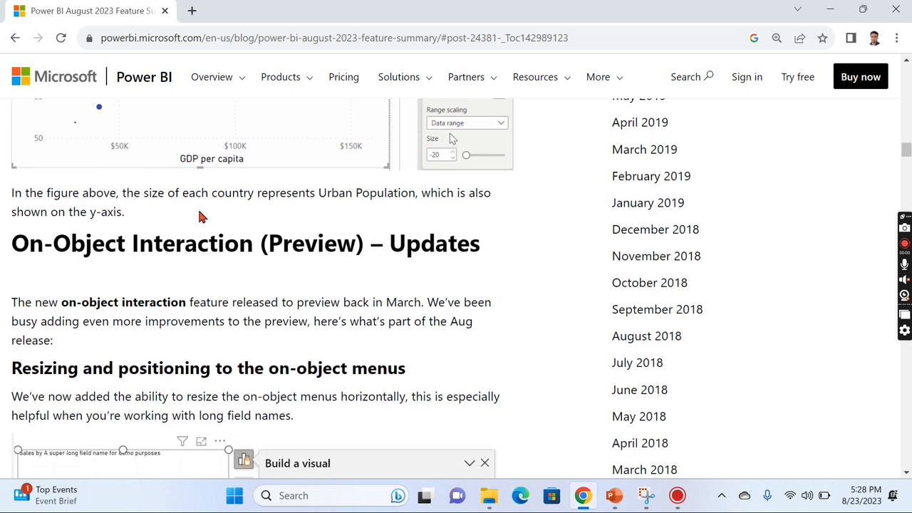
pyautogui.click(467, 123)
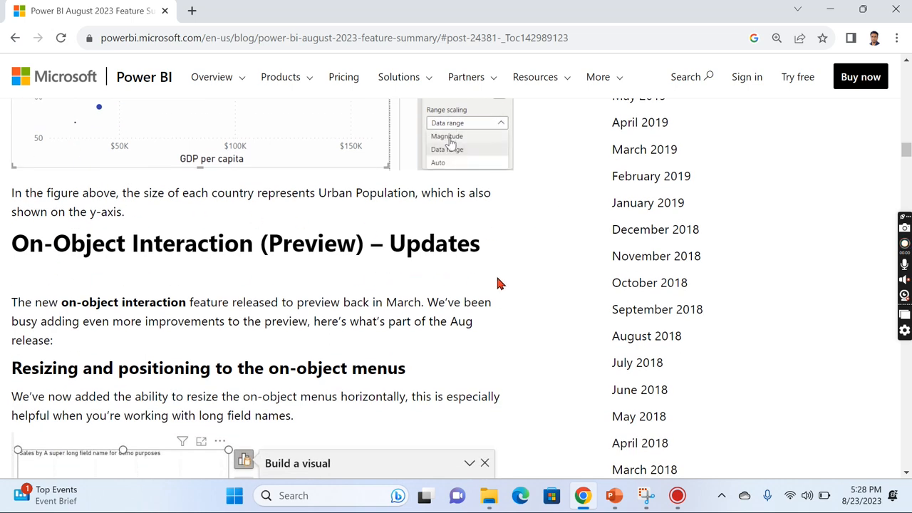
# - Scroll through the on-object menu resizing and positioning subsection and its Build a visual screenshot
pyautogui.scroll(-3)
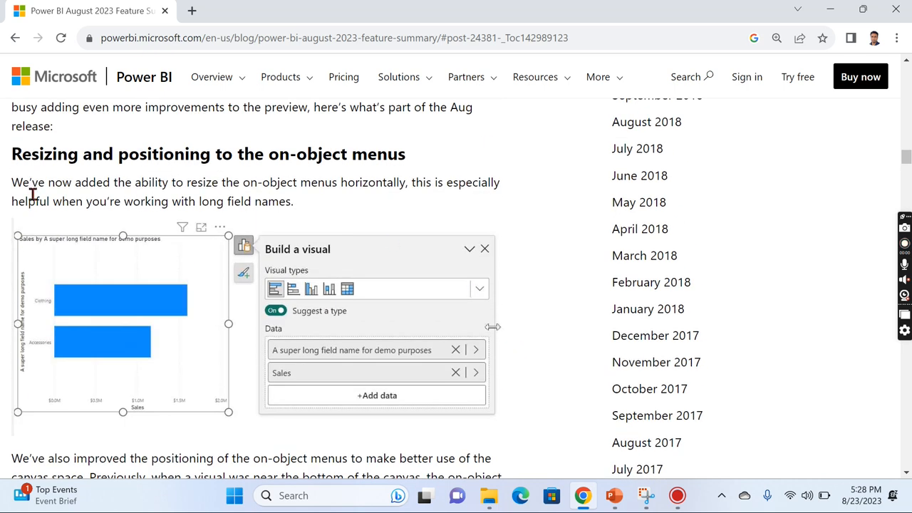
pyautogui.scroll(-3)
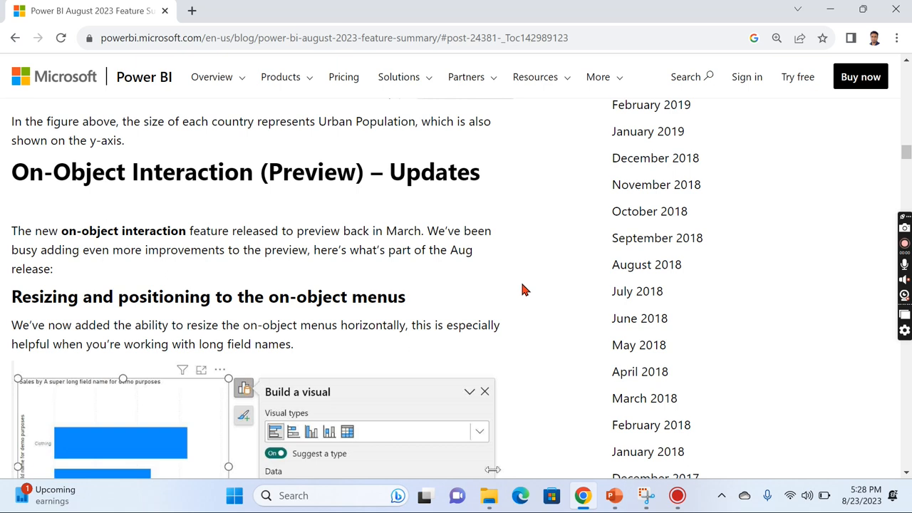
pyautogui.scroll(-3)
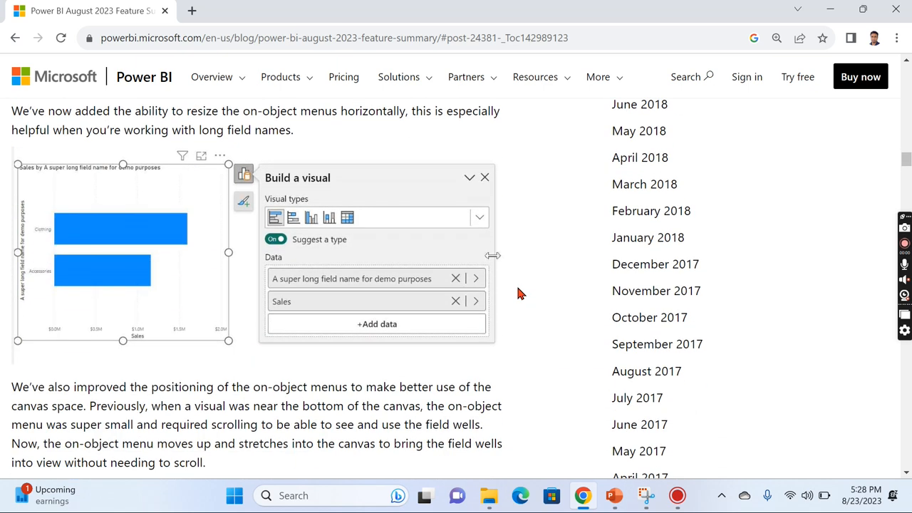
pyautogui.moveTo(209, 390)
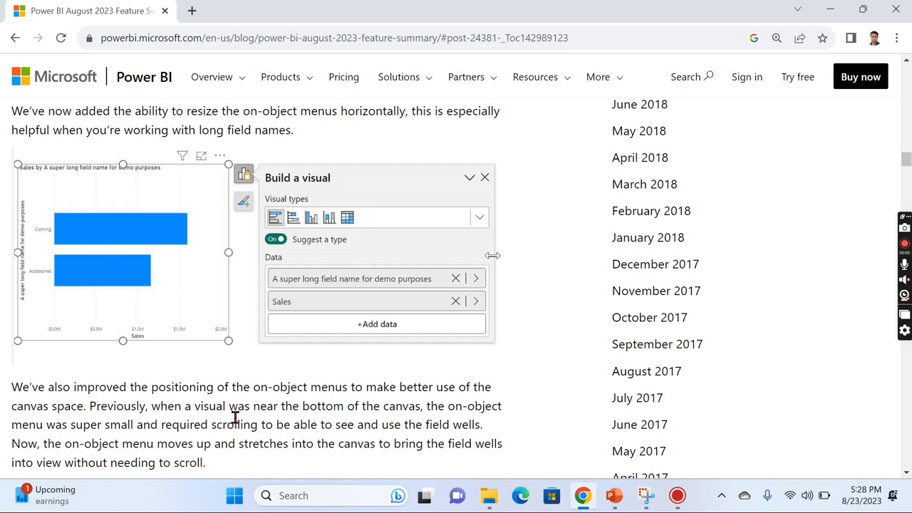
pyautogui.moveTo(509, 400)
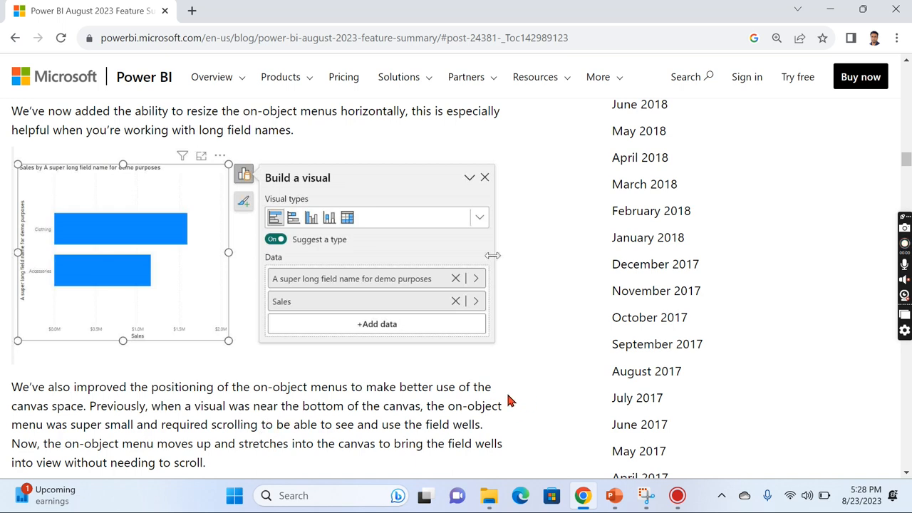
pyautogui.moveTo(425, 411)
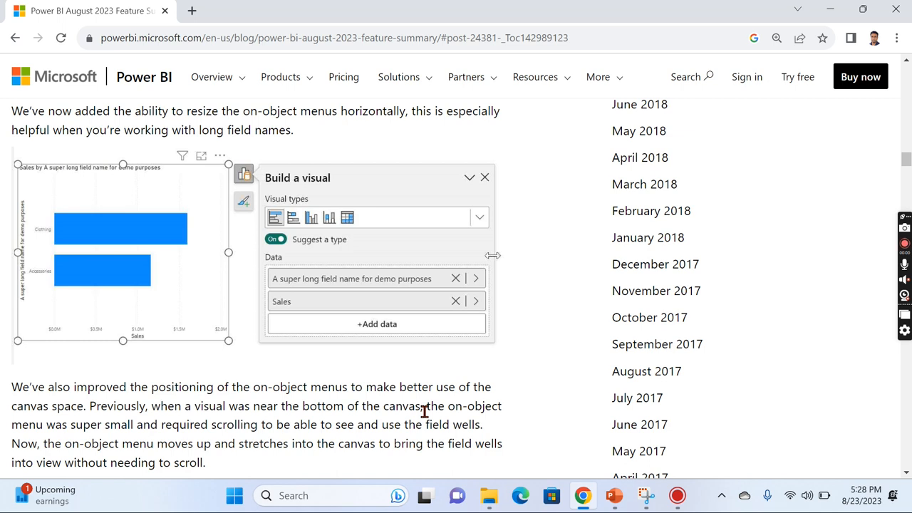
pyautogui.moveTo(399, 398)
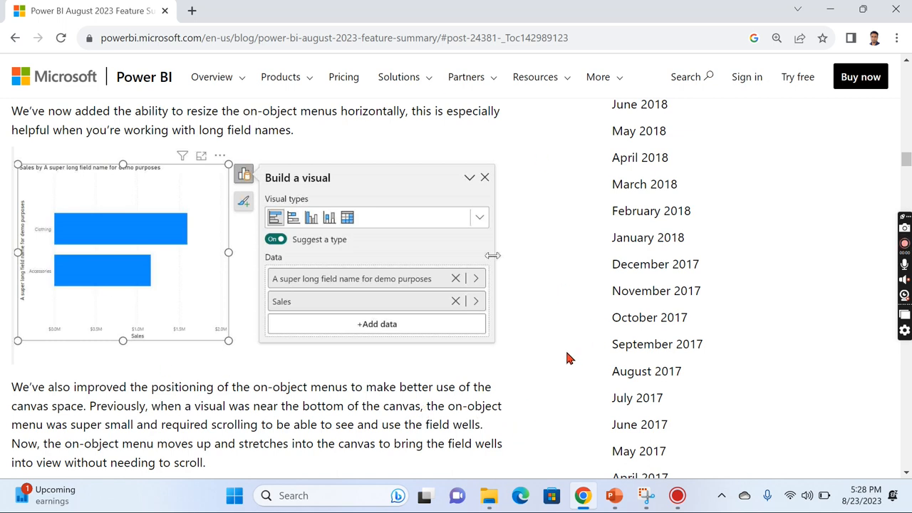
pyautogui.moveTo(240, 242)
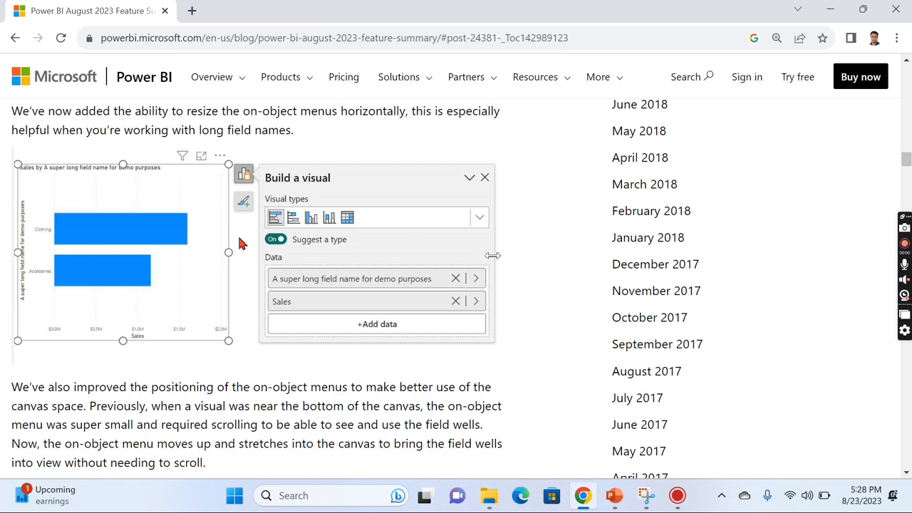
pyautogui.scroll(-3)
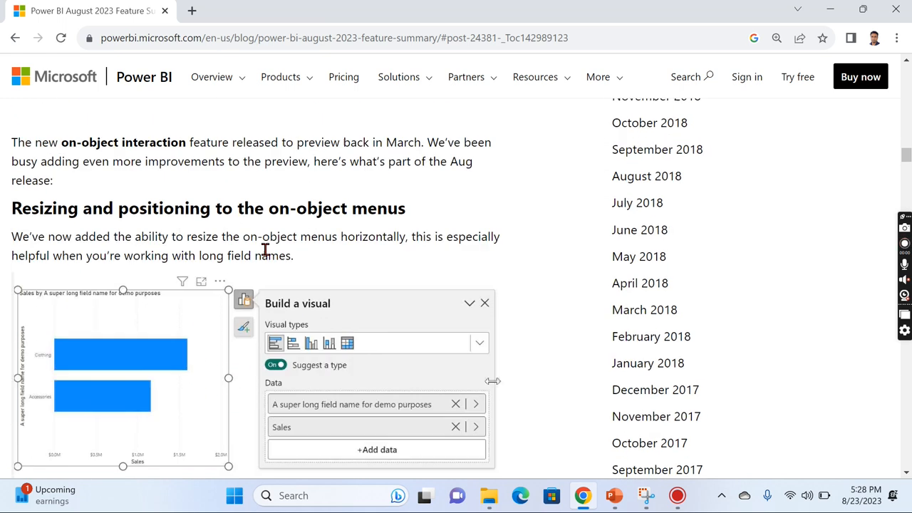
pyautogui.scroll(-3)
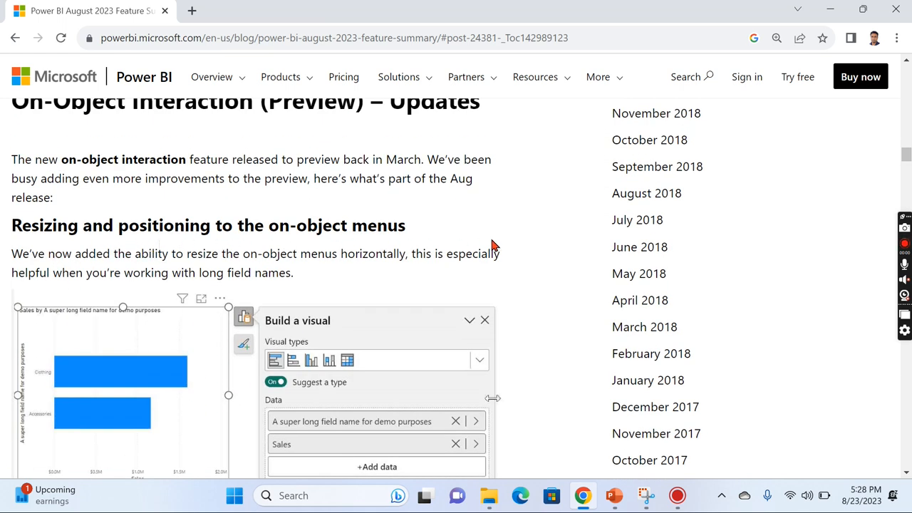
# - Scroll past the Before/After menu images to the spotlight and focus mode format screenshot
pyautogui.scroll(-3)
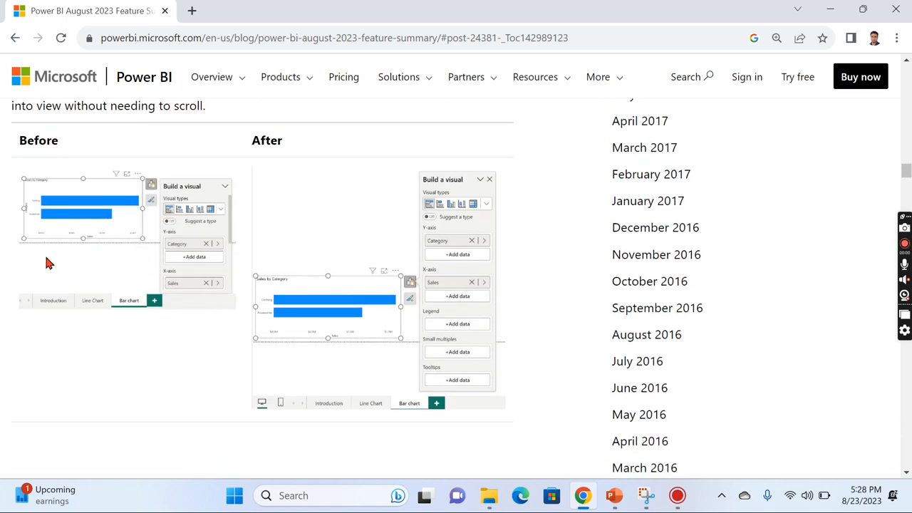
pyautogui.moveTo(108, 249)
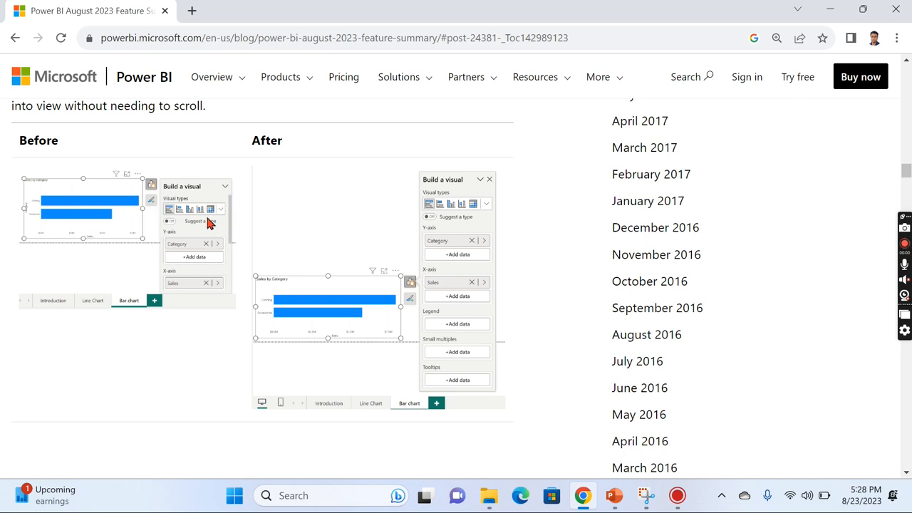
pyautogui.moveTo(431, 199)
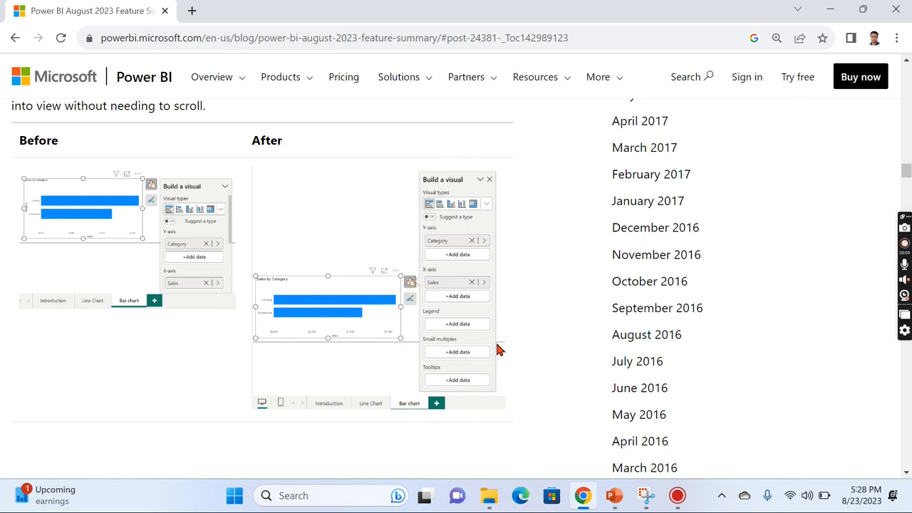
pyautogui.moveTo(567, 312)
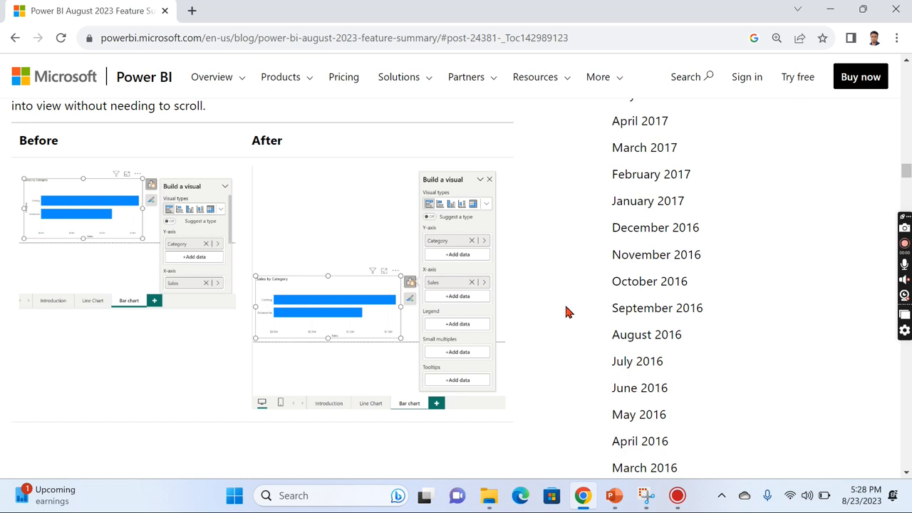
pyautogui.scroll(-3)
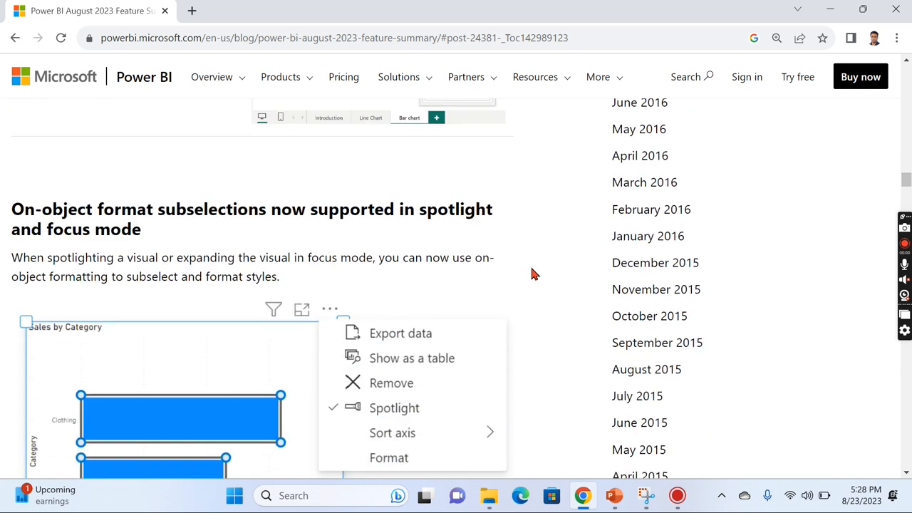
pyautogui.scroll(-3)
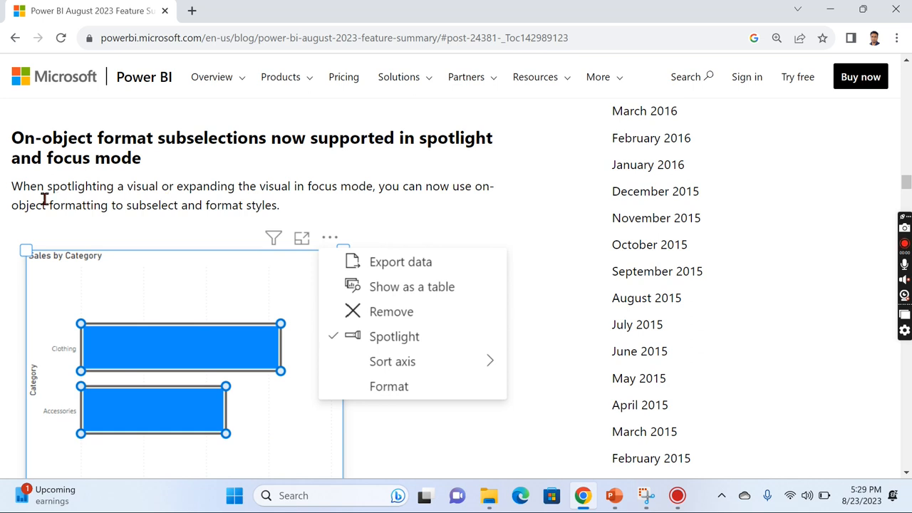
pyautogui.scroll(-3)
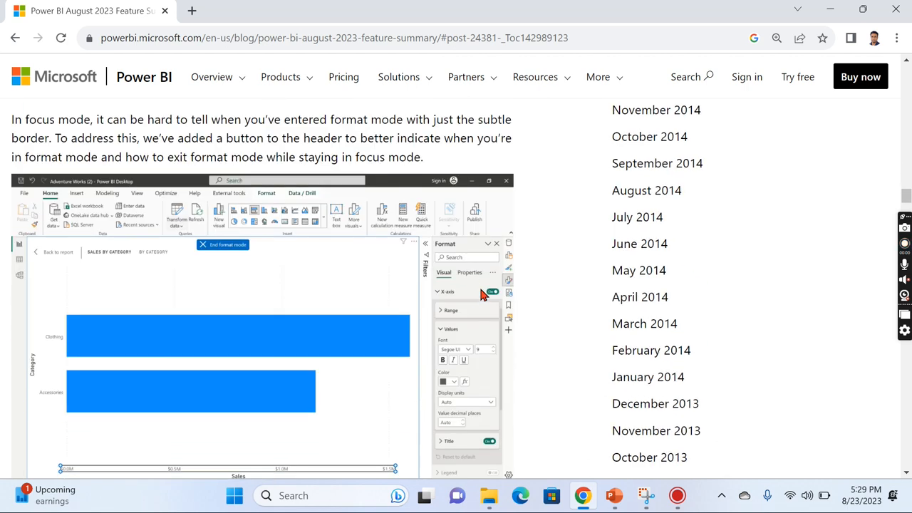
# - Scroll to the Modeling section's ORDERBY update and its BiggestSpender BLANKS LAST example
pyautogui.scroll(-3)
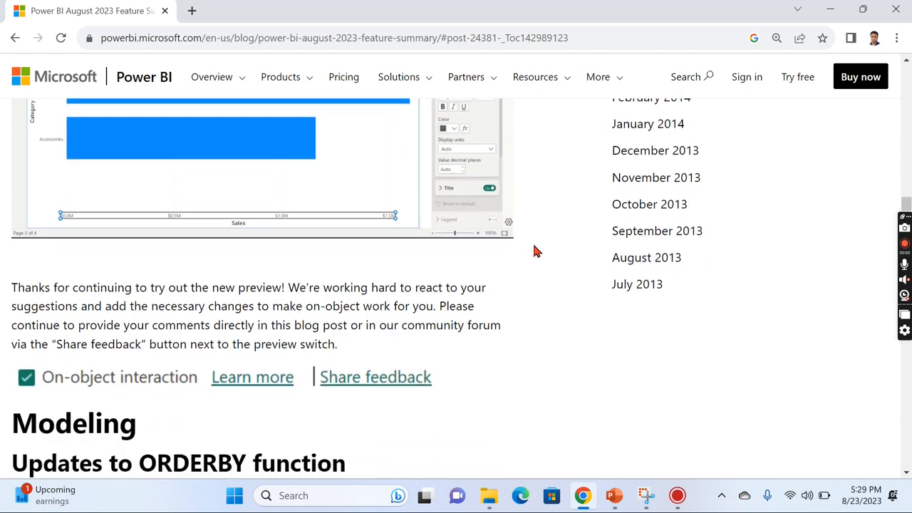
pyautogui.scroll(-3)
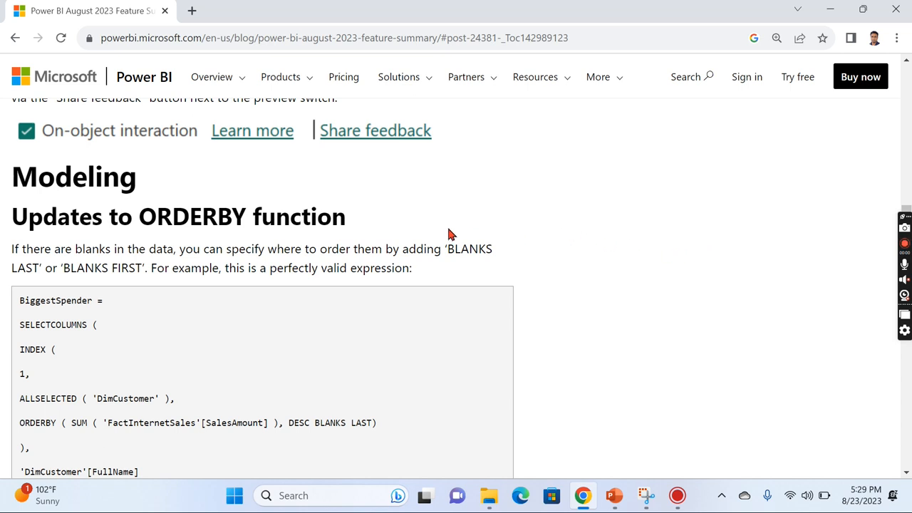
pyautogui.moveTo(428, 232)
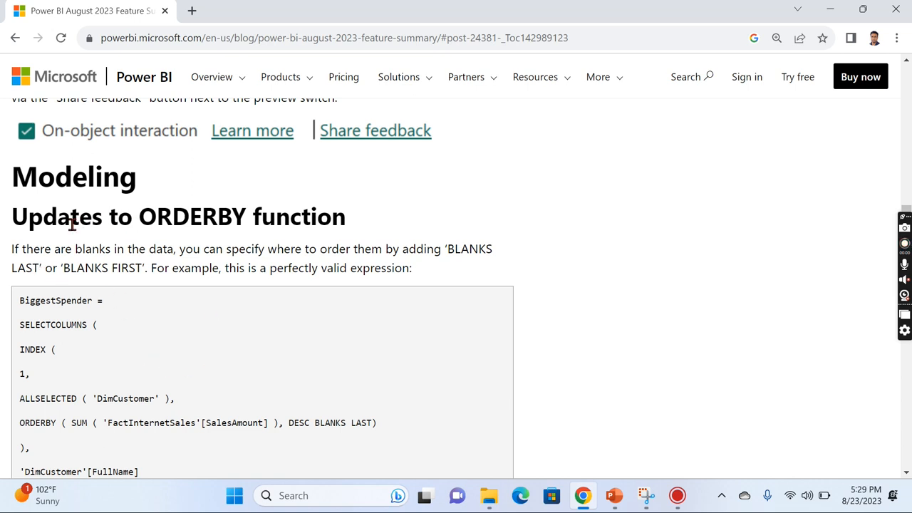
pyautogui.moveTo(330, 347)
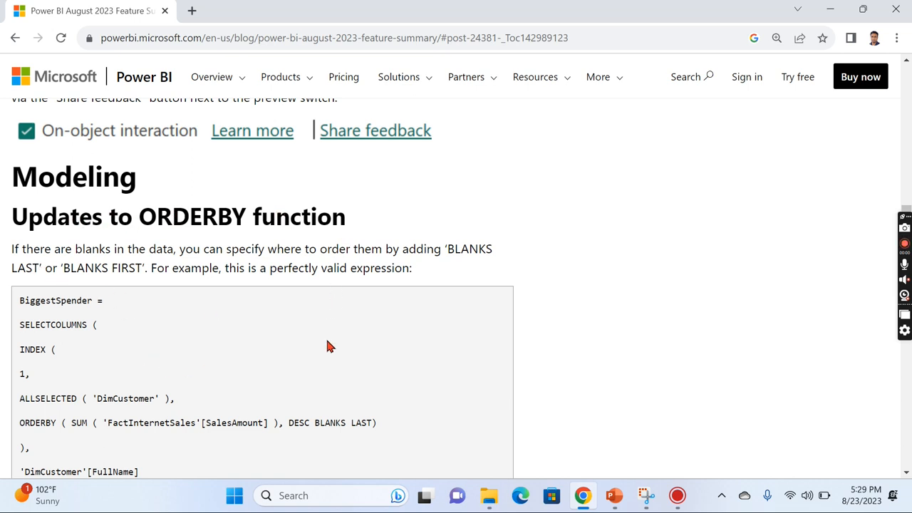
pyautogui.moveTo(387, 433)
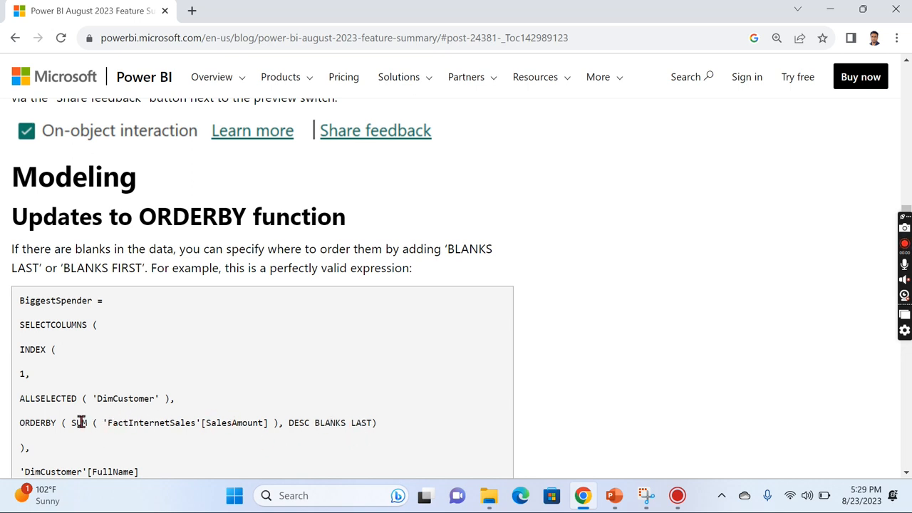
pyautogui.scroll(-3)
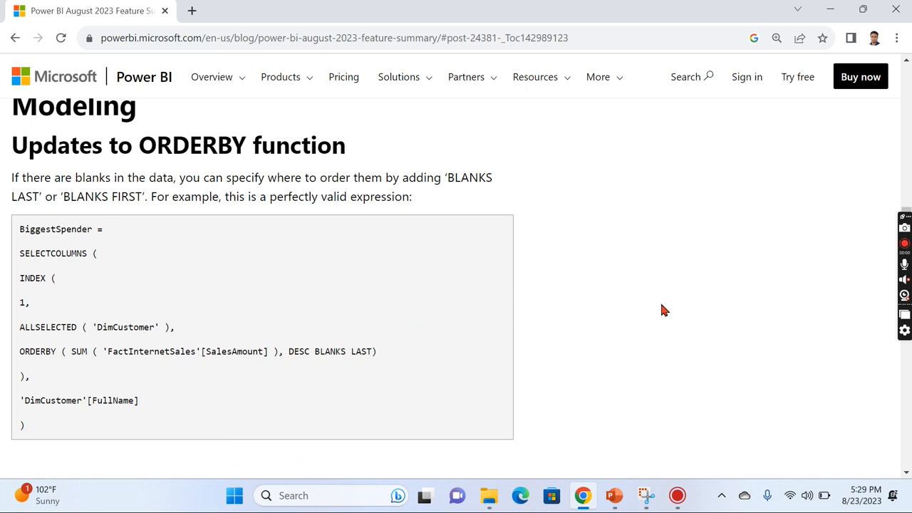
pyautogui.moveTo(698, 231)
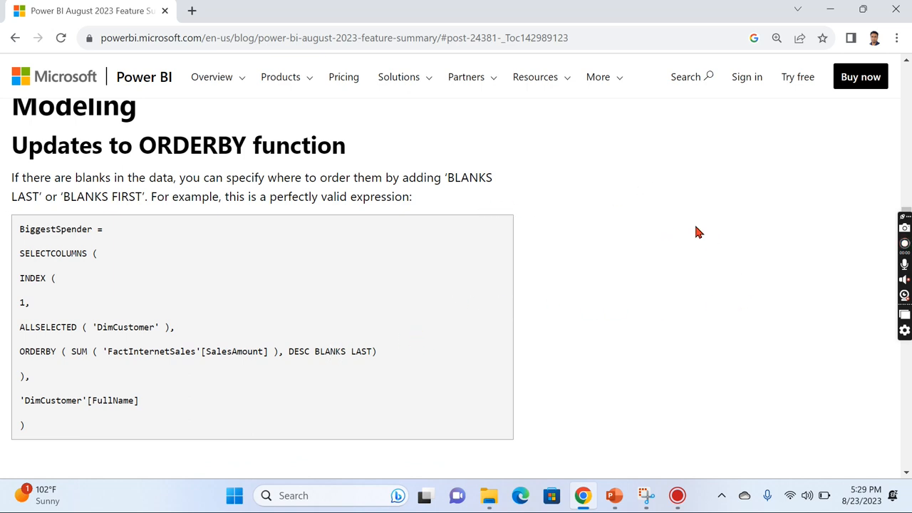
pyautogui.moveTo(590, 271)
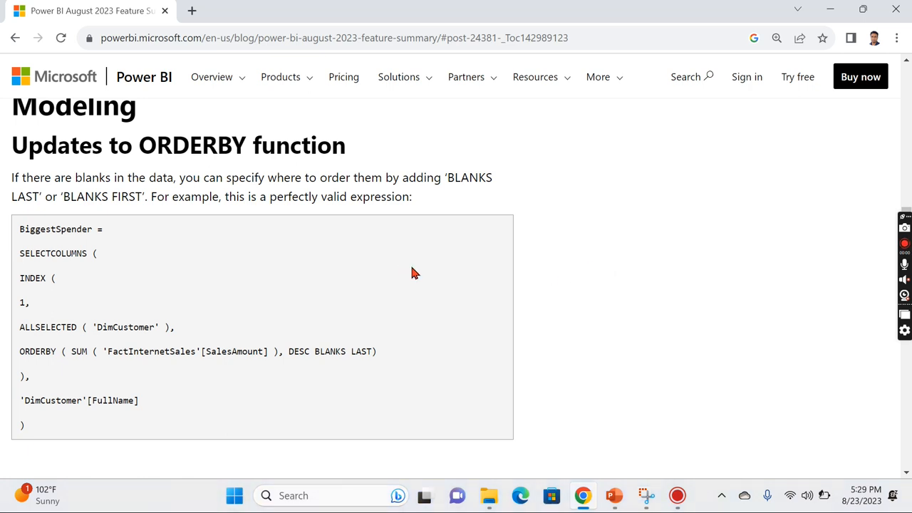
pyautogui.moveTo(402, 269)
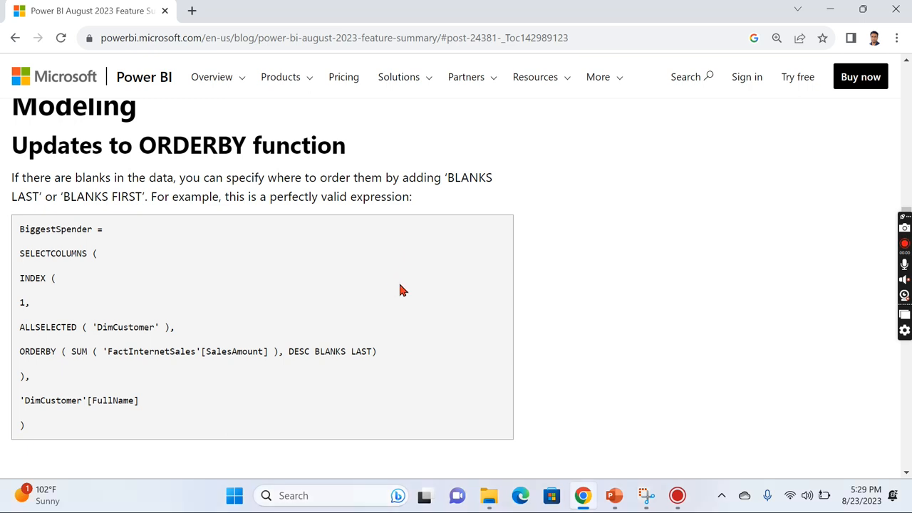
pyautogui.moveTo(358, 366)
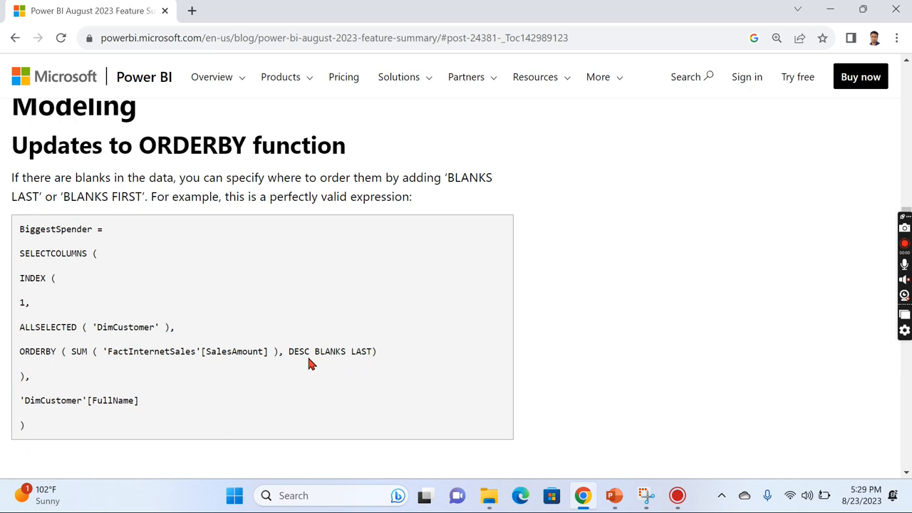
pyautogui.moveTo(133, 189)
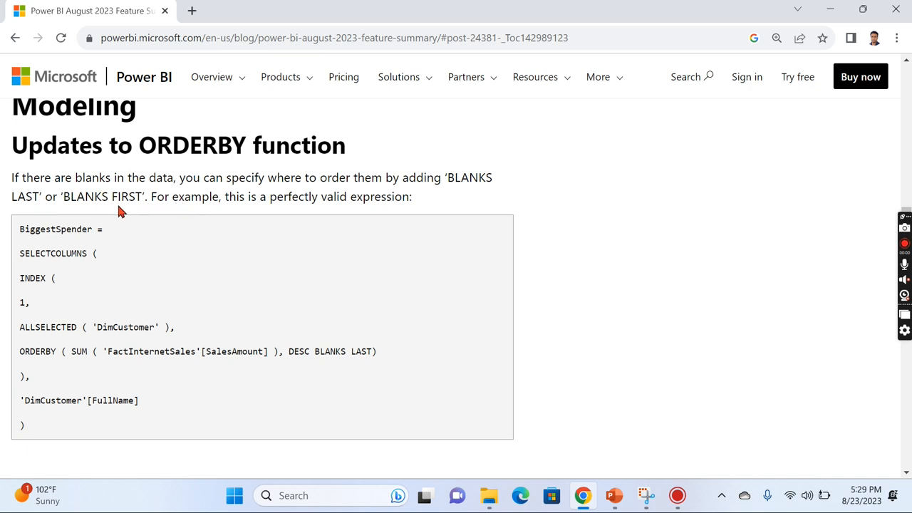
pyautogui.moveTo(363, 302)
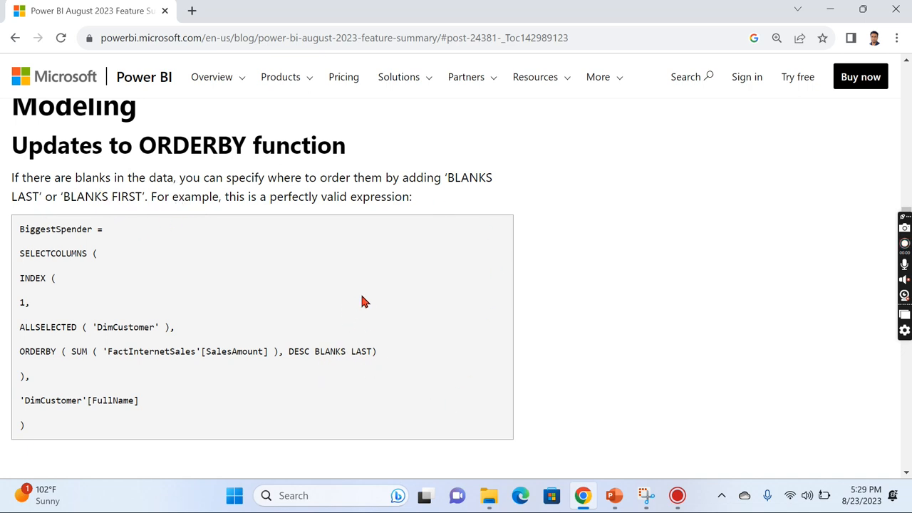
# - Scroll past the BLANKS options and Data Connectivity to Lakehouses (Connector Update)
pyautogui.scroll(-3)
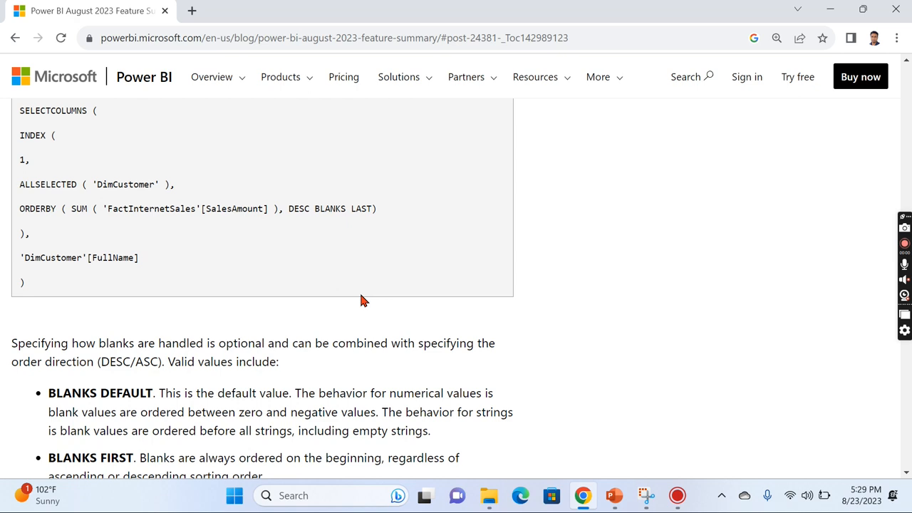
pyautogui.scroll(-3)
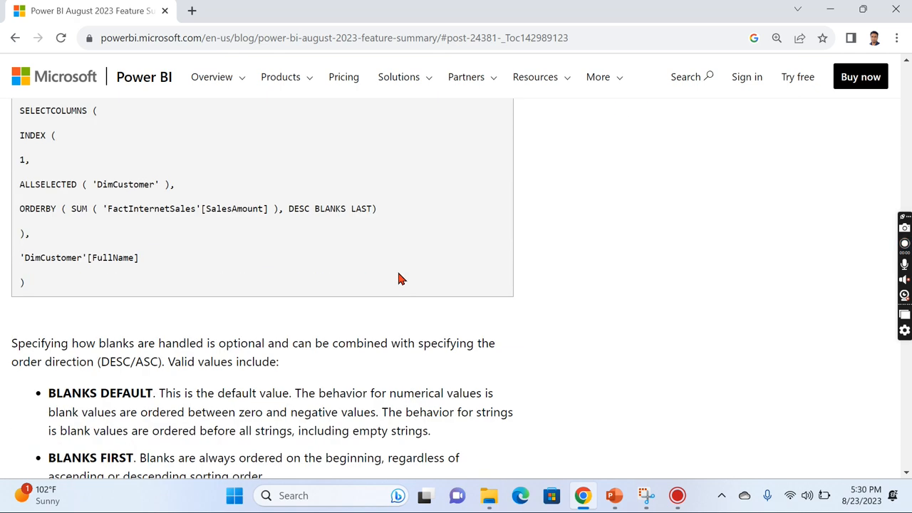
pyautogui.scroll(-3)
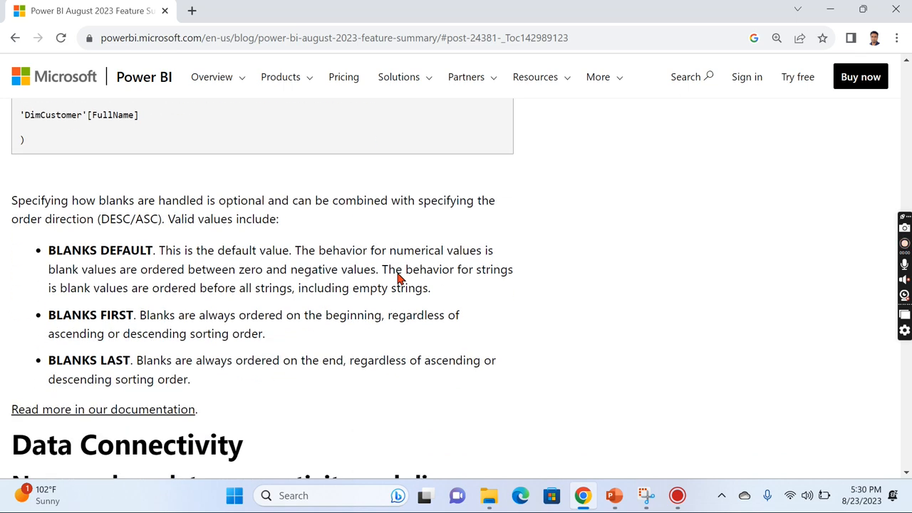
pyautogui.scroll(-3)
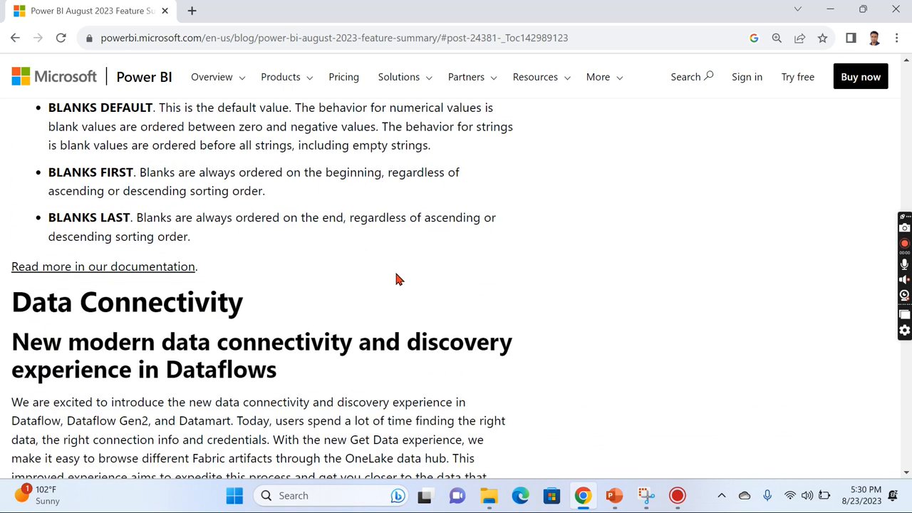
pyautogui.moveTo(576, 311)
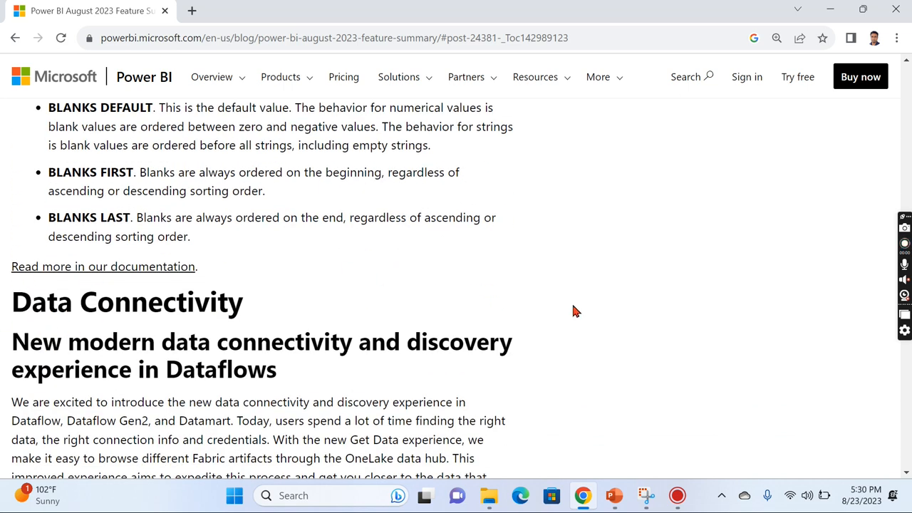
pyautogui.scroll(-3)
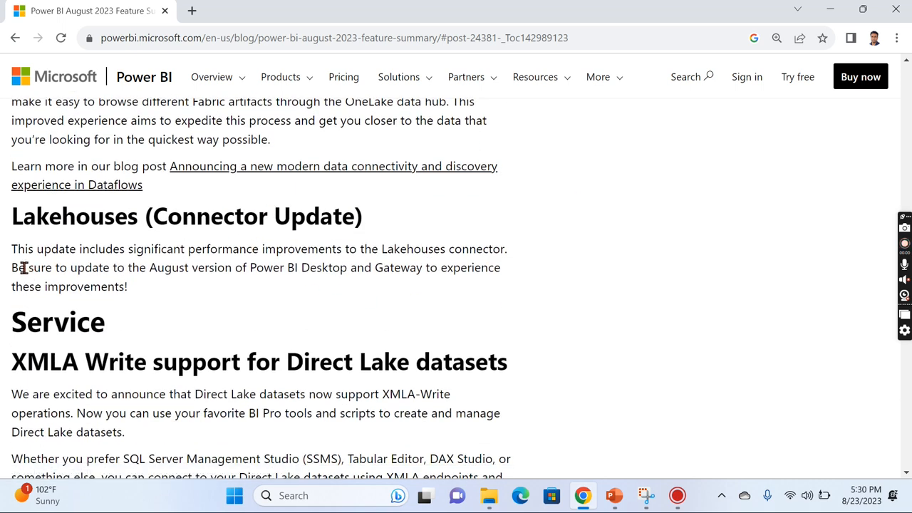
pyautogui.moveTo(76, 258)
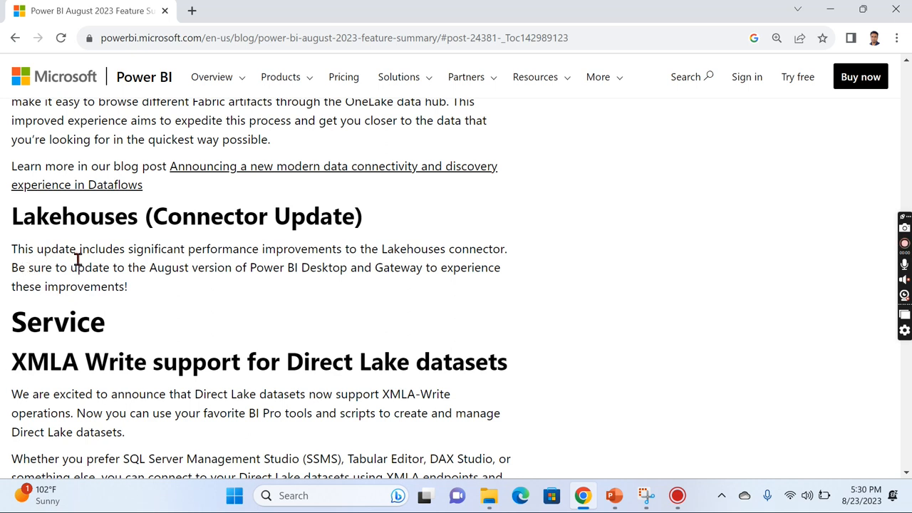
pyautogui.moveTo(494, 298)
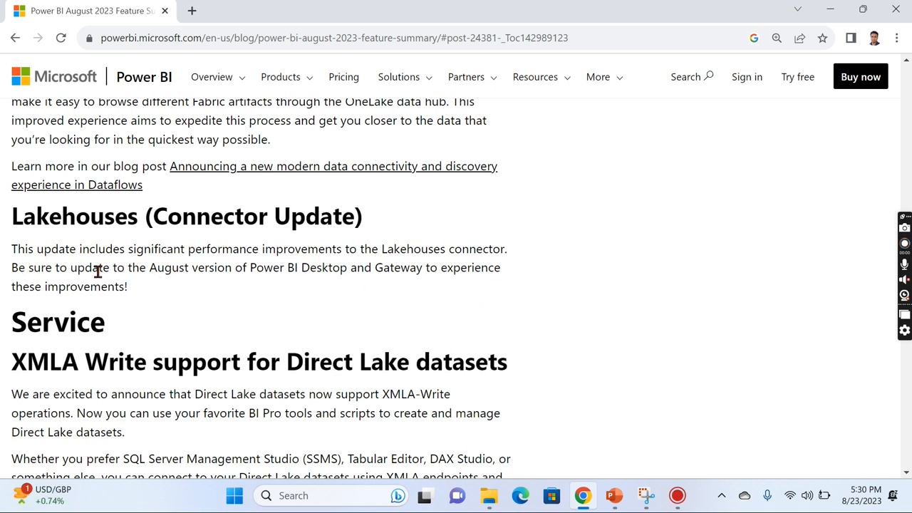
pyautogui.moveTo(462, 289)
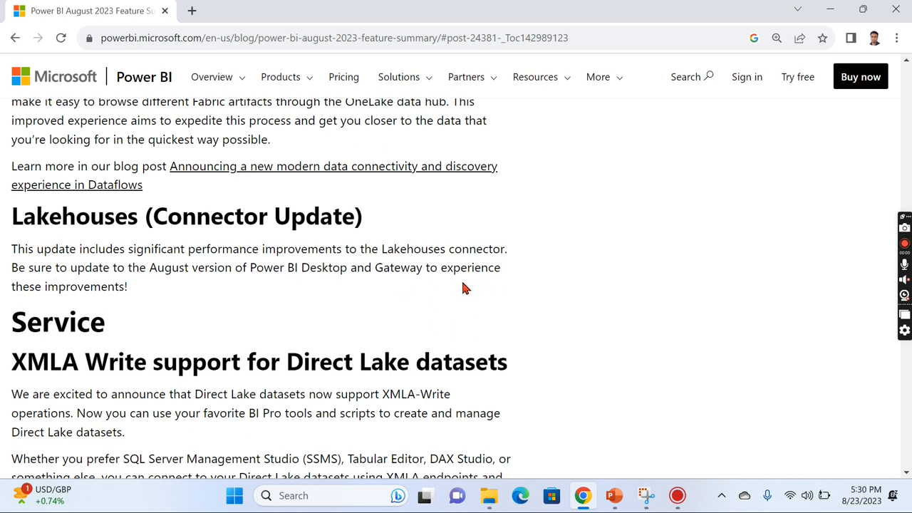
pyautogui.moveTo(44, 258)
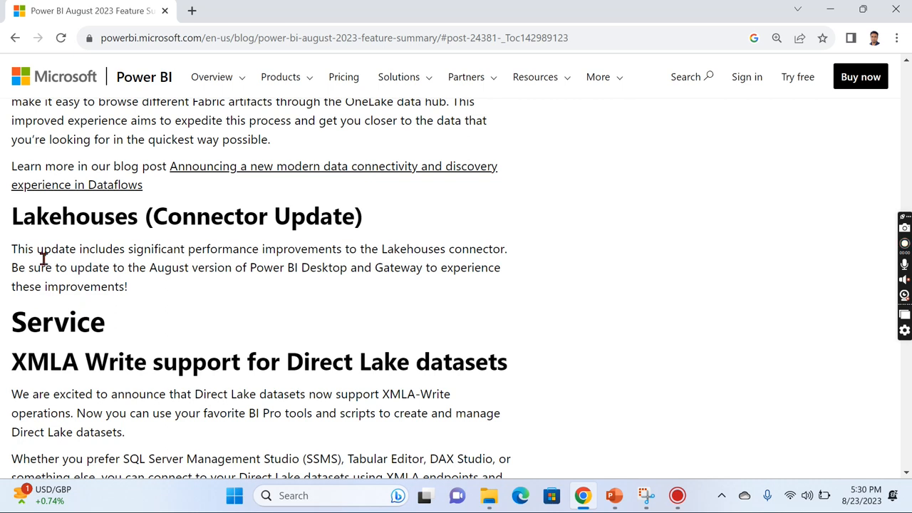
# - Scroll past XMLA Write support and replica synchronization notes to Mobile 'Choose your start-up content'
pyautogui.scroll(-3)
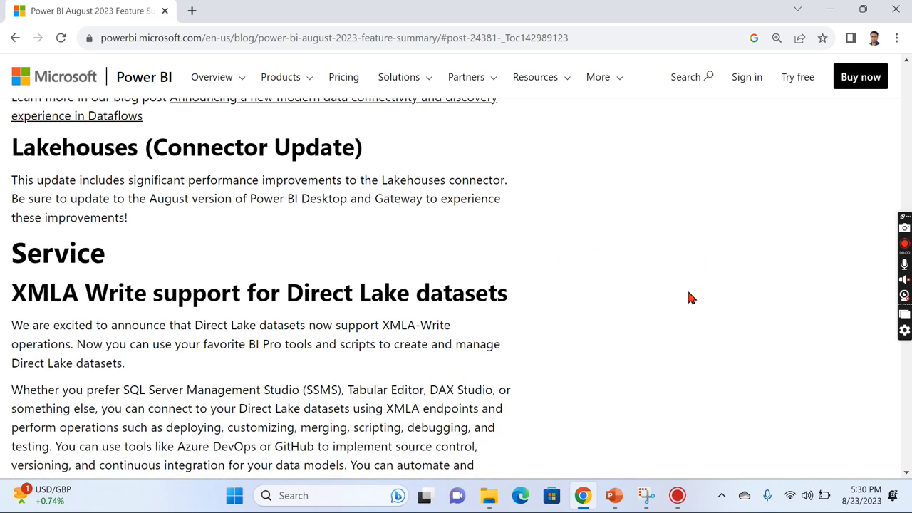
pyautogui.scroll(-3)
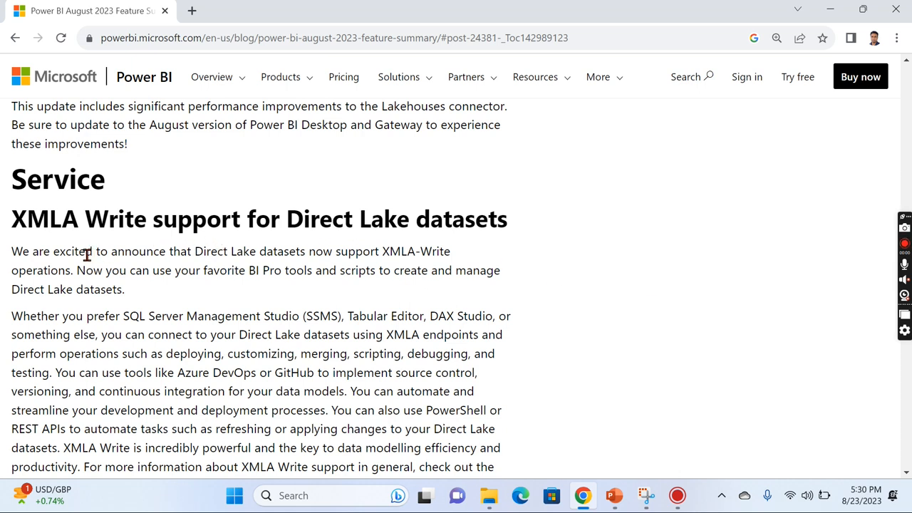
pyautogui.moveTo(114, 226)
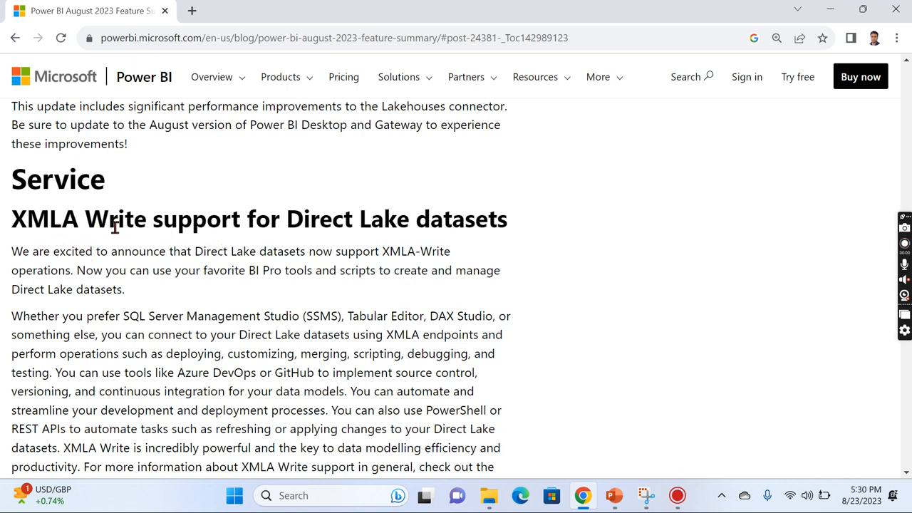
pyautogui.moveTo(370, 250)
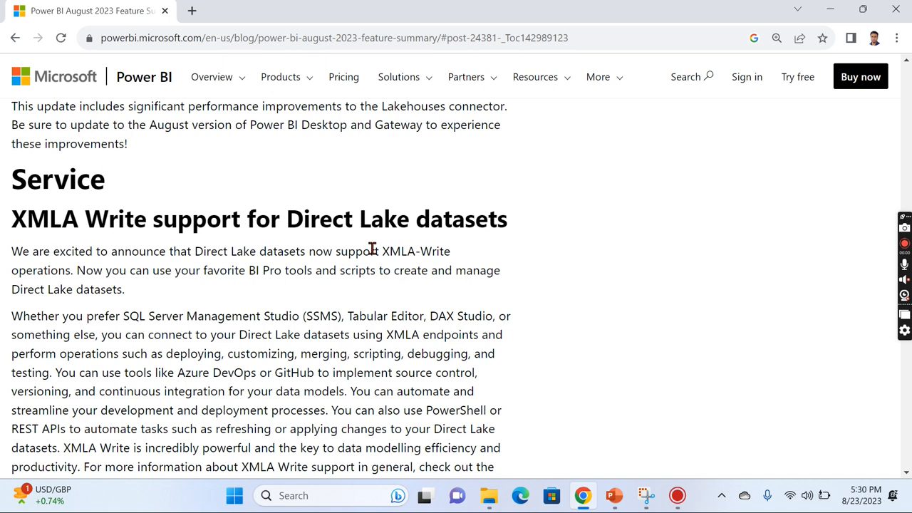
pyautogui.moveTo(252, 226)
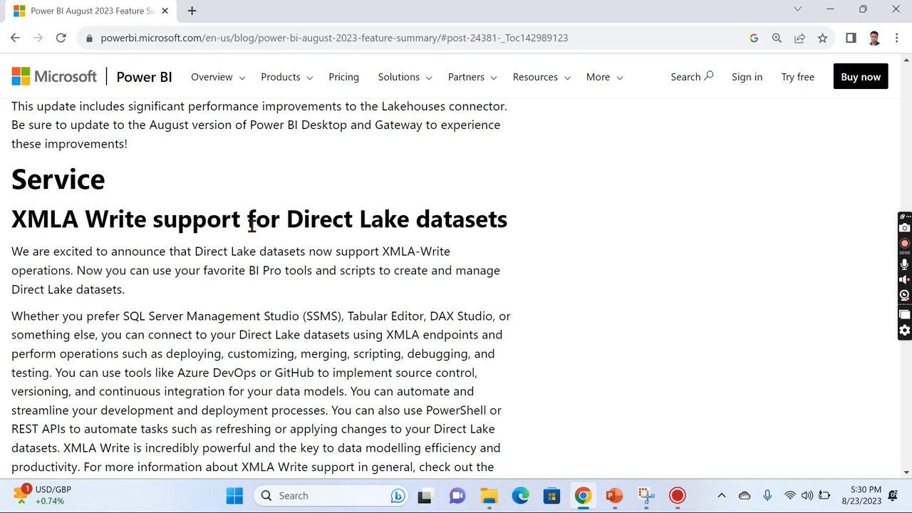
pyautogui.moveTo(341, 258)
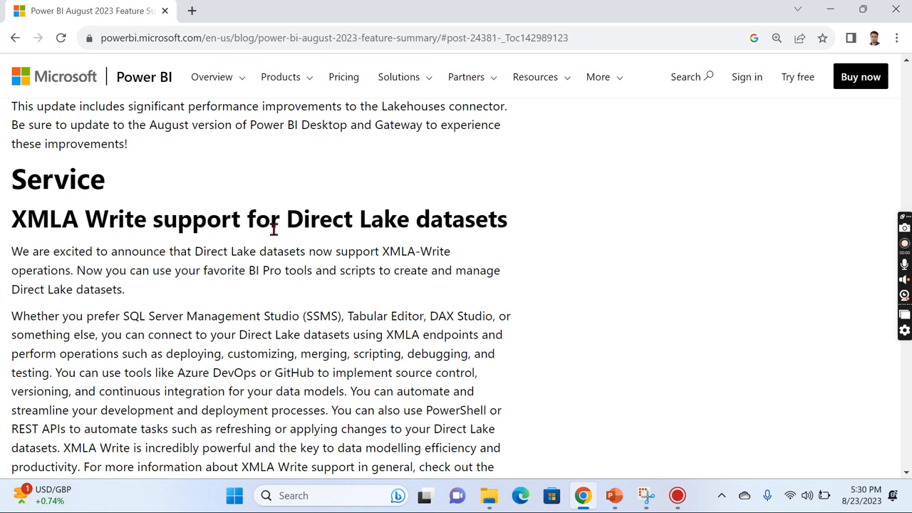
pyautogui.moveTo(425, 224)
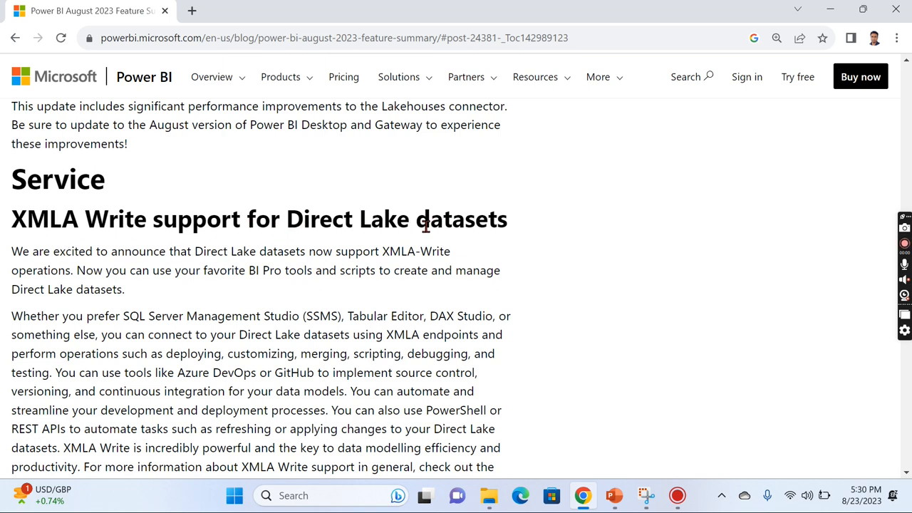
pyautogui.moveTo(556, 288)
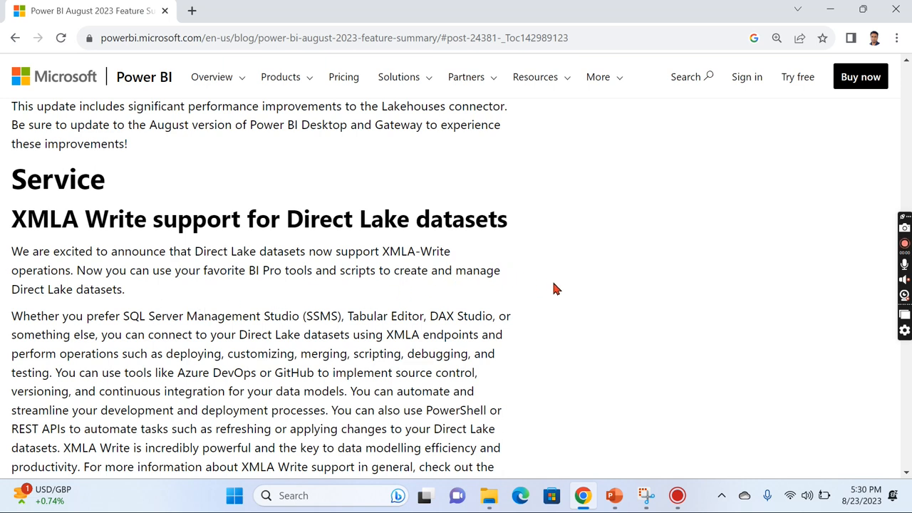
pyautogui.scroll(-3)
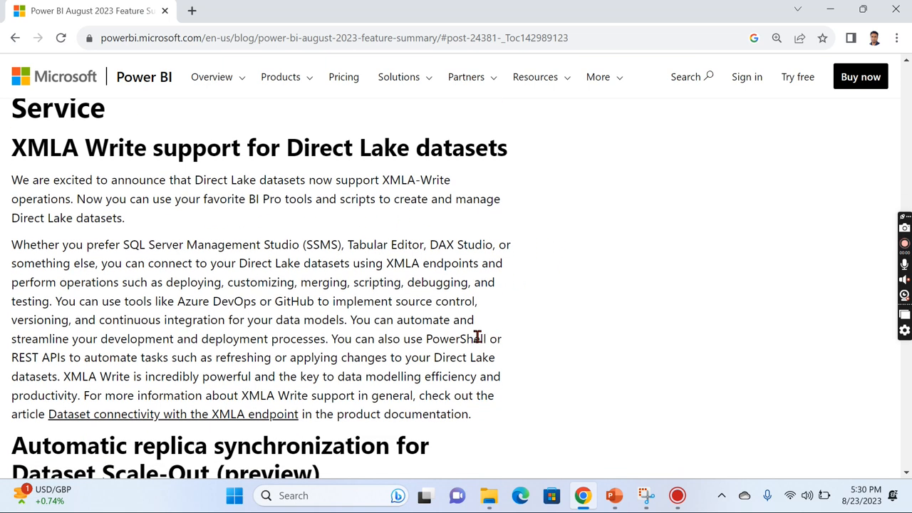
pyautogui.moveTo(433, 295)
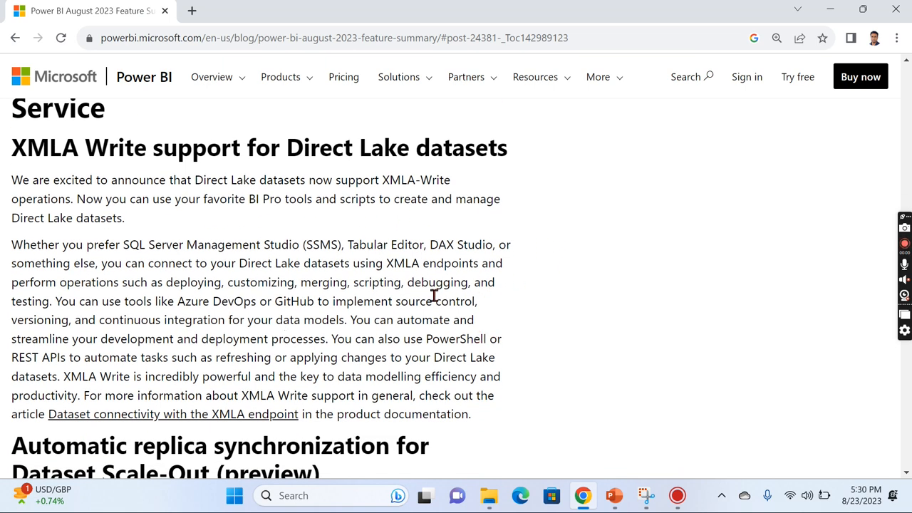
pyautogui.moveTo(383, 306)
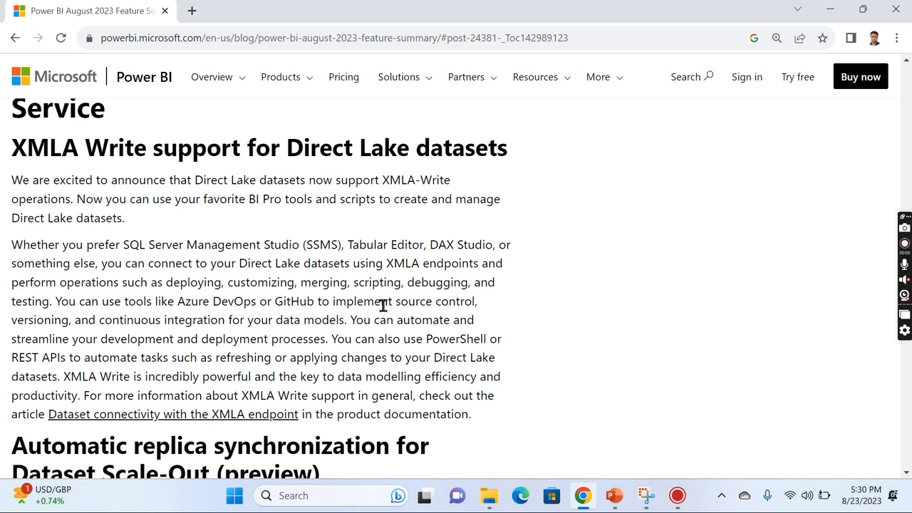
pyautogui.moveTo(180, 288)
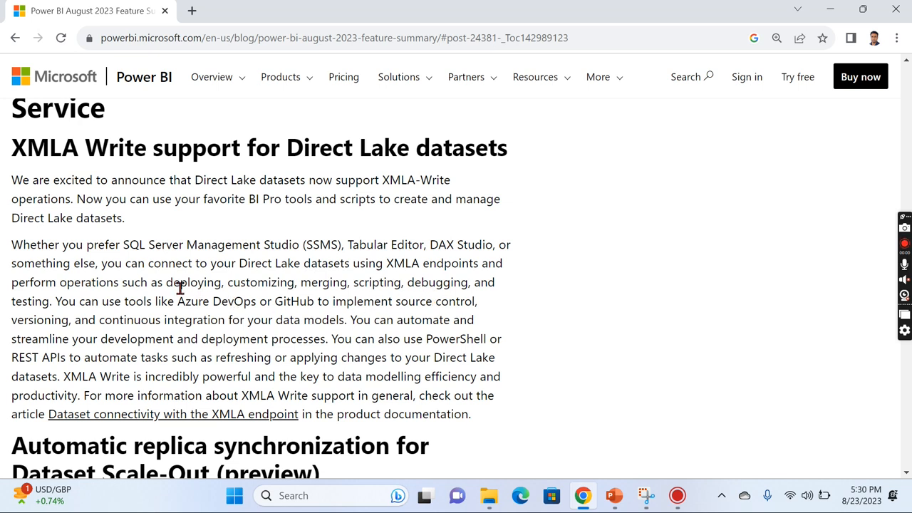
pyautogui.moveTo(284, 248)
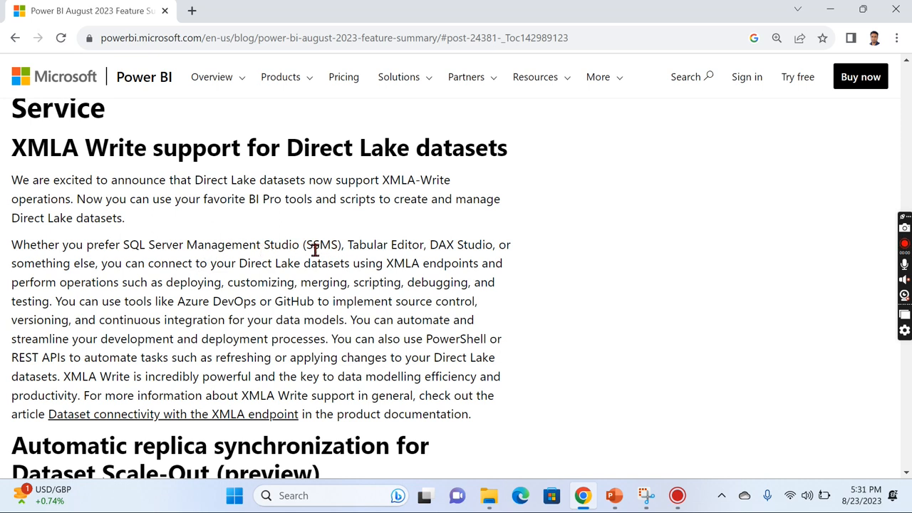
pyautogui.moveTo(343, 334)
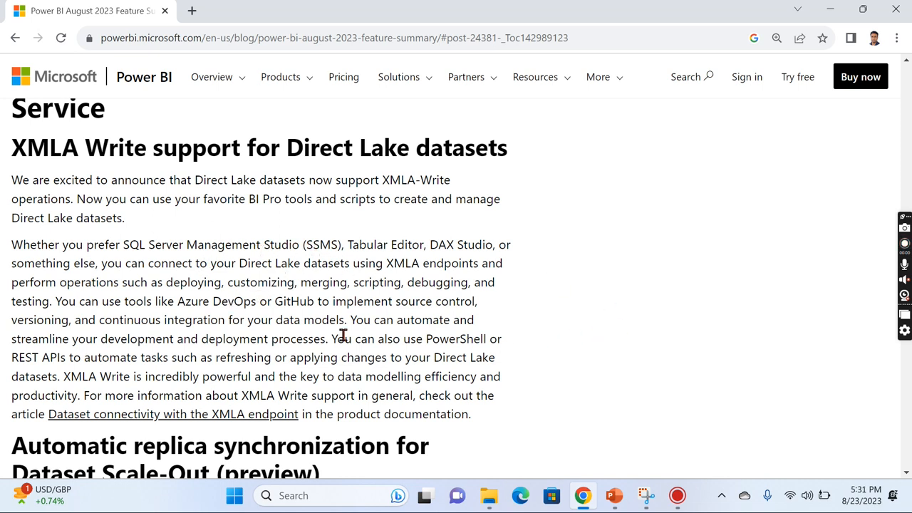
pyautogui.moveTo(519, 246)
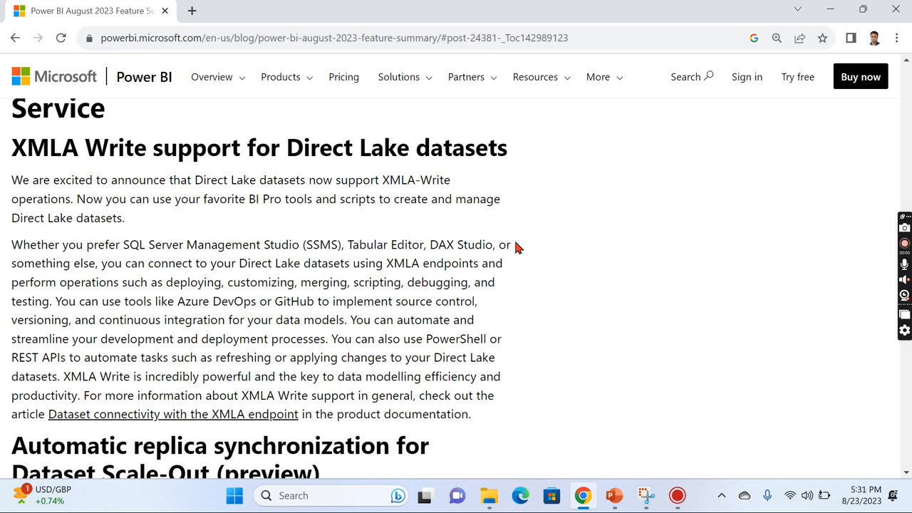
pyautogui.moveTo(187, 265)
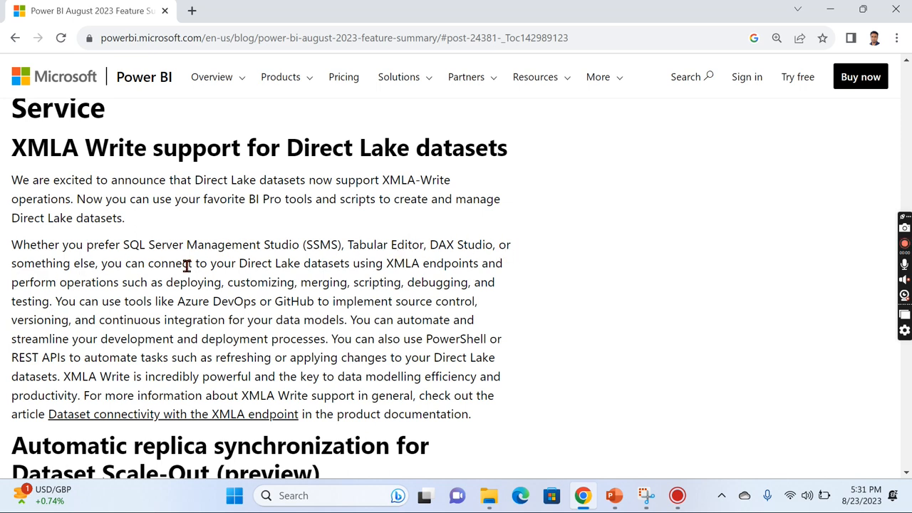
pyautogui.moveTo(661, 267)
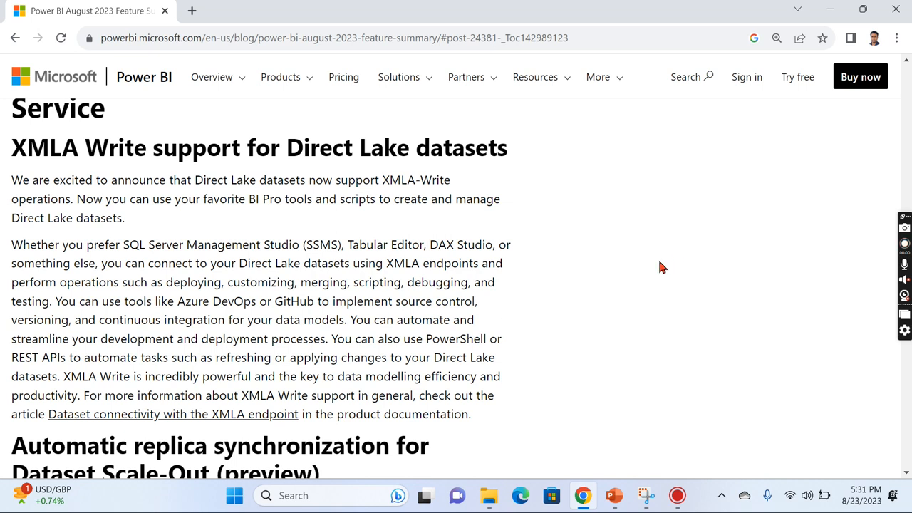
pyautogui.scroll(-3)
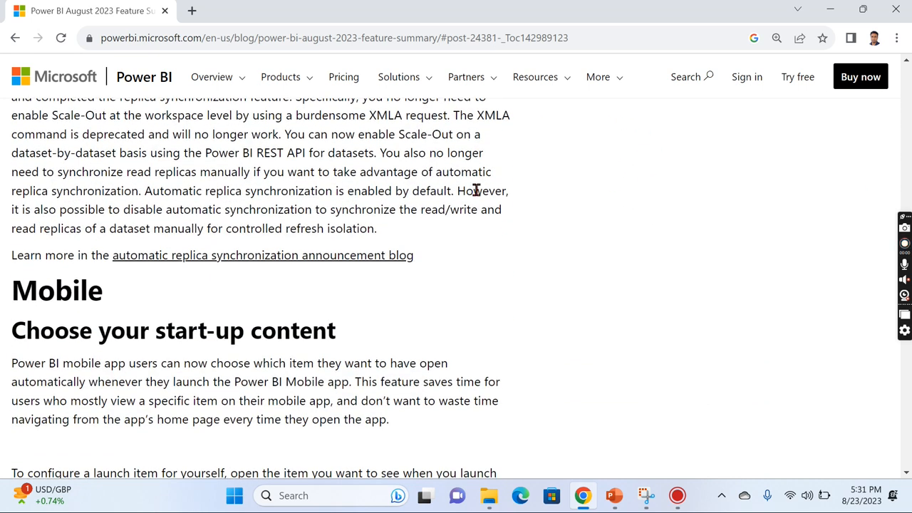
# - Scroll through the start-up content section and its phone launch item screenshots
pyautogui.scroll(-3)
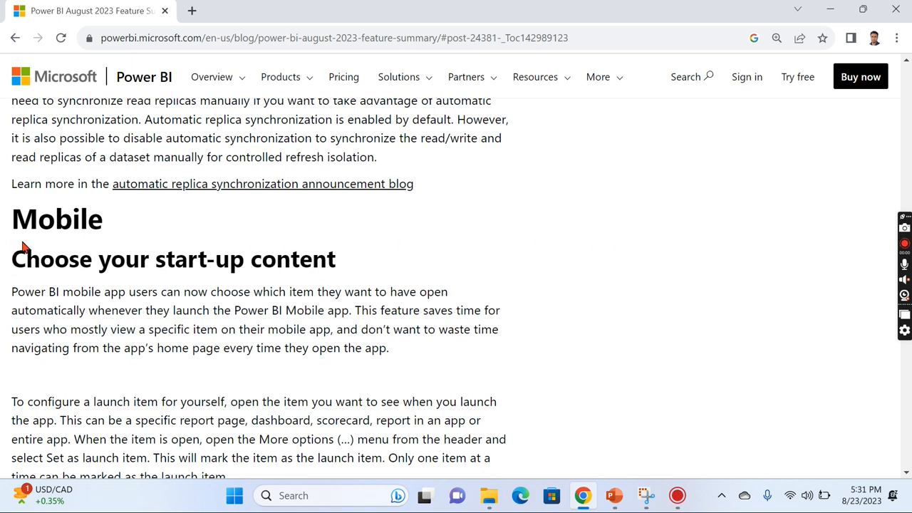
pyautogui.scroll(-3)
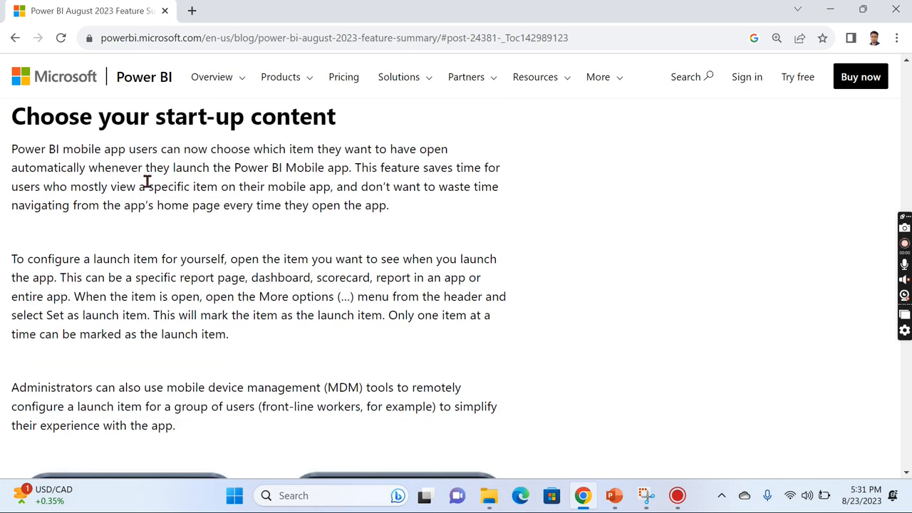
pyautogui.scroll(-3)
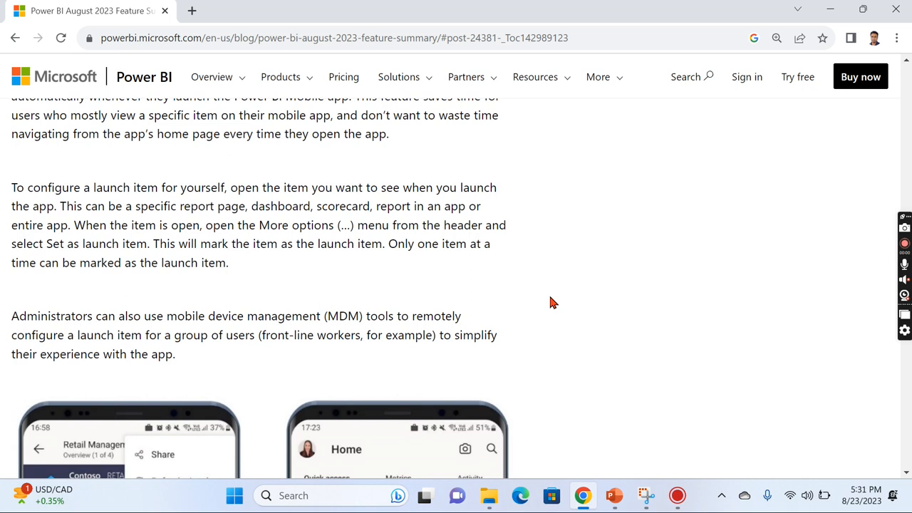
pyautogui.scroll(-3)
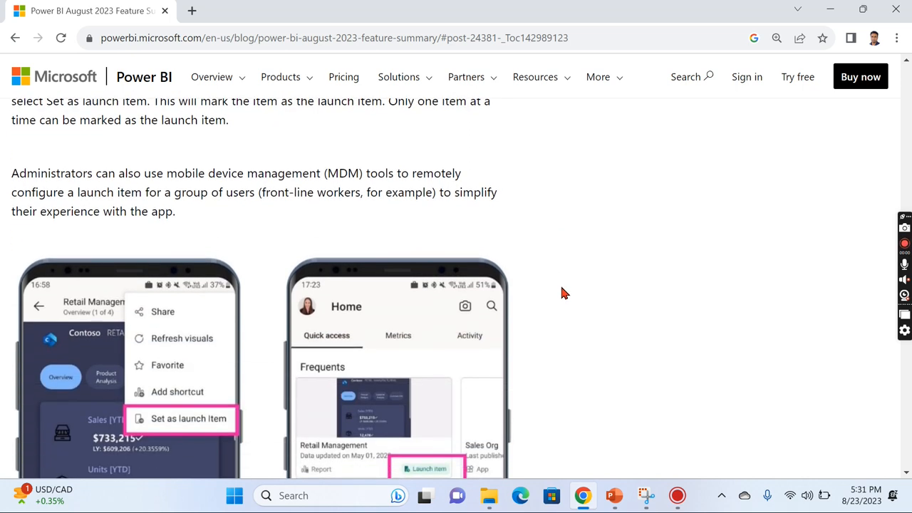
pyautogui.moveTo(551, 280)
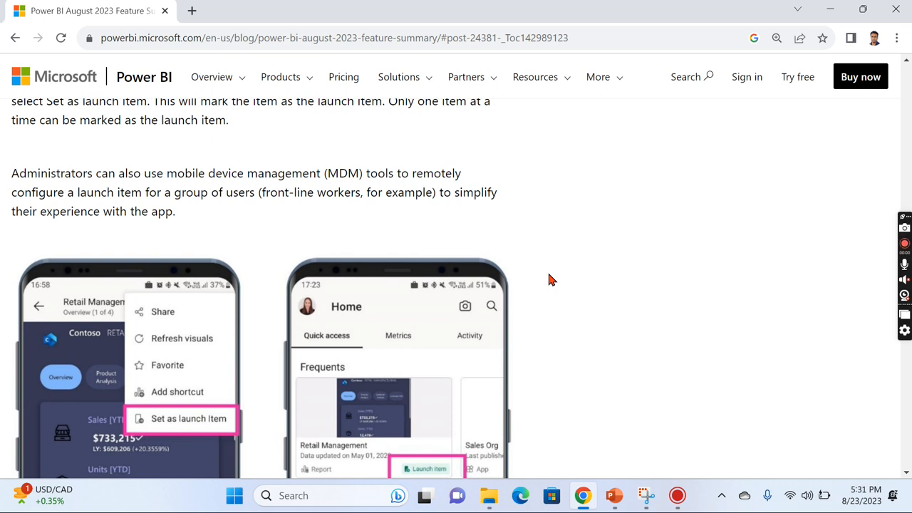
pyautogui.moveTo(583, 263)
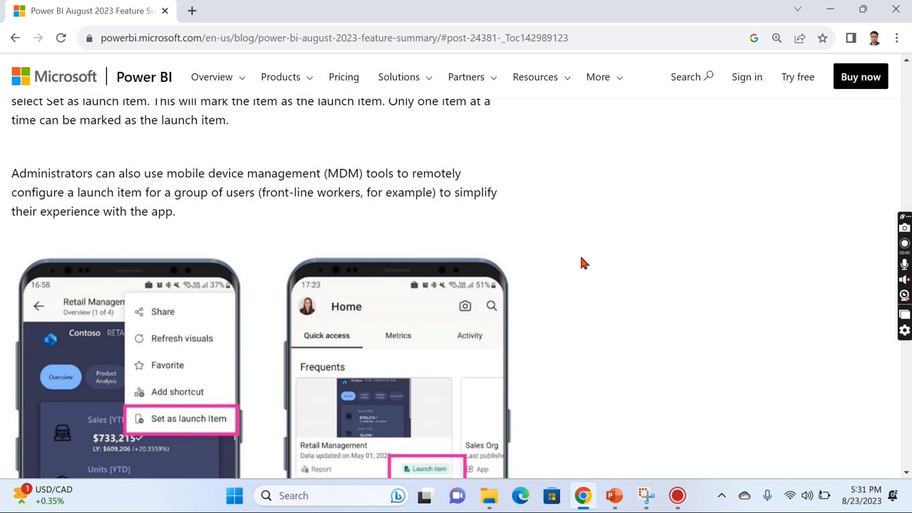
pyautogui.moveTo(277, 250)
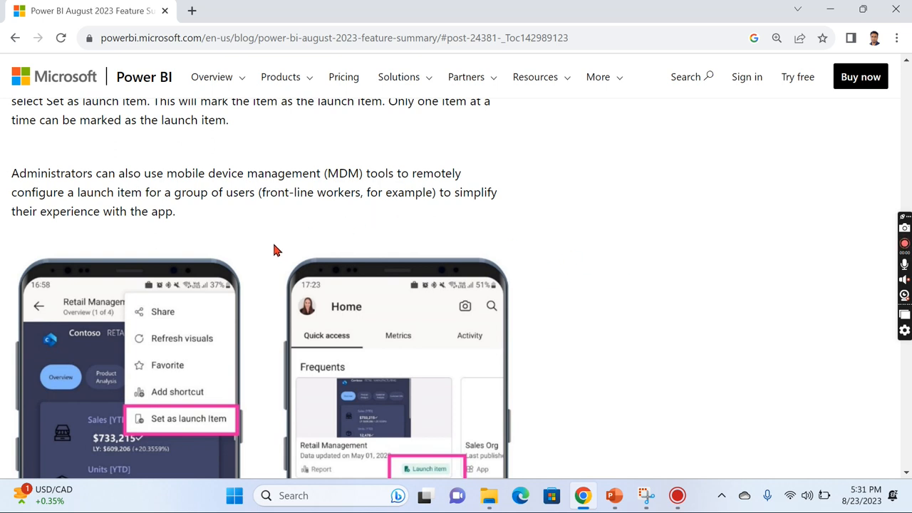
pyautogui.moveTo(246, 240)
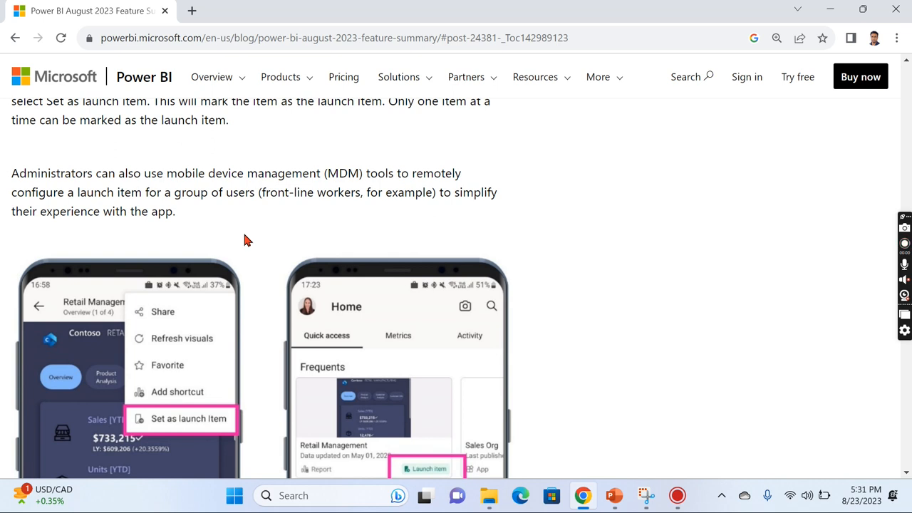
pyautogui.moveTo(229, 223)
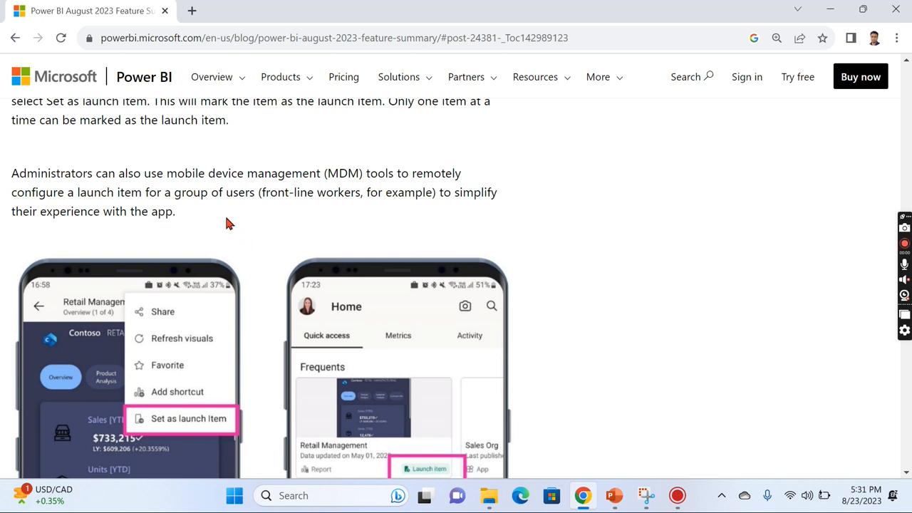
pyautogui.moveTo(238, 222)
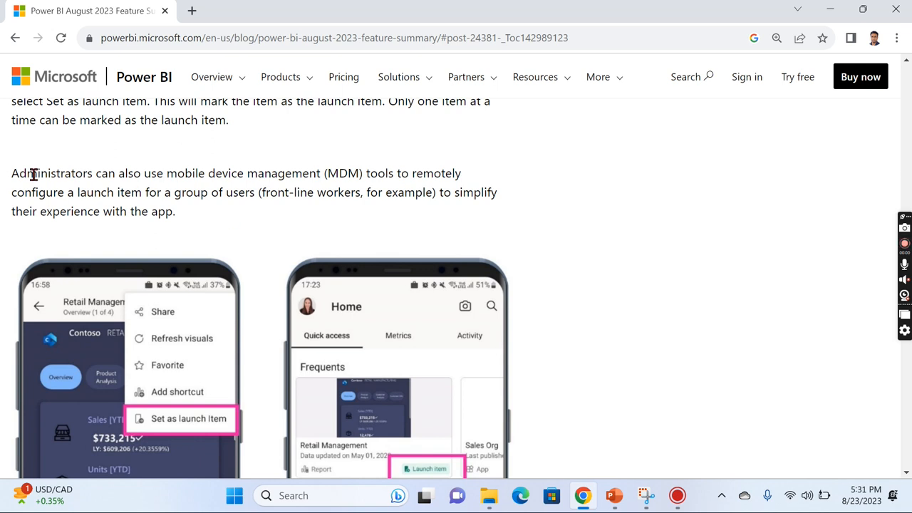
pyautogui.moveTo(249, 221)
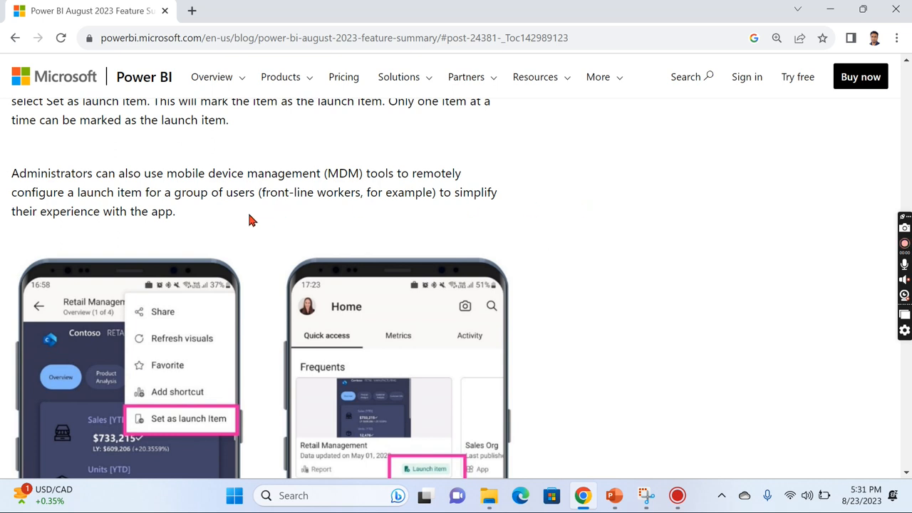
pyautogui.scroll(-3)
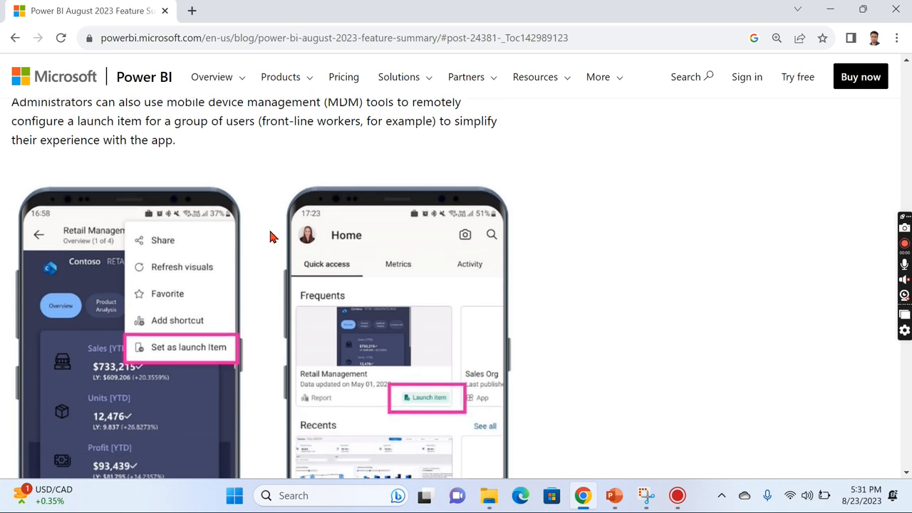
pyautogui.moveTo(278, 276)
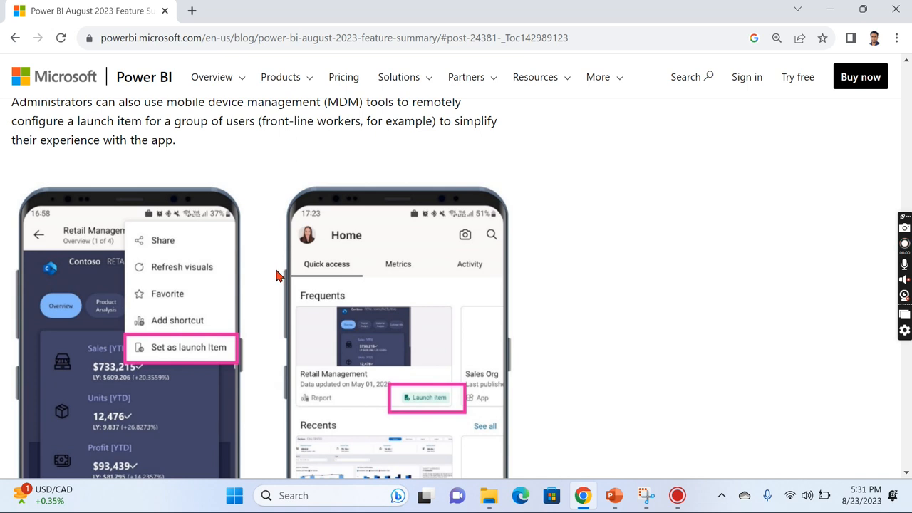
# - Scroll past the Developers section to the New visuals in AppSource list and Editor's pick
pyautogui.scroll(-3)
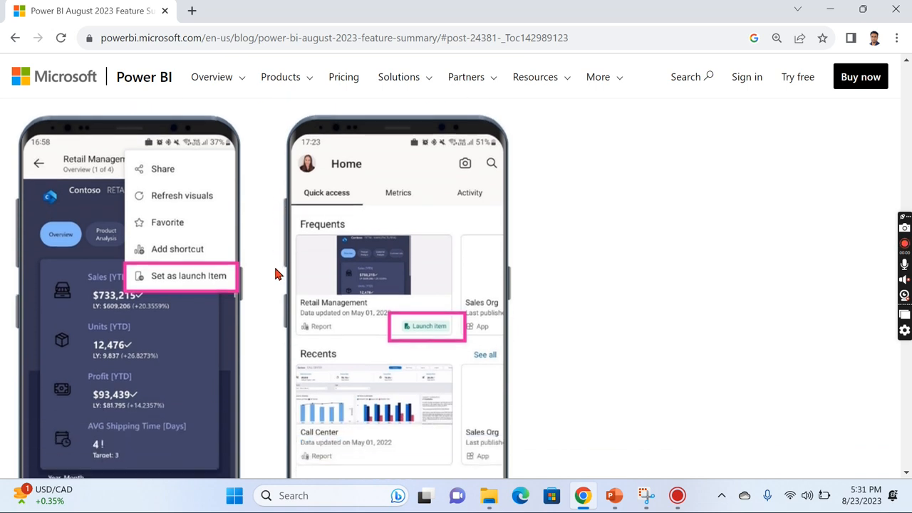
pyautogui.scroll(-3)
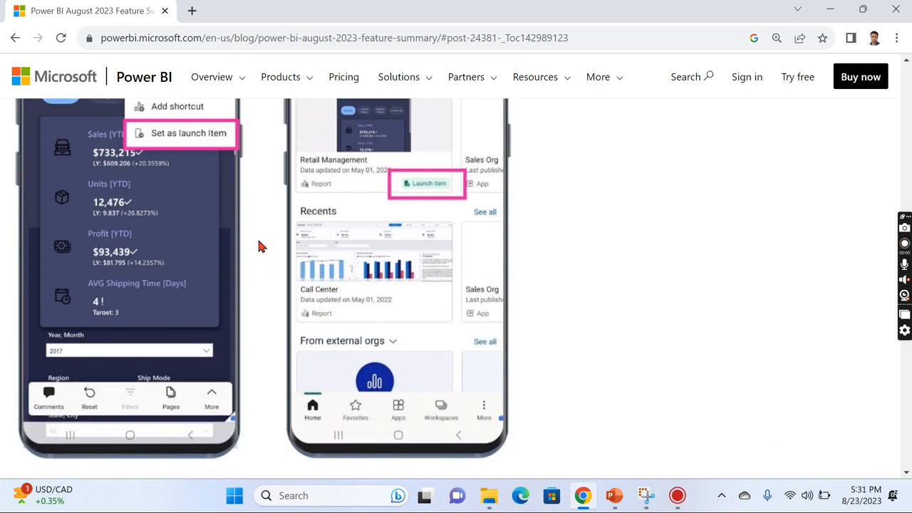
pyautogui.scroll(-3)
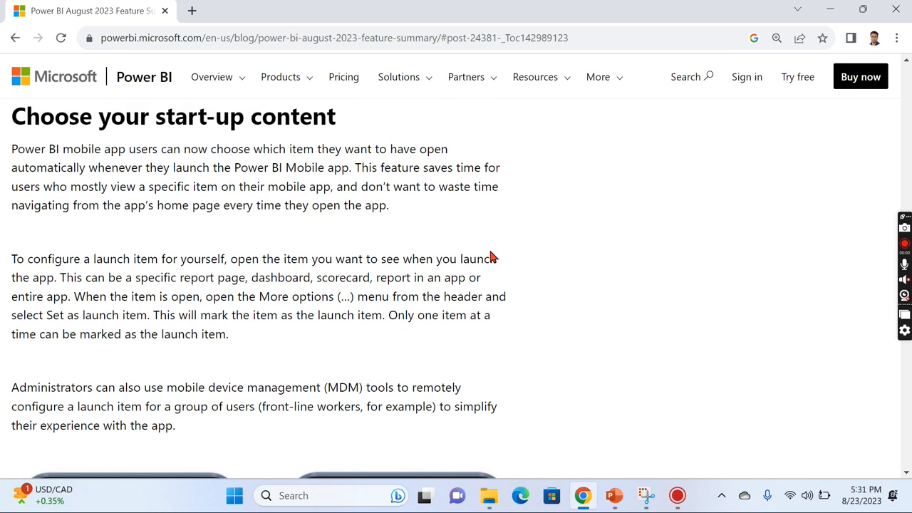
pyautogui.scroll(-3)
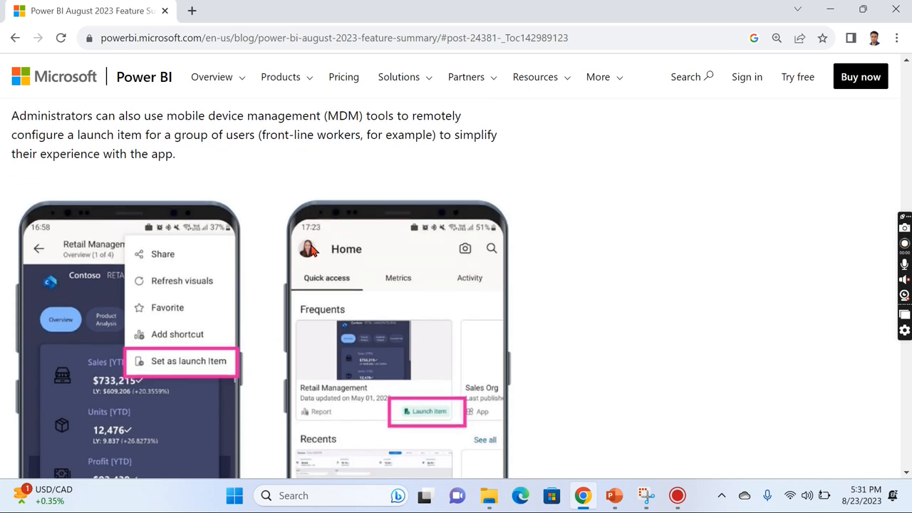
pyautogui.scroll(-3)
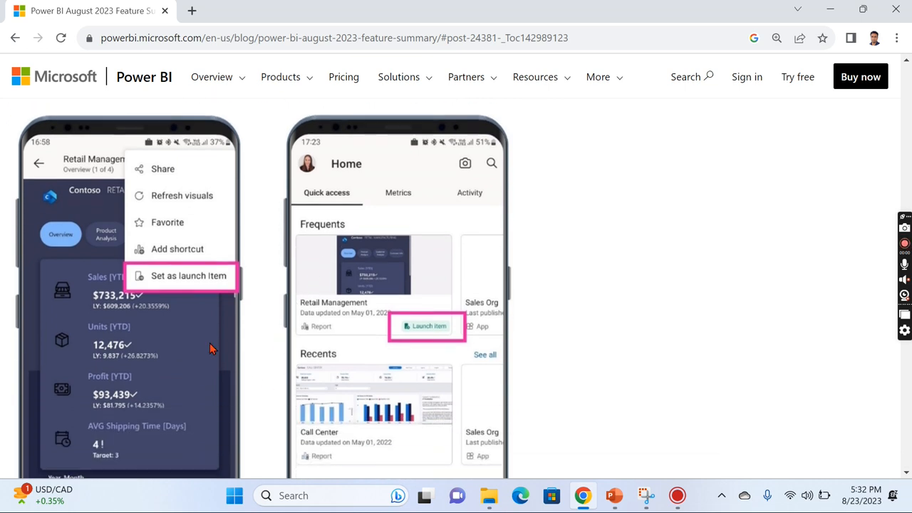
pyautogui.moveTo(162, 298)
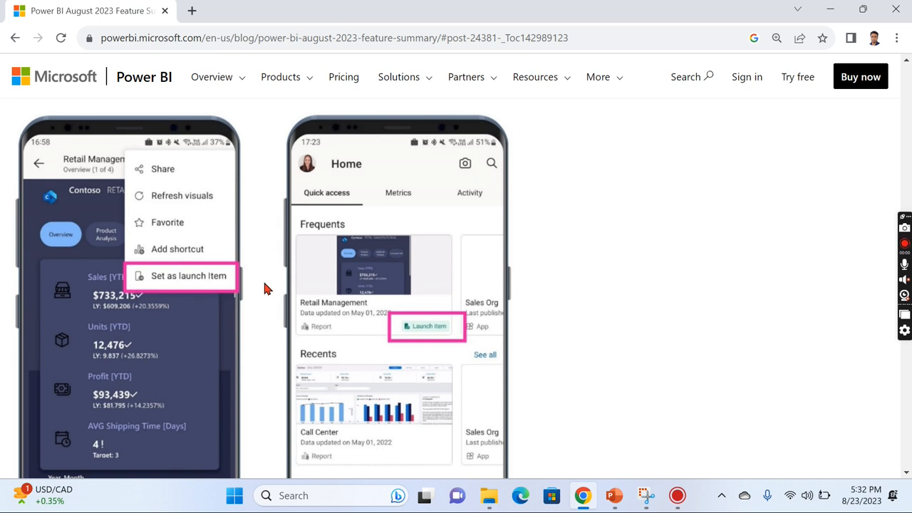
pyautogui.scroll(-3)
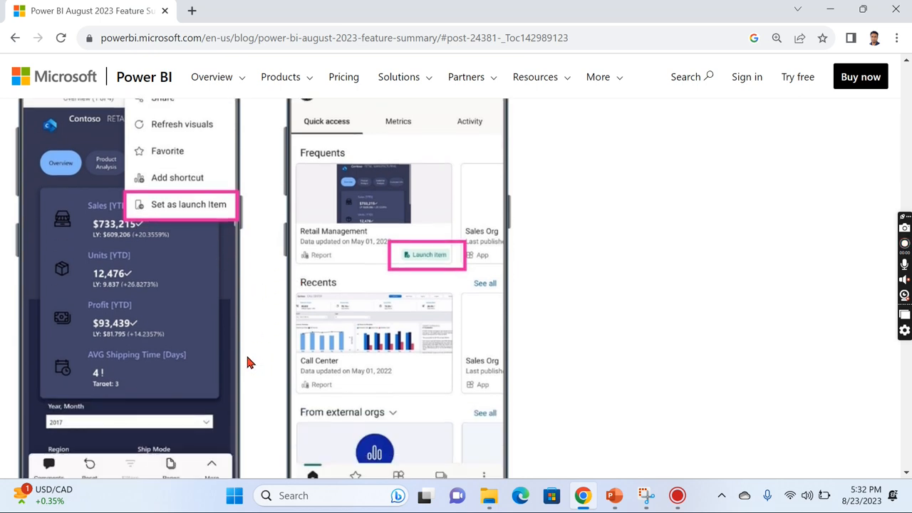
pyautogui.scroll(-3)
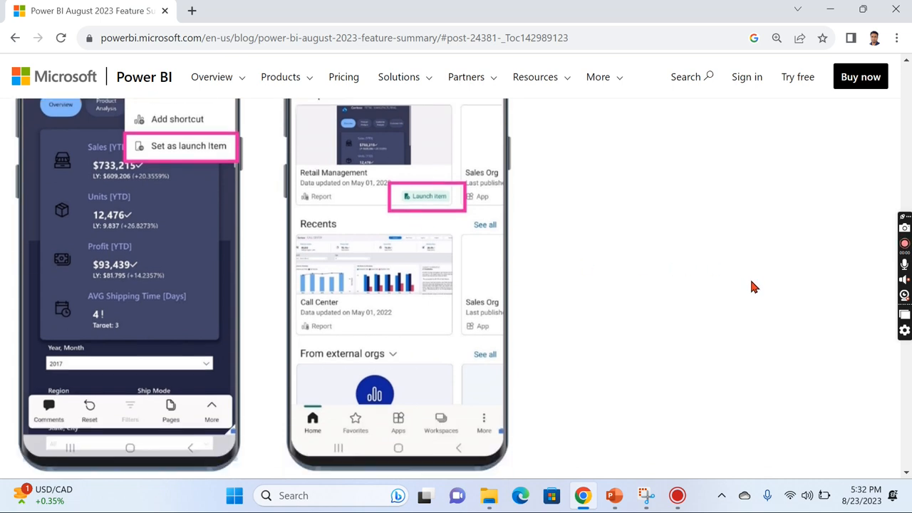
pyautogui.scroll(-3)
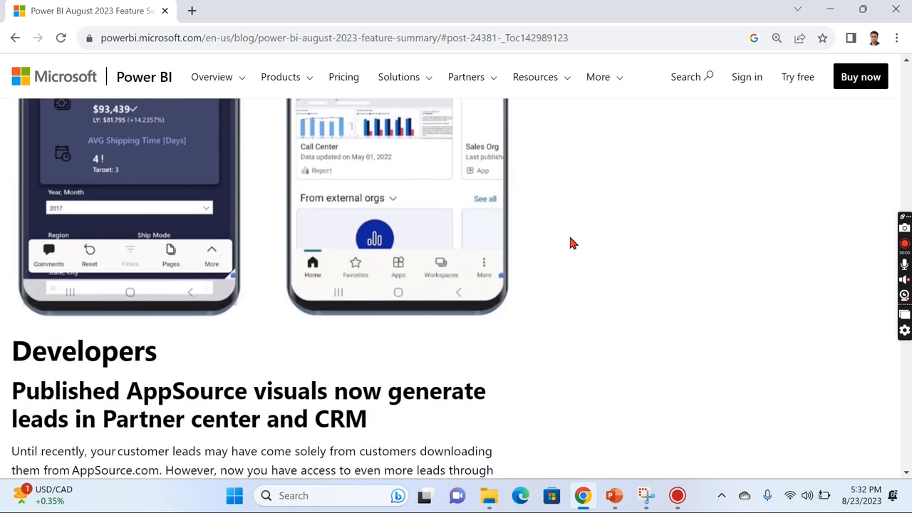
pyautogui.scroll(-3)
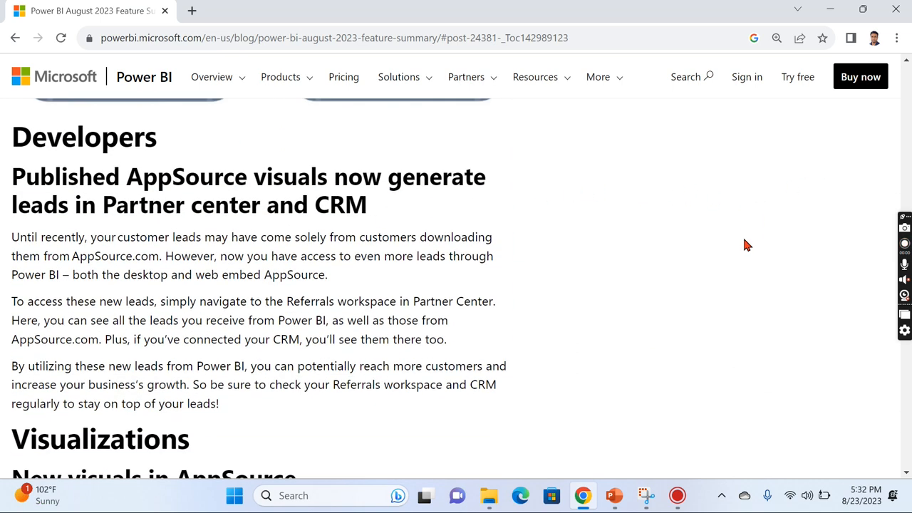
pyautogui.scroll(-3)
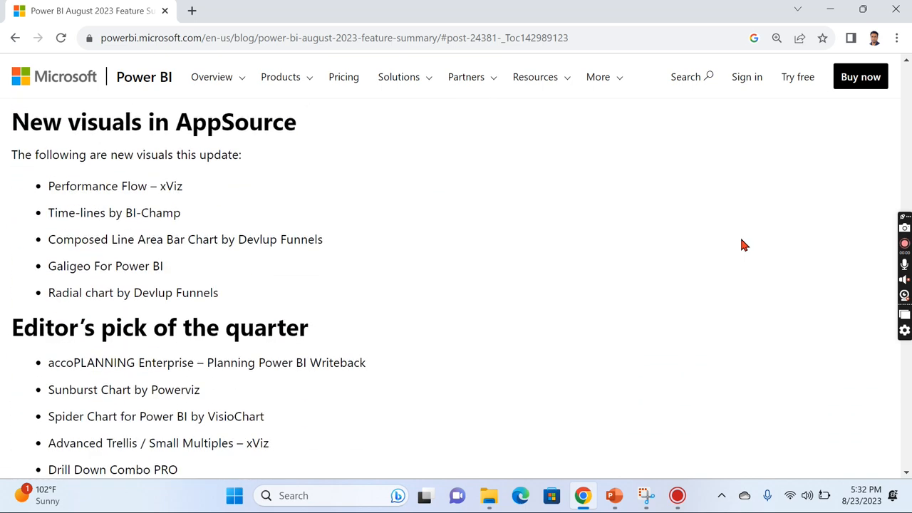
pyautogui.scroll(-3)
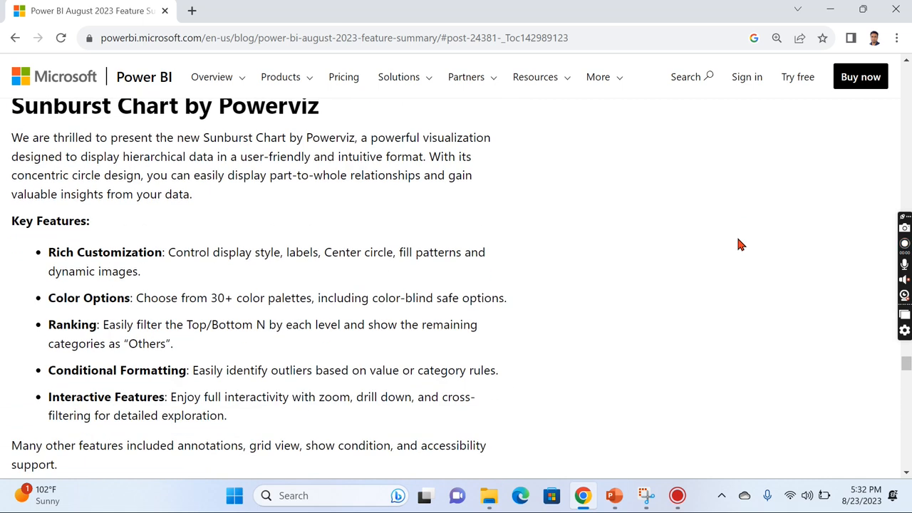
pyautogui.scroll(-3)
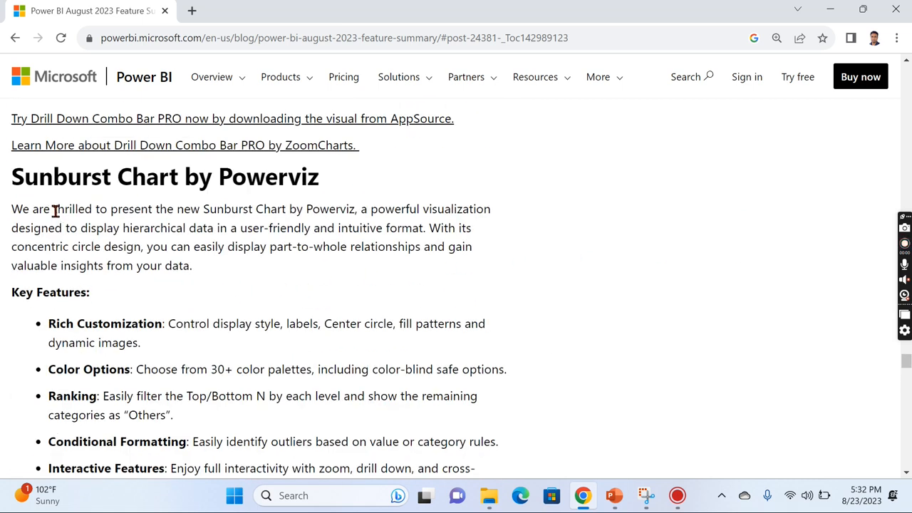
pyautogui.scroll(-3)
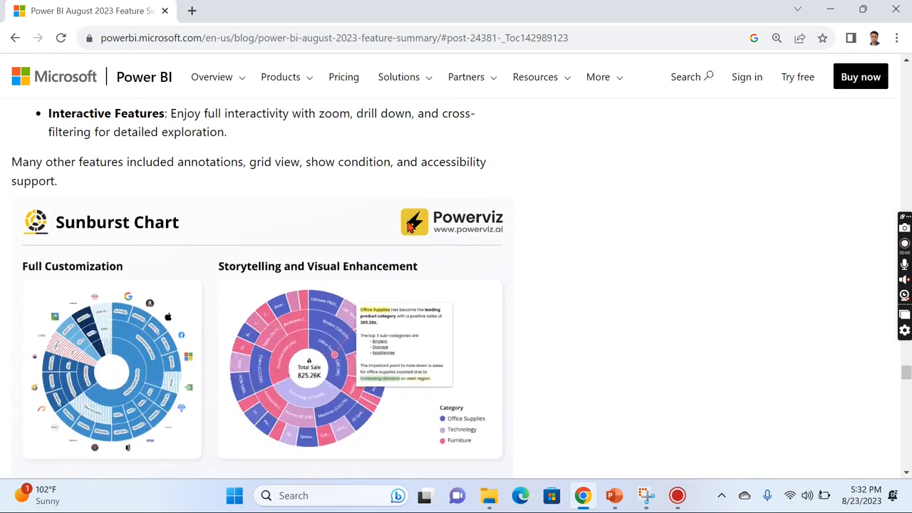
pyautogui.scroll(-3)
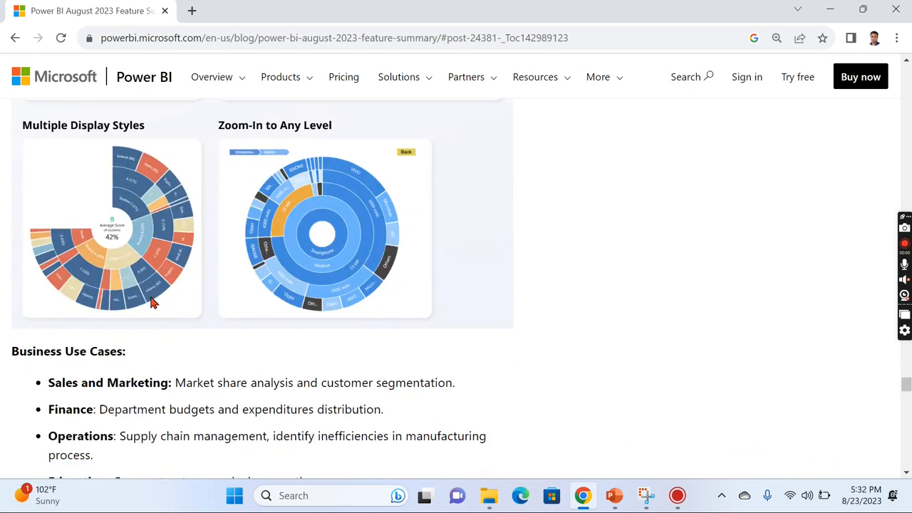
pyautogui.scroll(3)
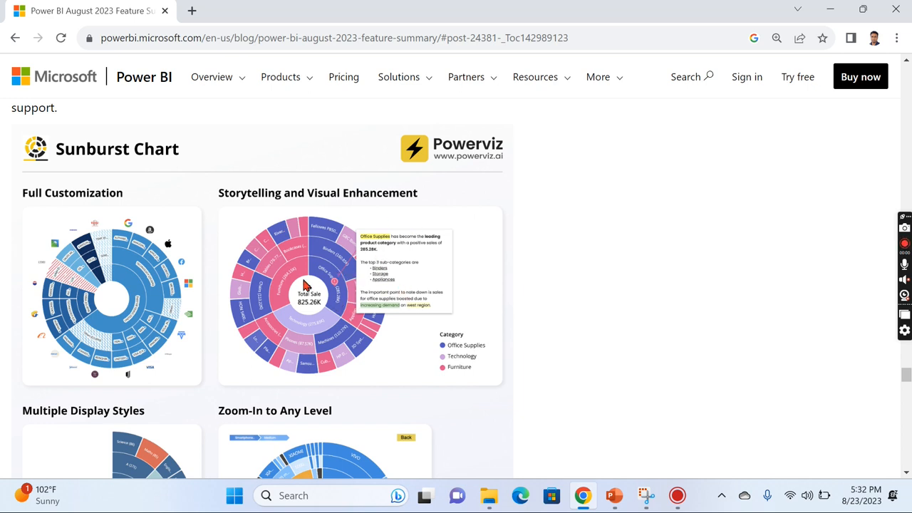
pyautogui.moveTo(277, 321)
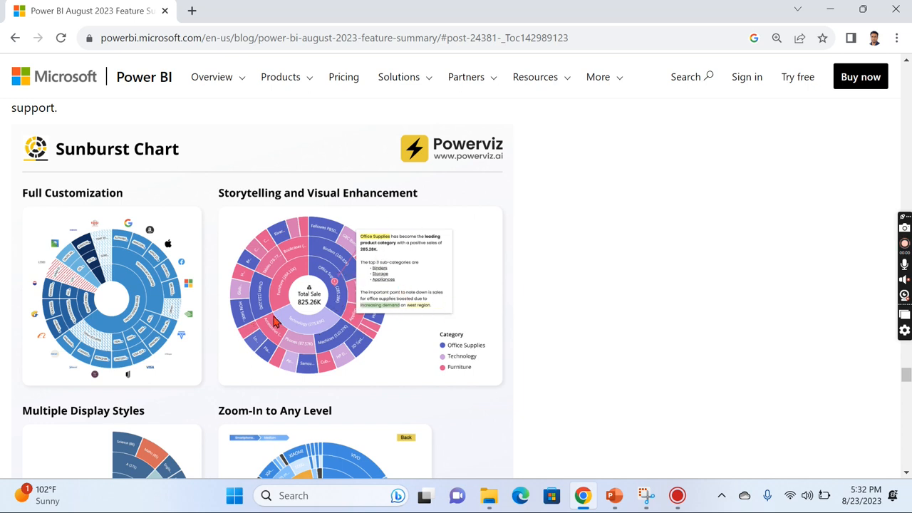
pyautogui.moveTo(76, 216)
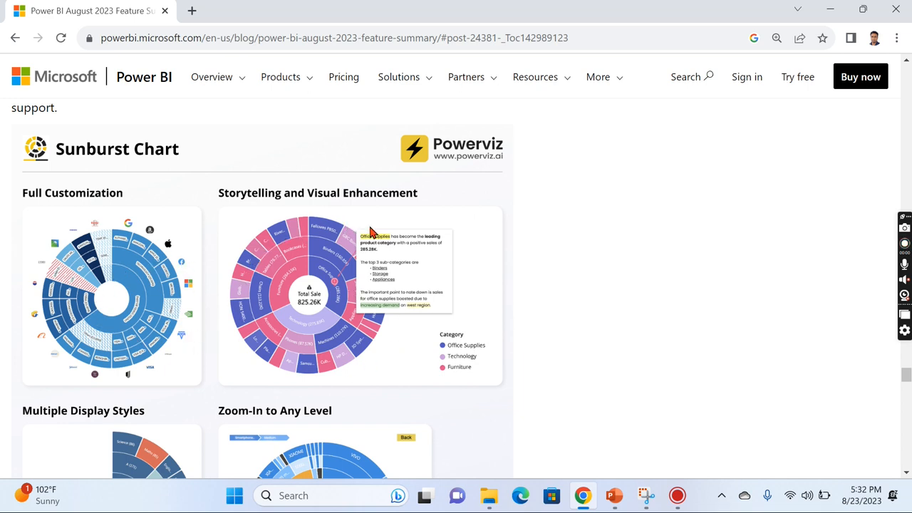
pyautogui.moveTo(320, 230)
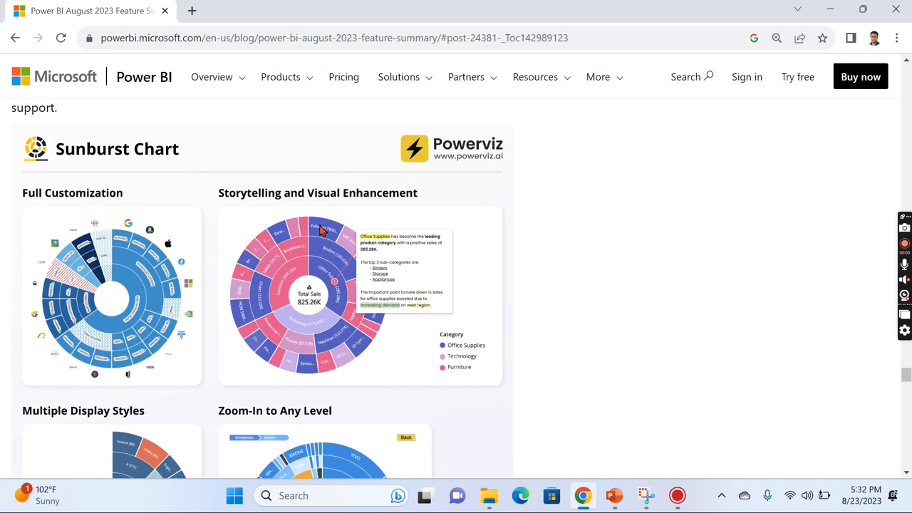
pyautogui.moveTo(449, 281)
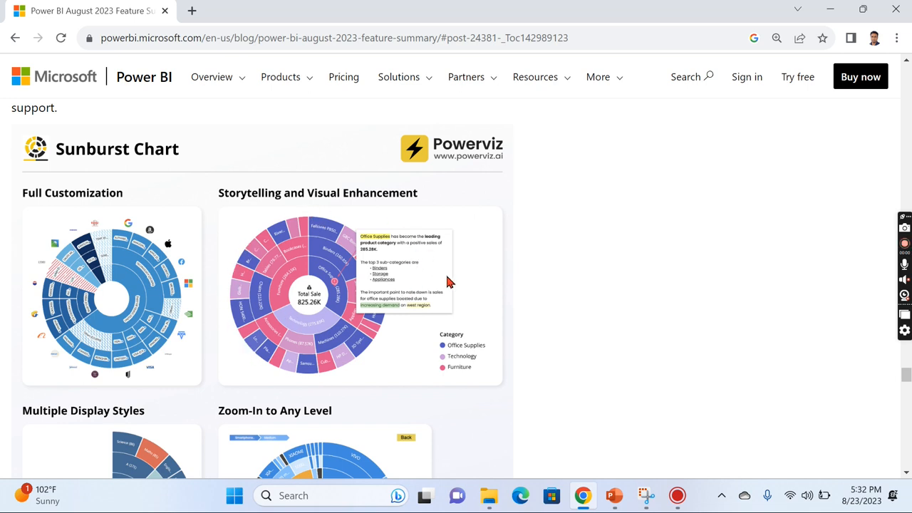
pyautogui.moveTo(541, 283)
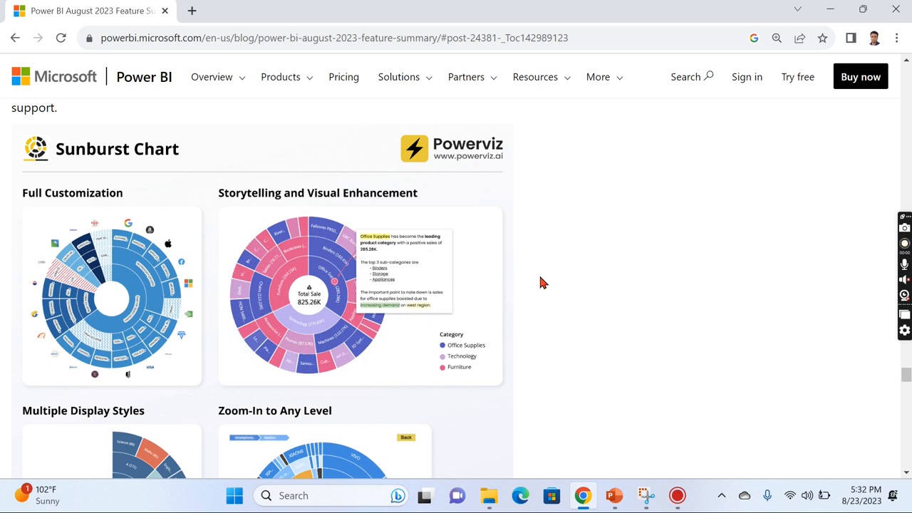
pyautogui.scroll(-3)
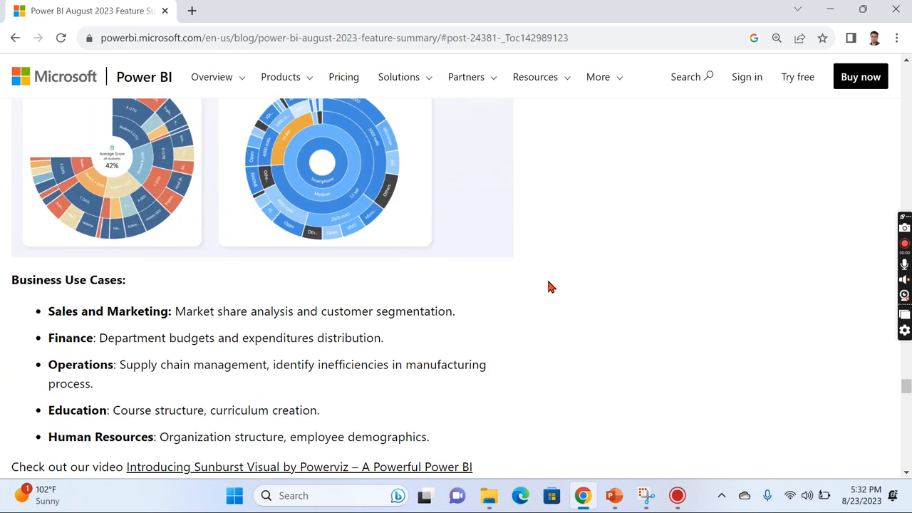
pyautogui.scroll(-3)
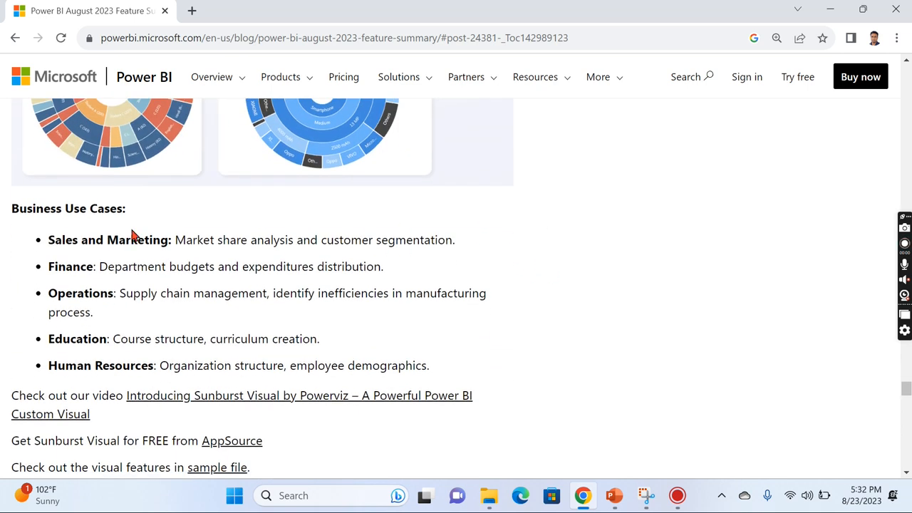
pyautogui.scroll(-3)
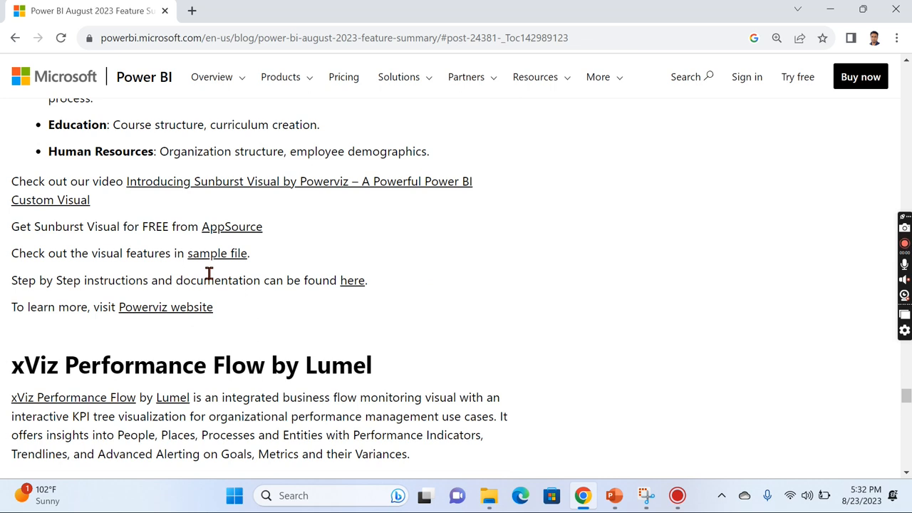
pyautogui.scroll(3)
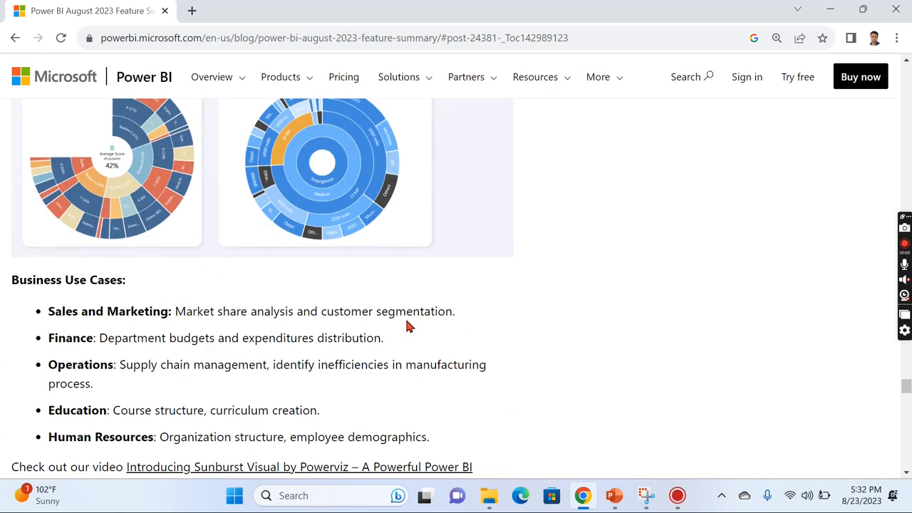
pyautogui.scroll(3)
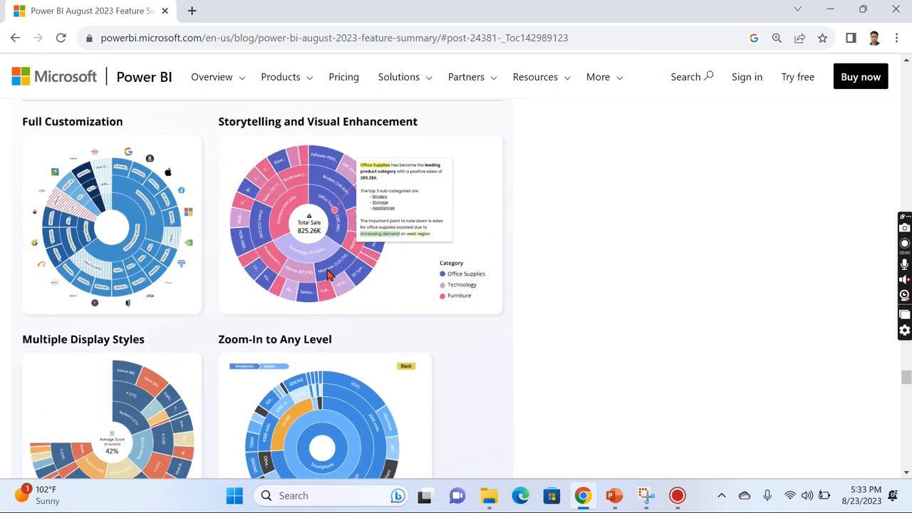
# - Scroll through the xViz Performance Flow by Lumel section, reading its use cases and feature list
pyautogui.scroll(-3)
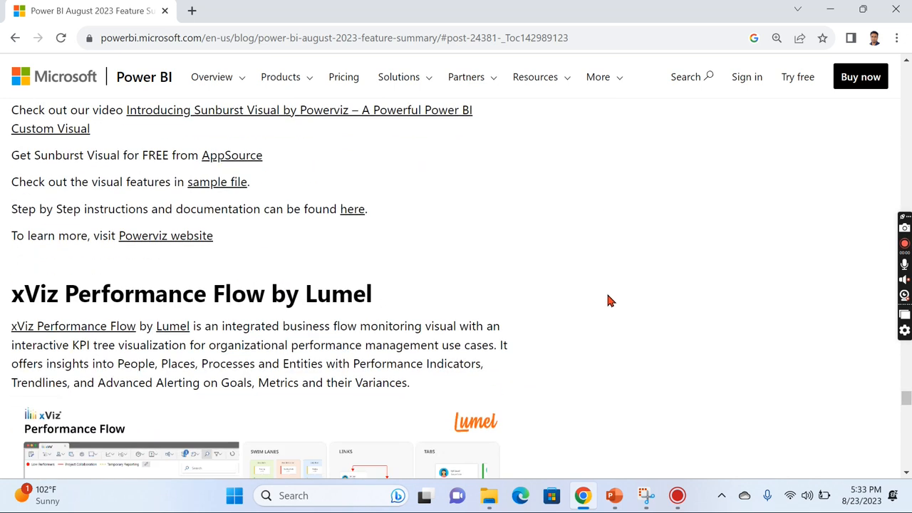
pyautogui.scroll(-3)
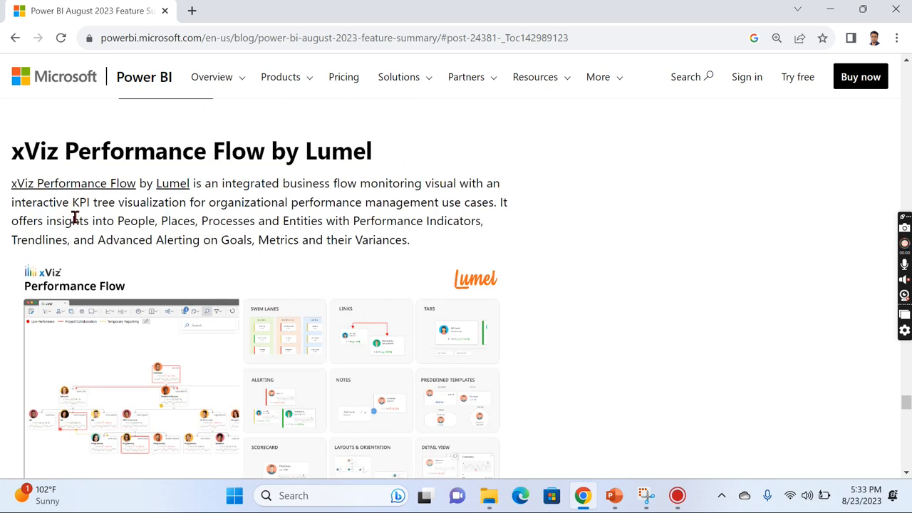
pyautogui.moveTo(188, 239)
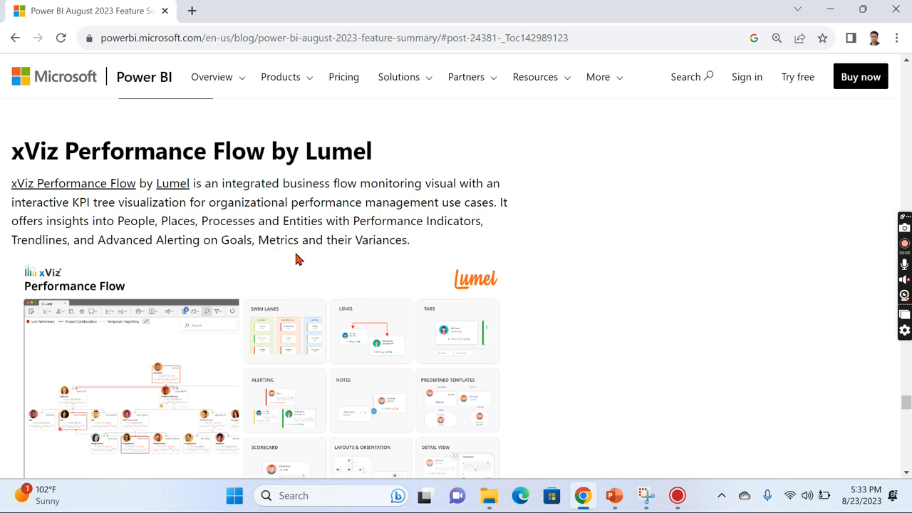
pyautogui.moveTo(378, 264)
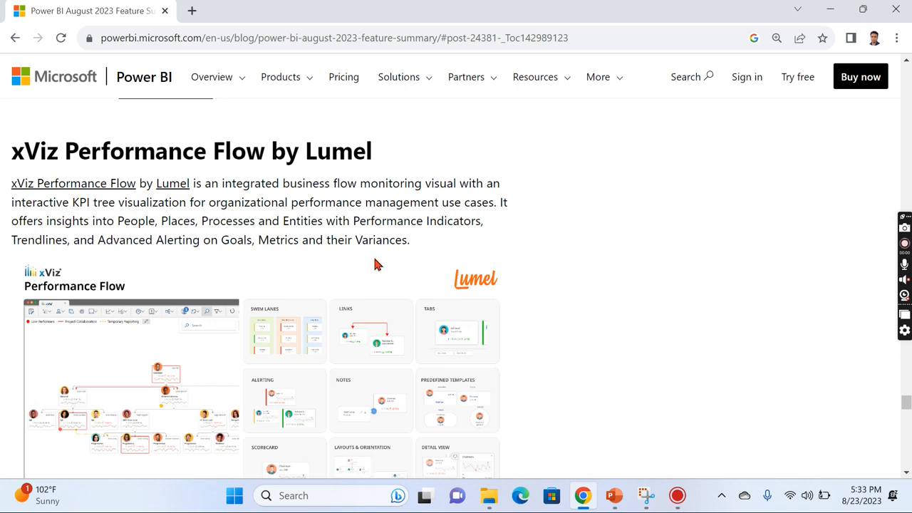
pyautogui.scroll(-3)
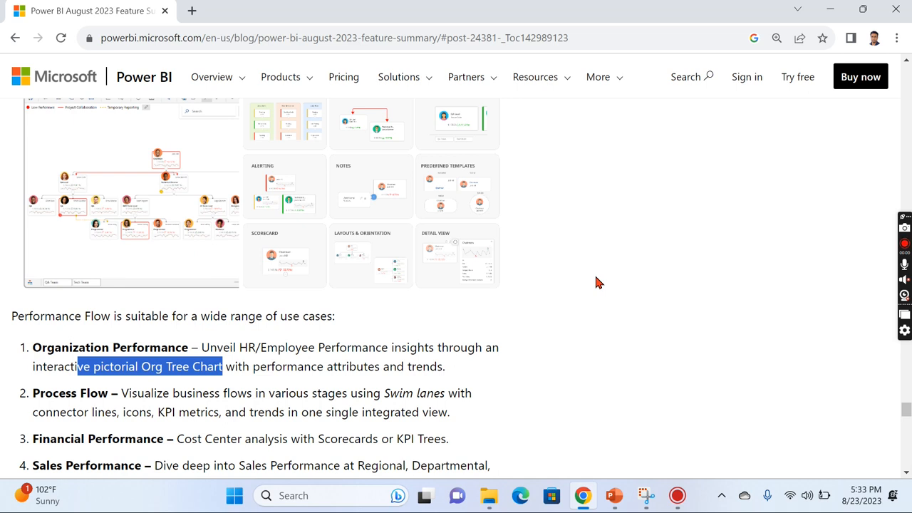
pyautogui.scroll(-3)
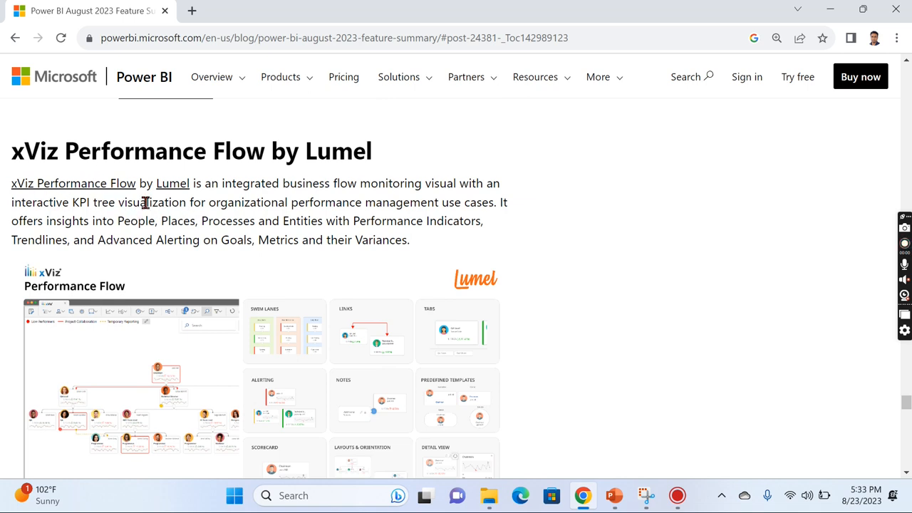
pyautogui.moveTo(318, 178)
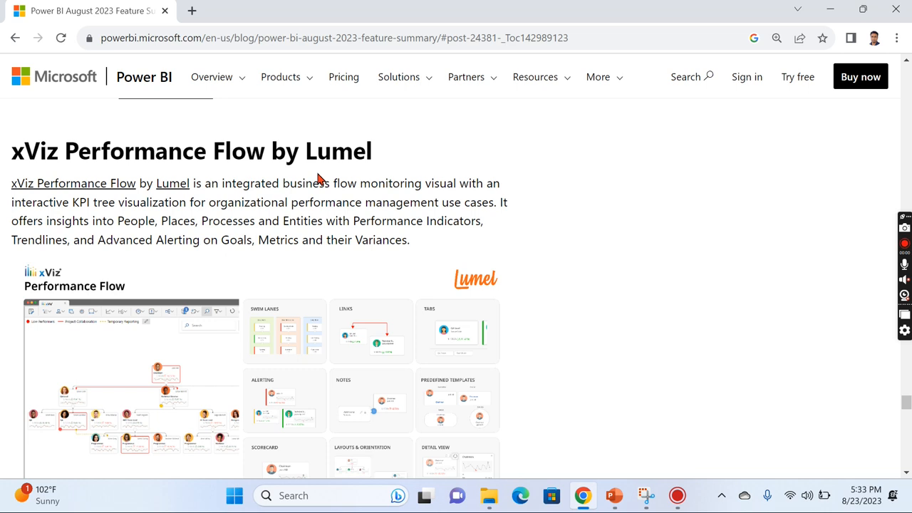
pyautogui.moveTo(103, 210)
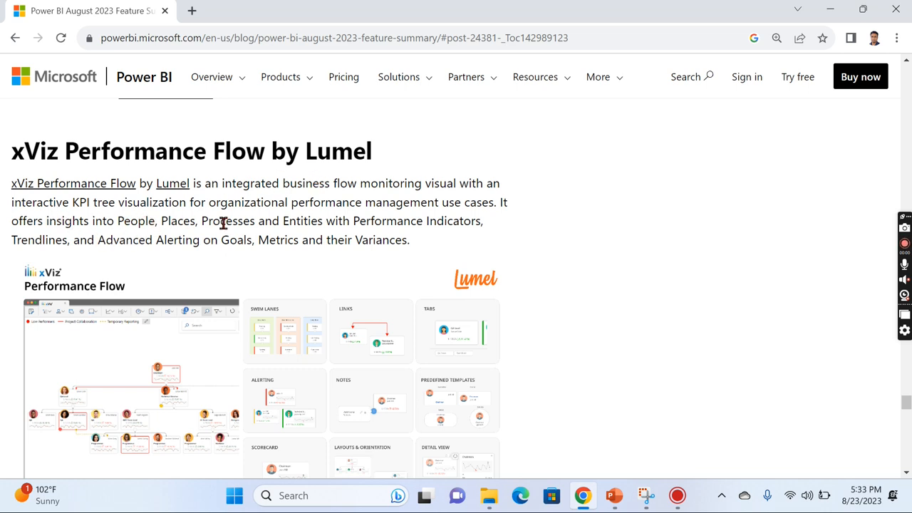
pyautogui.moveTo(201, 216)
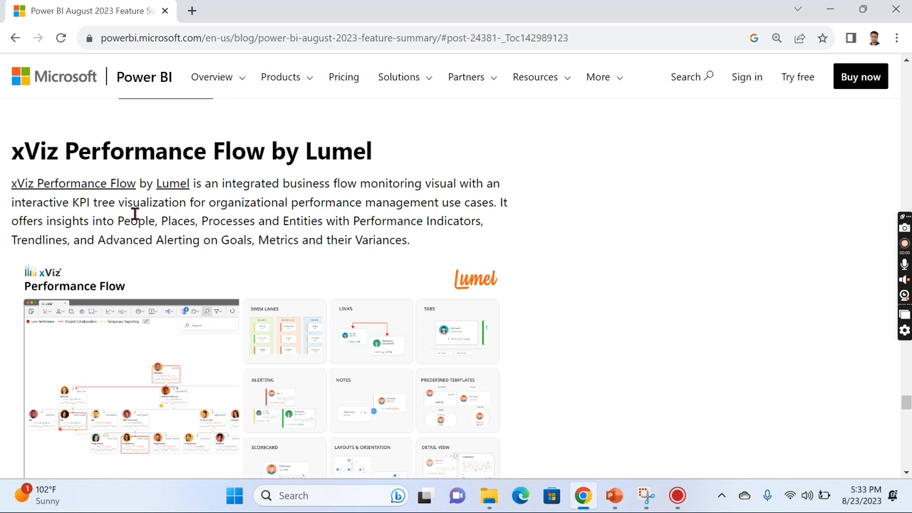
pyautogui.scroll(-3)
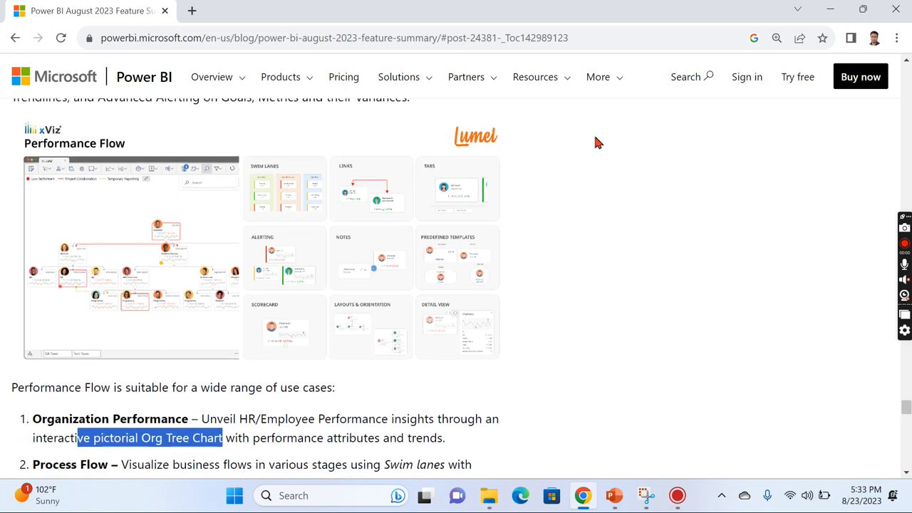
pyautogui.scroll(-3)
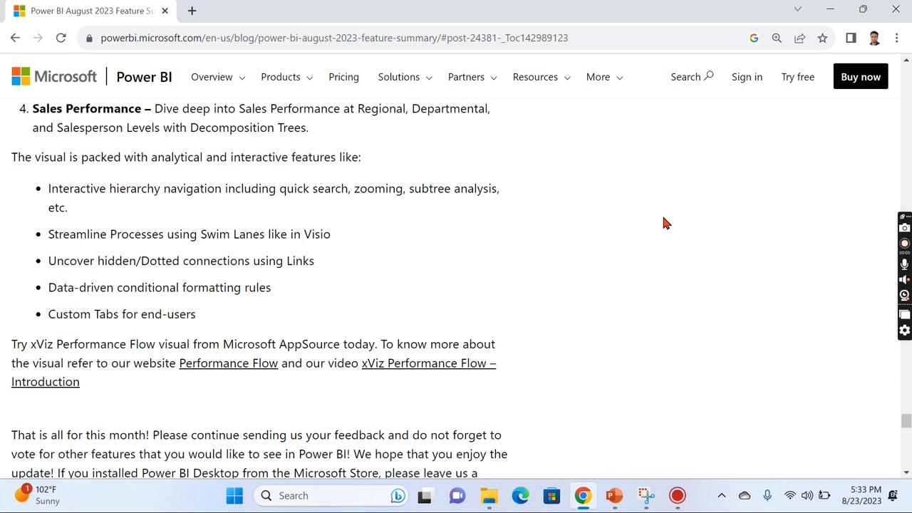
pyautogui.scroll(-3)
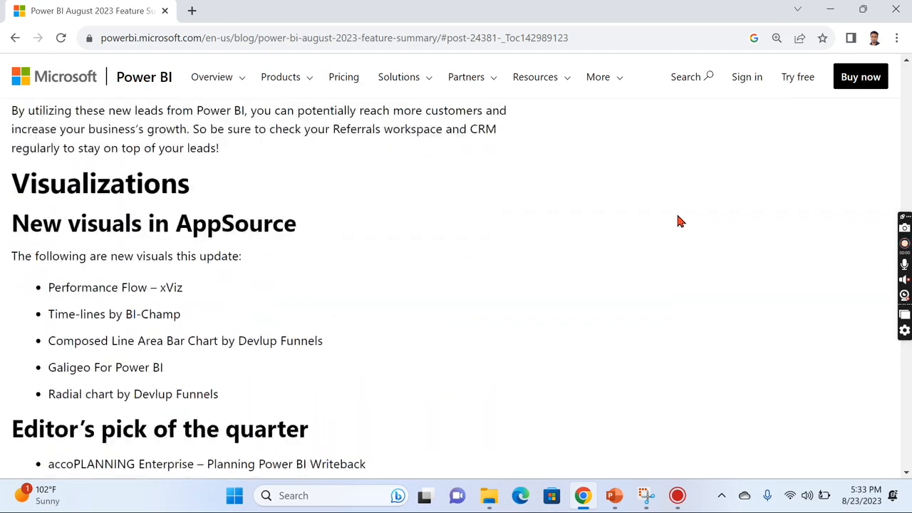
# - Move to the on-object formatting in spotlight and focus mode section with its Sales by Category example
pyautogui.scroll(-3)
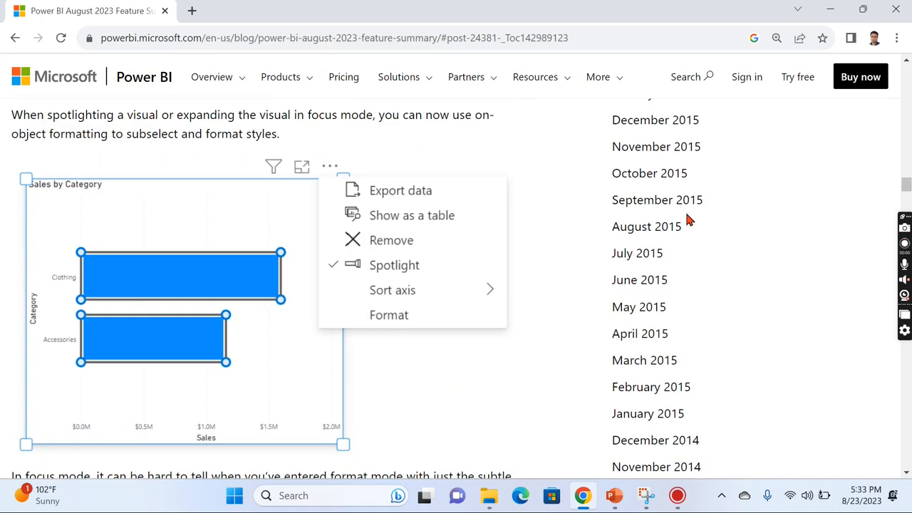
pyautogui.moveTo(555, 231)
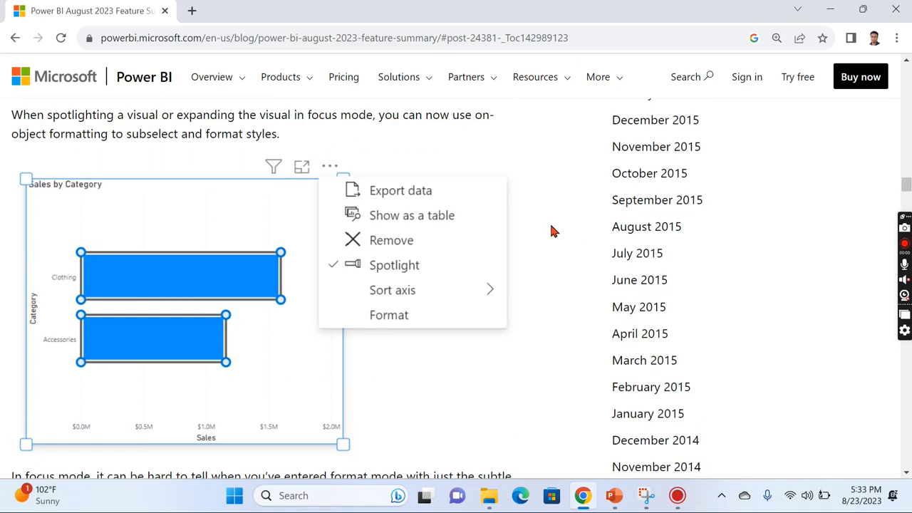